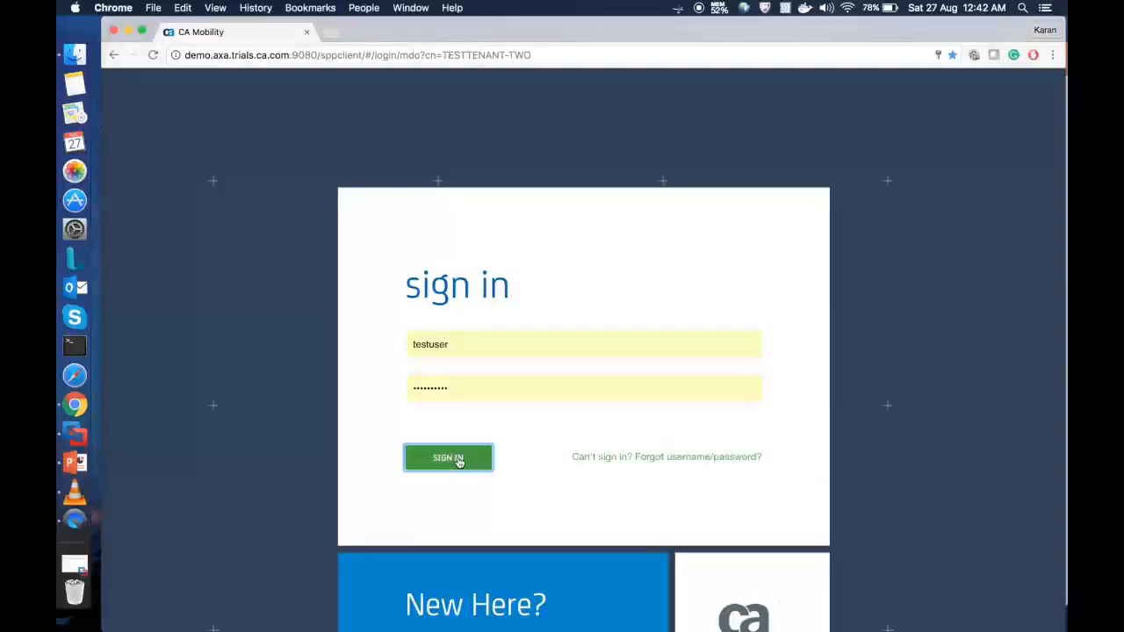
- Sign in to the analytics account and reach the New App registration page
{"action": "left_click", "coordinate": [448, 456]}
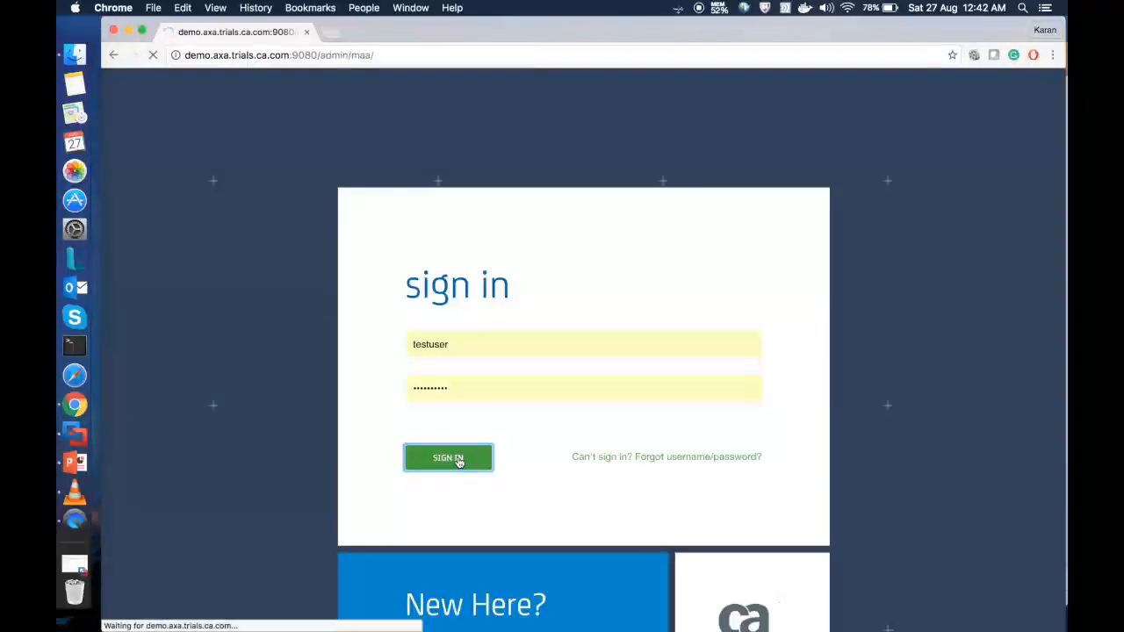
{"action": "left_click", "coordinate": [448, 457]}
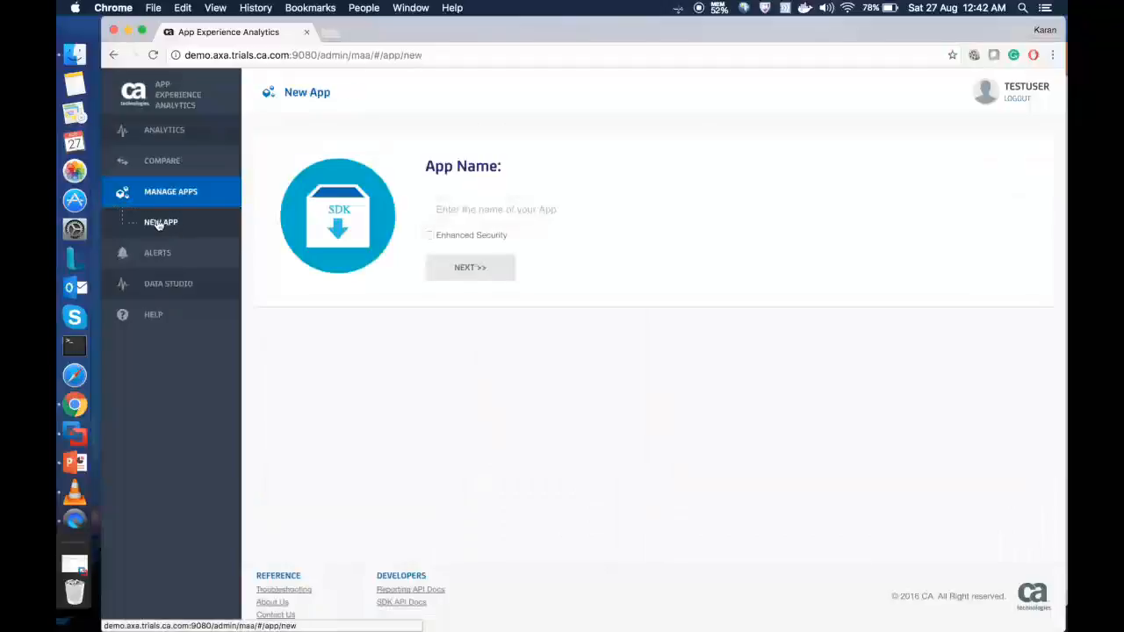
- Register a new app named AXA_webtixchange and reach the platform integration instructions
{"action": "left_click", "coordinate": [495, 209]}
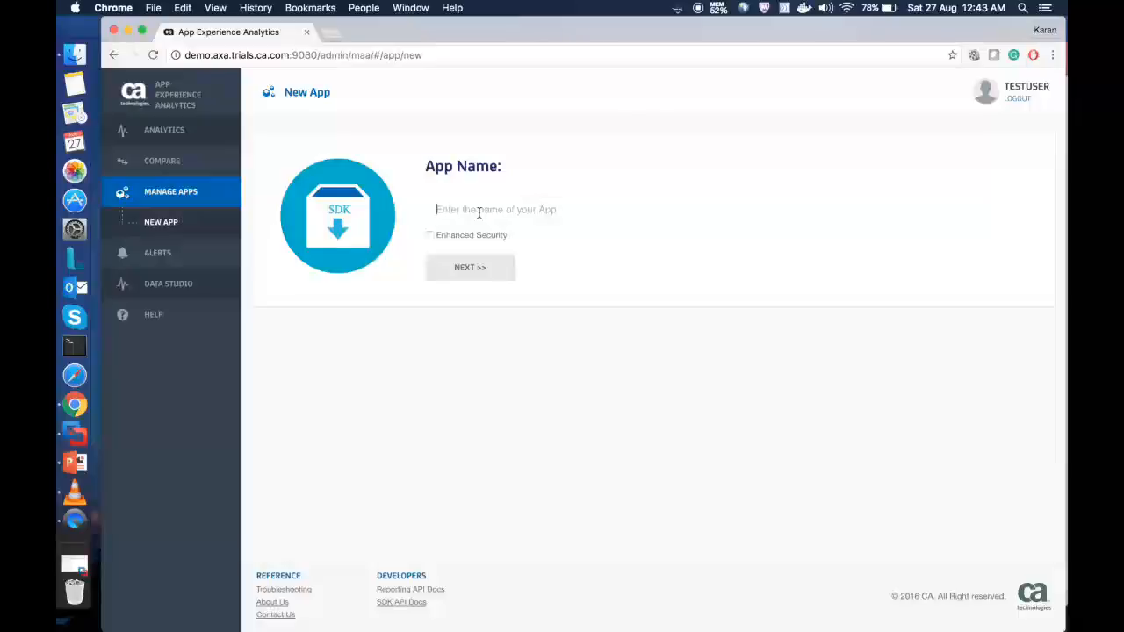
{"action": "type", "text": "AXA"}
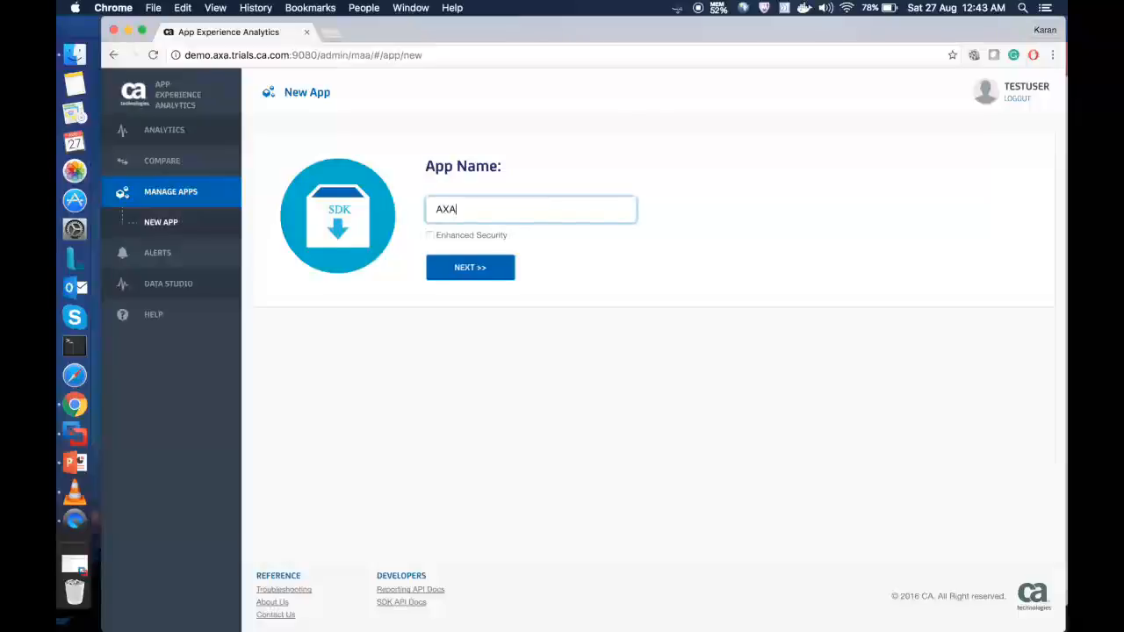
{"action": "type", "text": "_webt"}
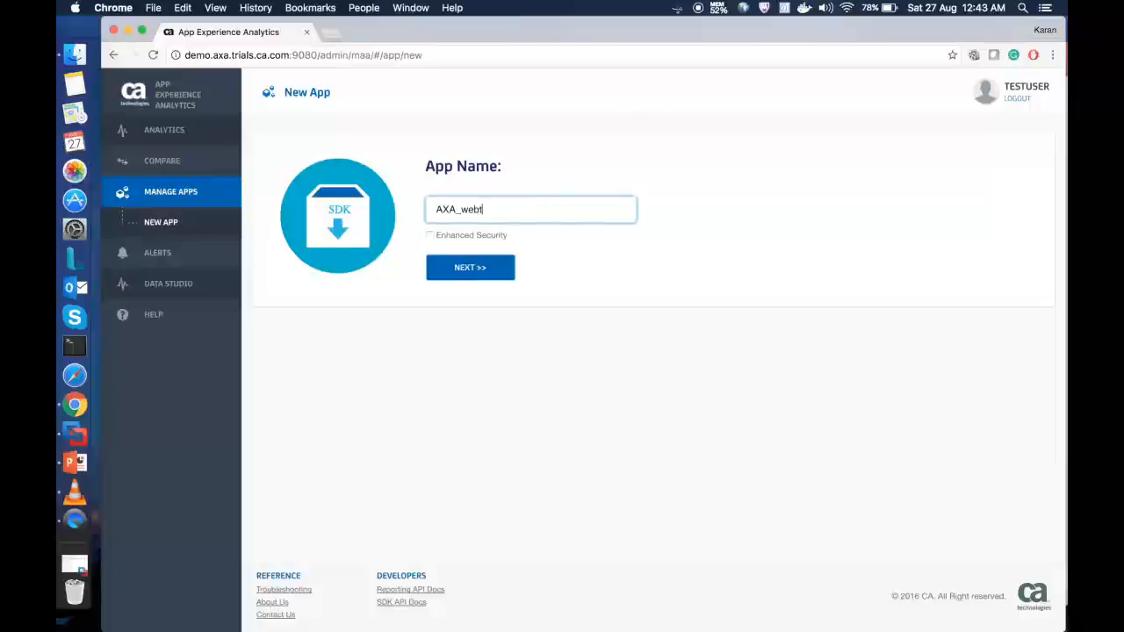
{"action": "type", "text": "ixchange"}
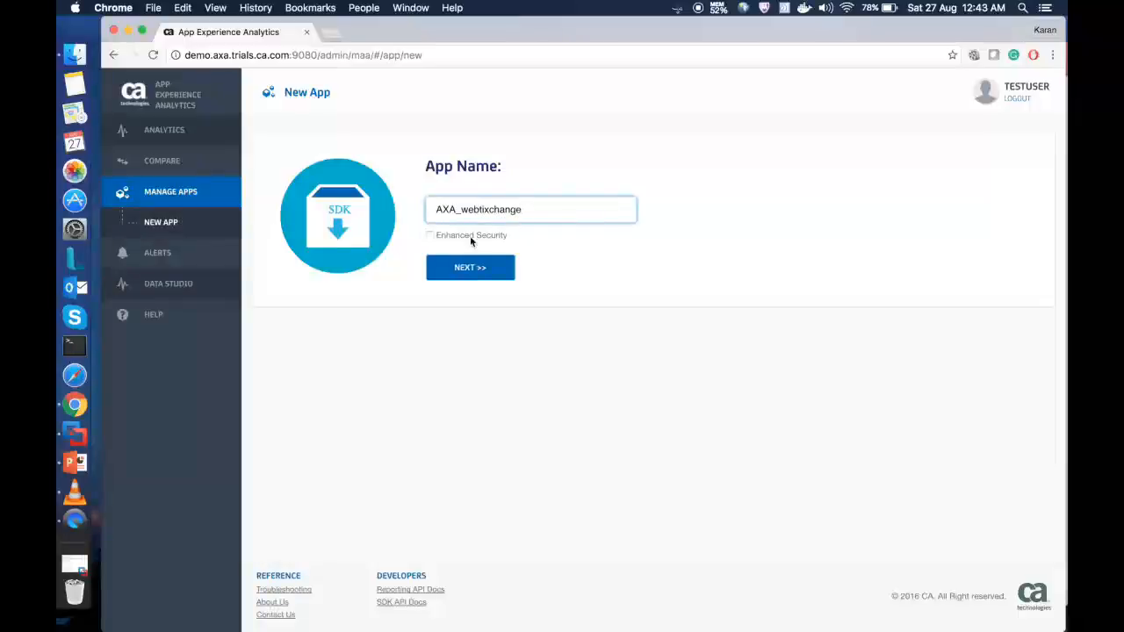
{"action": "left_click", "coordinate": [471, 267]}
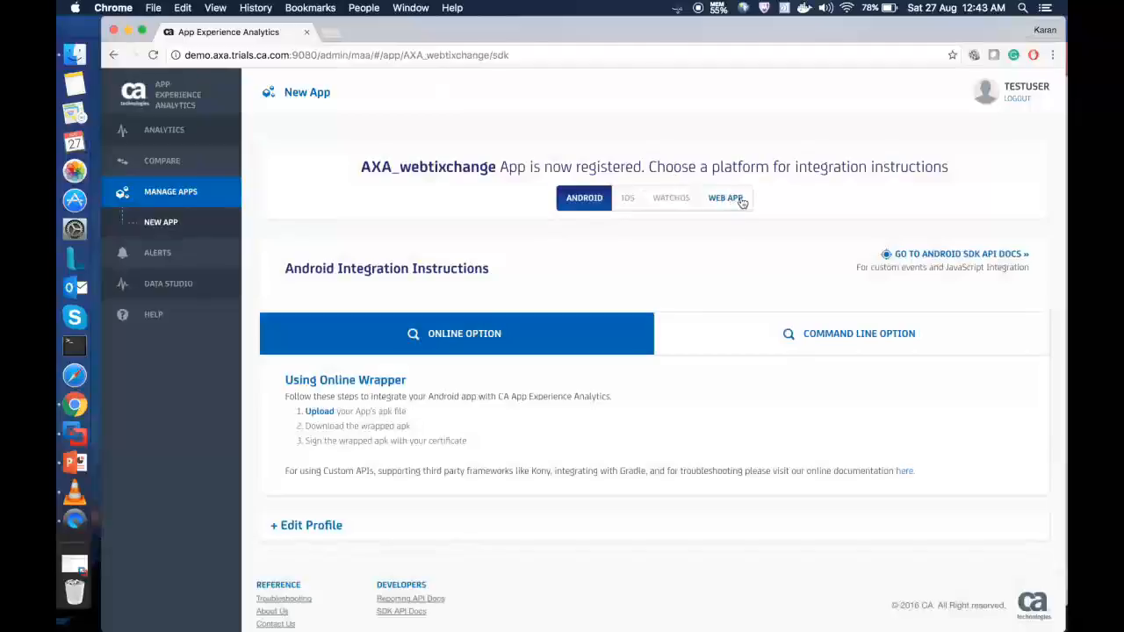
- Show the WEB APP integration snippet and expand the app's data collection profile settings
{"action": "left_click", "coordinate": [725, 197]}
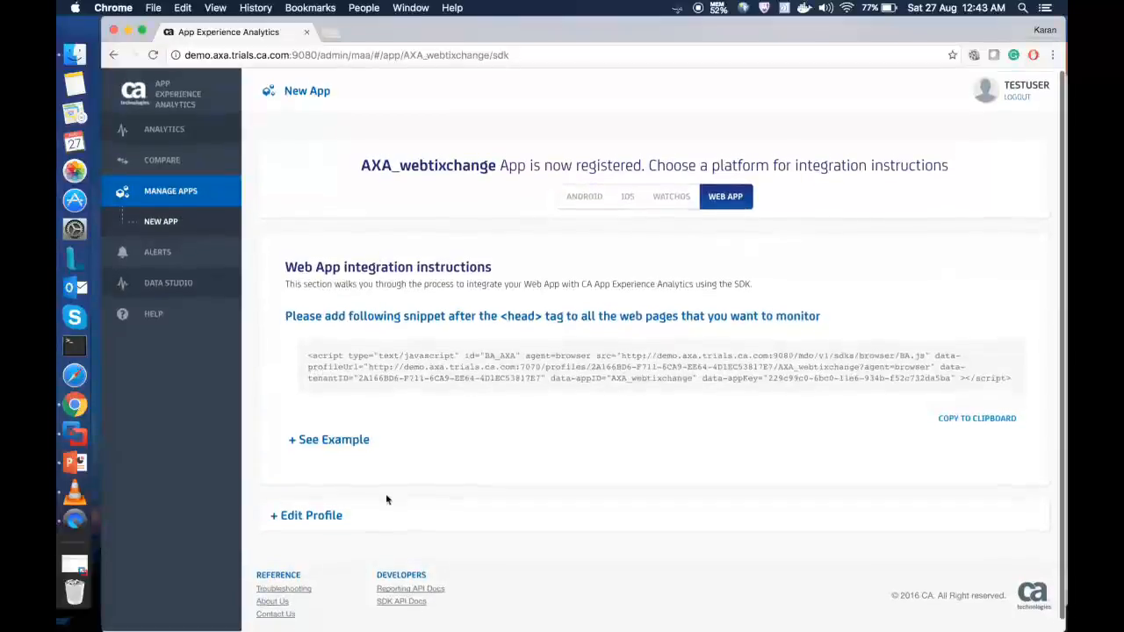
{"action": "left_click", "coordinate": [306, 516]}
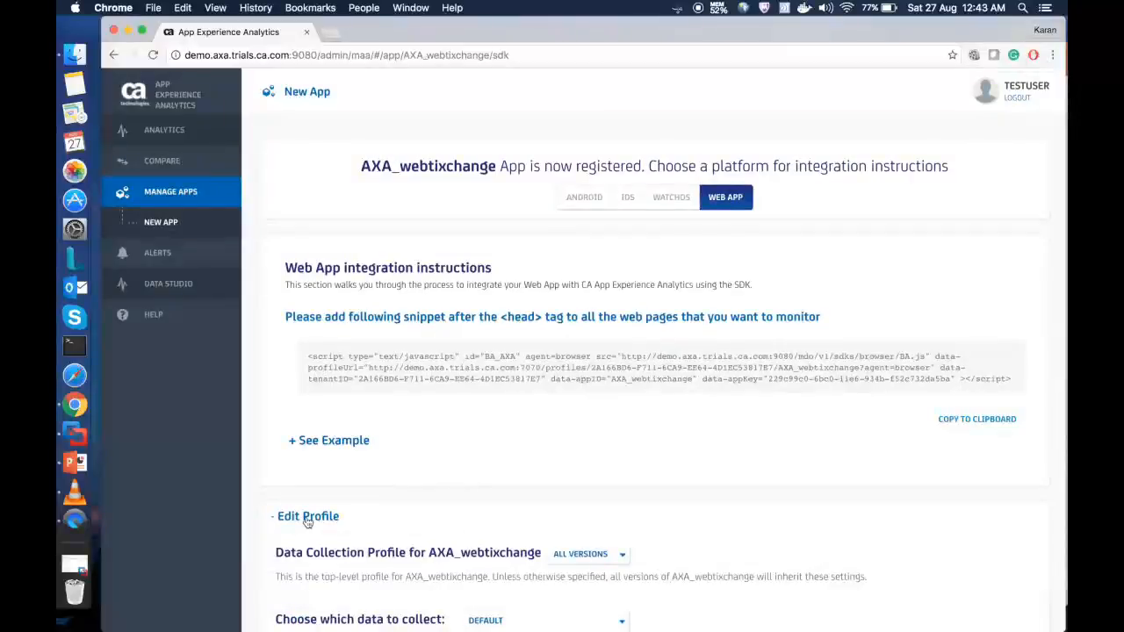
{"action": "mouse_move", "coordinate": [313, 520]}
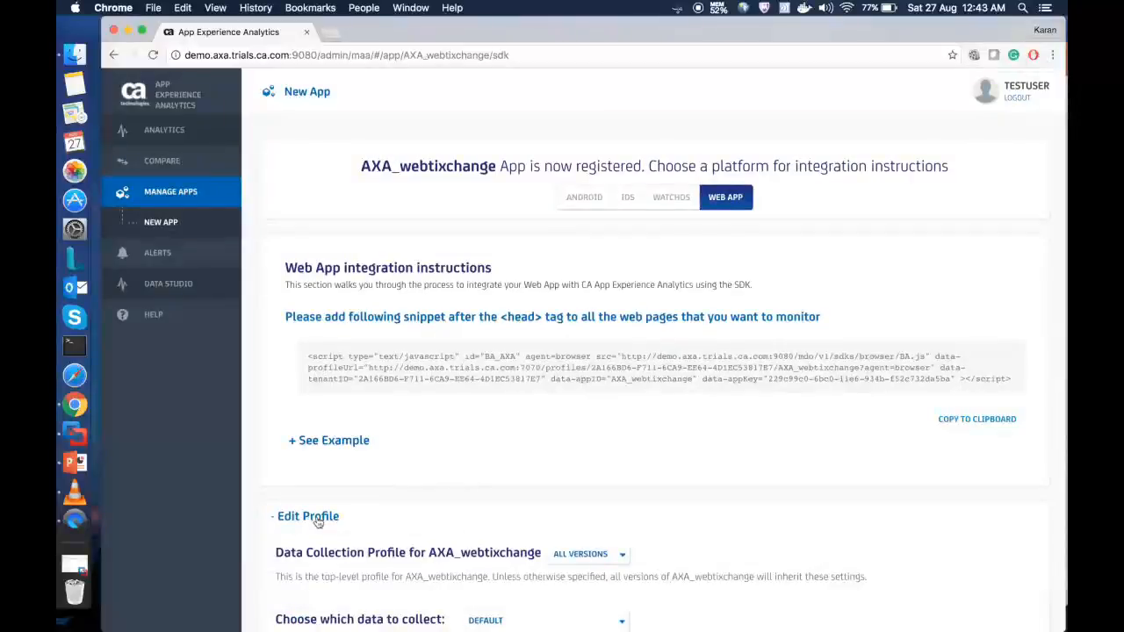
- Enable JS function metrics, geolocation and browser logging in the data collection profile
{"action": "scroll", "scroll_direction": "down", "scroll_amount": 3}
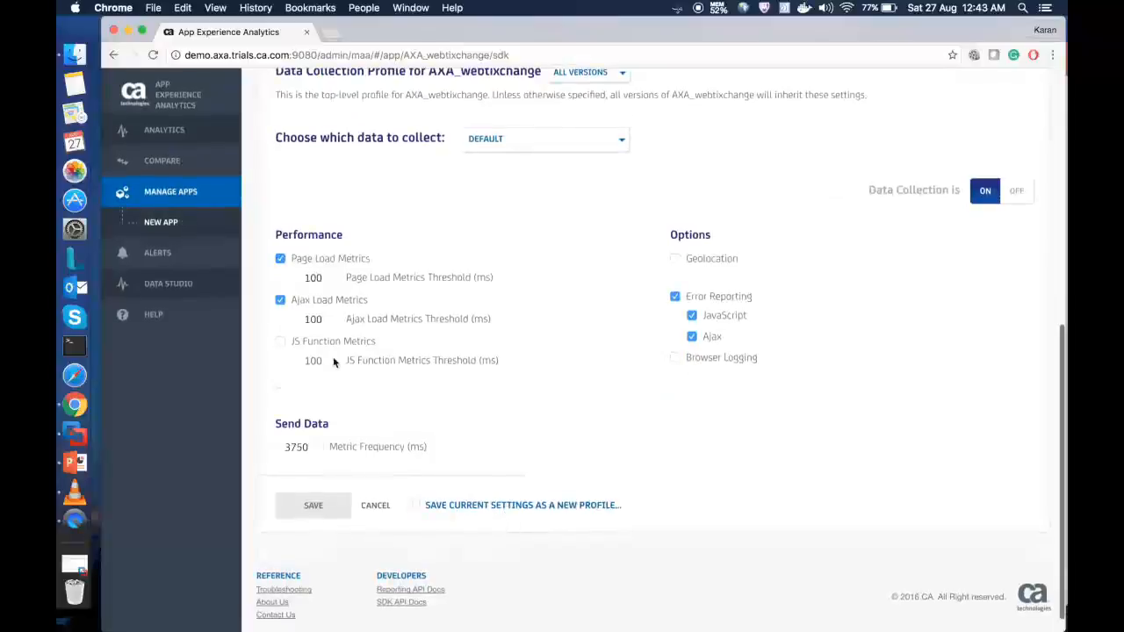
{"action": "left_click", "coordinate": [281, 341]}
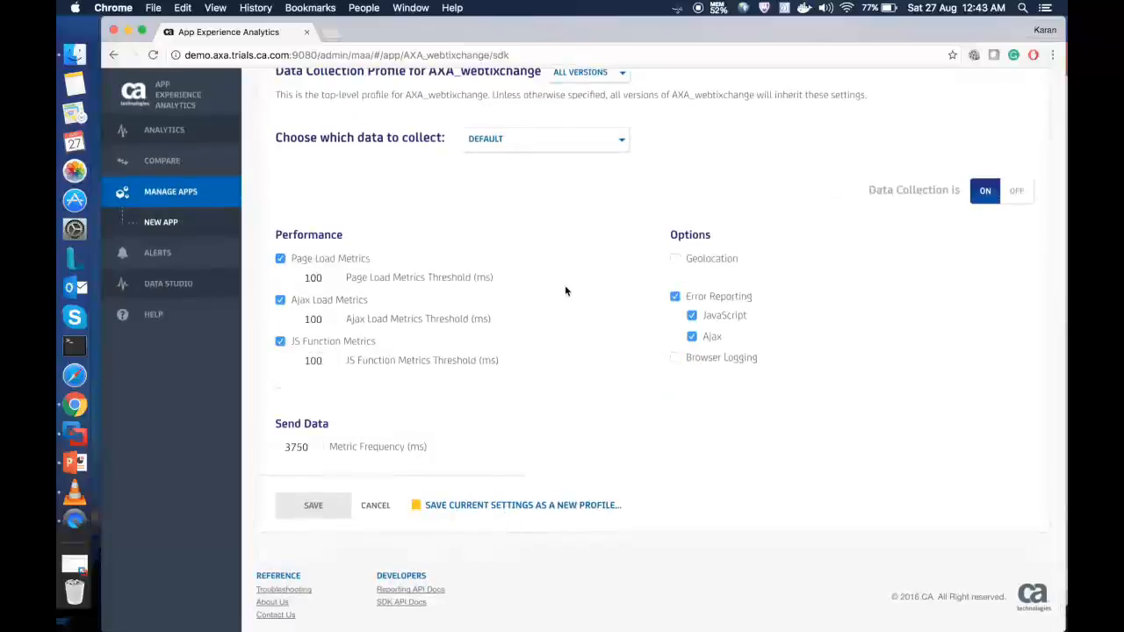
{"action": "left_click", "coordinate": [674, 258]}
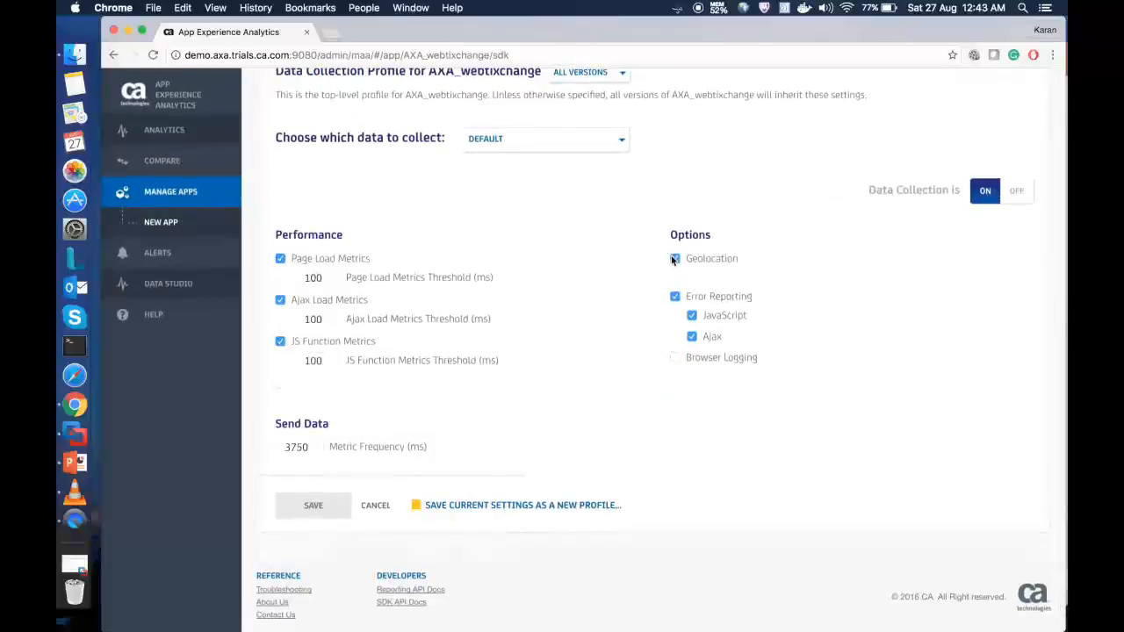
{"action": "left_click", "coordinate": [675, 359]}
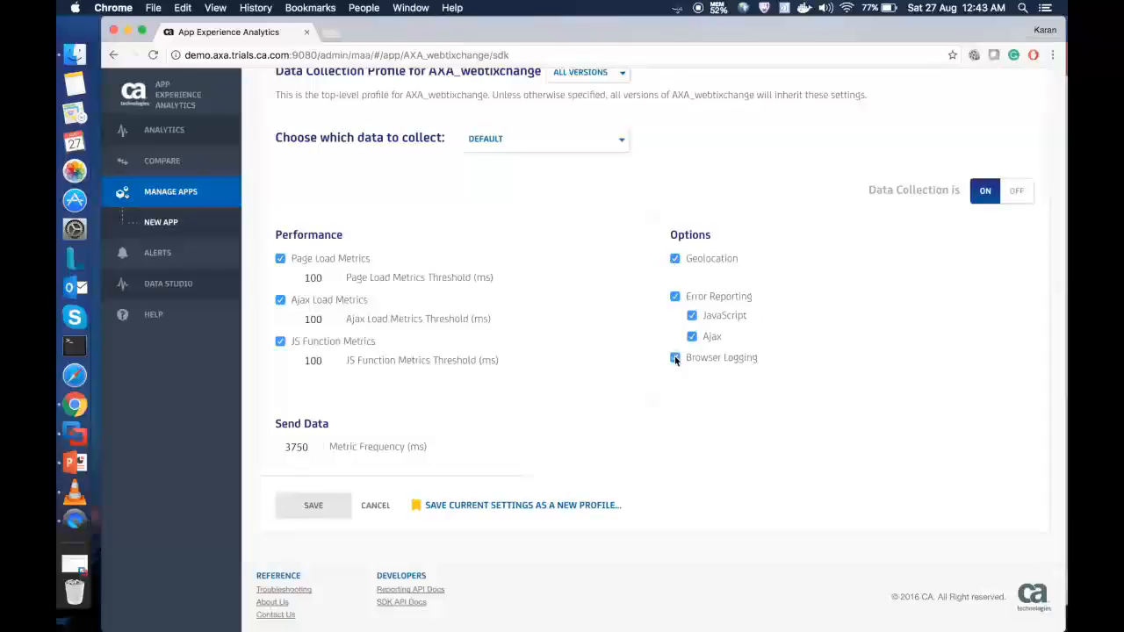
{"action": "left_click", "coordinate": [675, 358]}
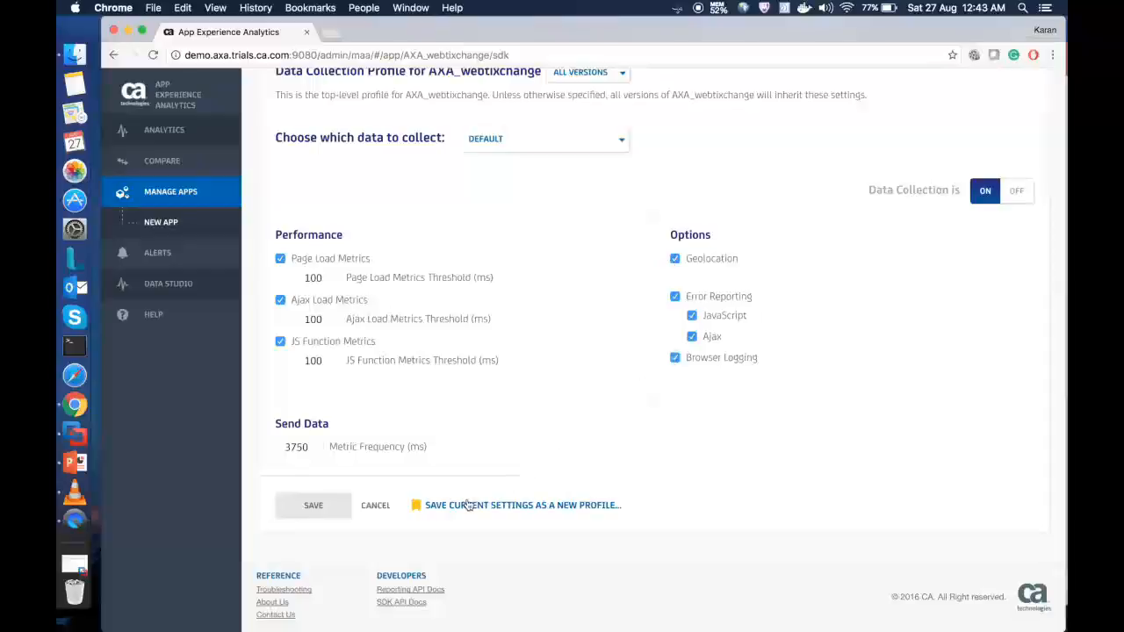
- Save these collection settings as a new profile named jtix
{"action": "left_click", "coordinate": [521, 506]}
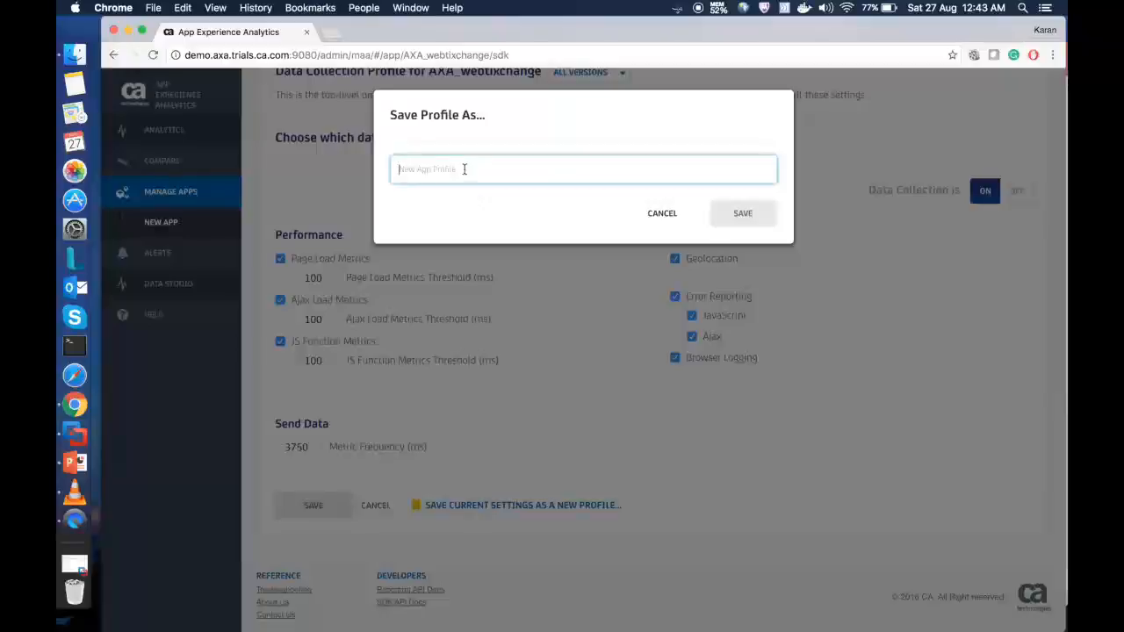
{"action": "type", "text": "j"}
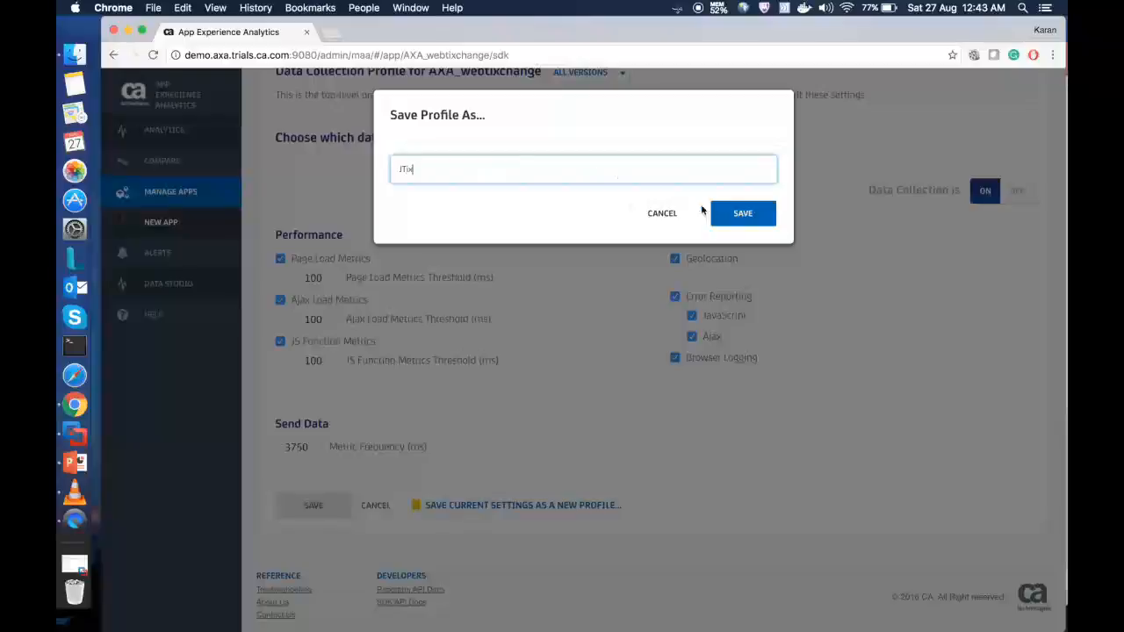
{"action": "left_click", "coordinate": [661, 213]}
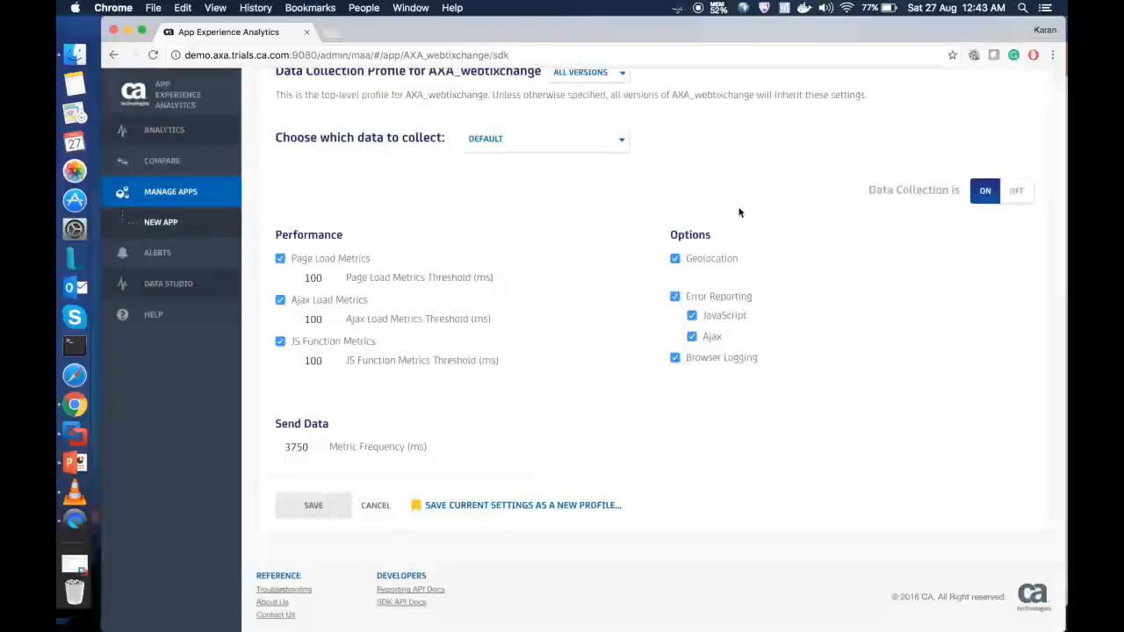
{"action": "left_click", "coordinate": [545, 139]}
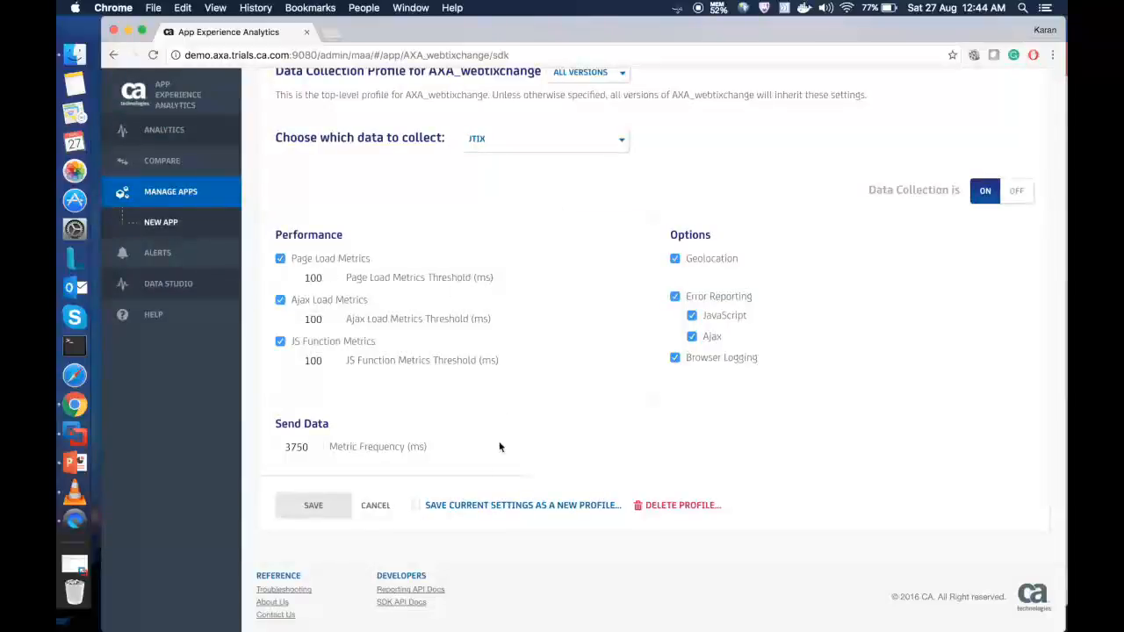
{"action": "mouse_move", "coordinate": [639, 337]}
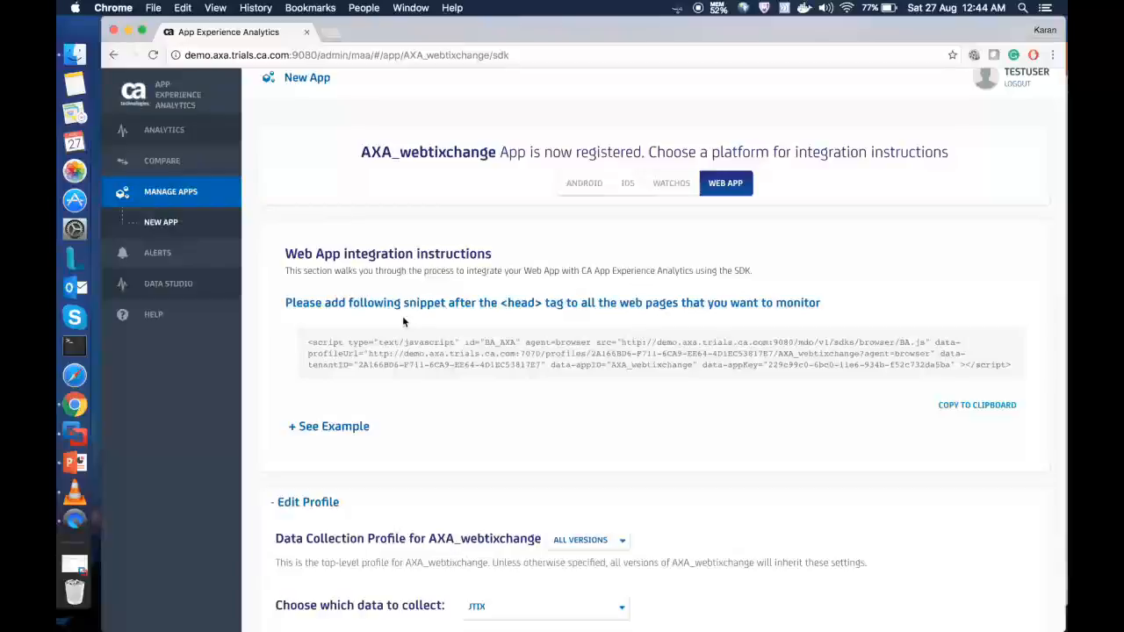
- Copy the web app monitoring snippet text to the clipboard
{"action": "left_click", "coordinate": [977, 404]}
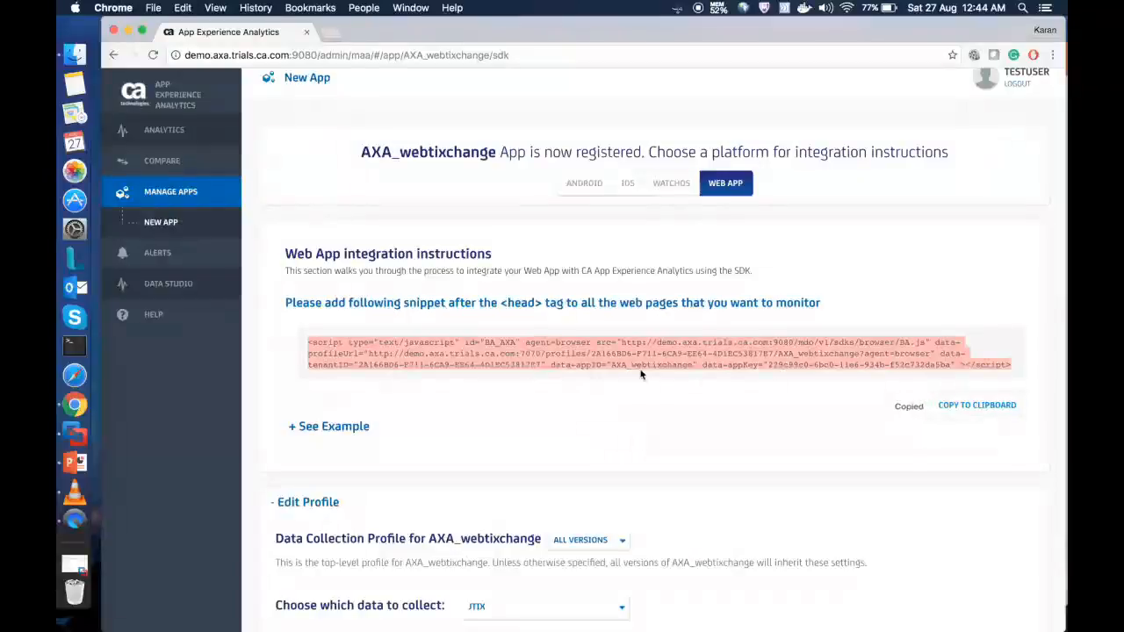
{"action": "right_click", "coordinate": [641, 372]}
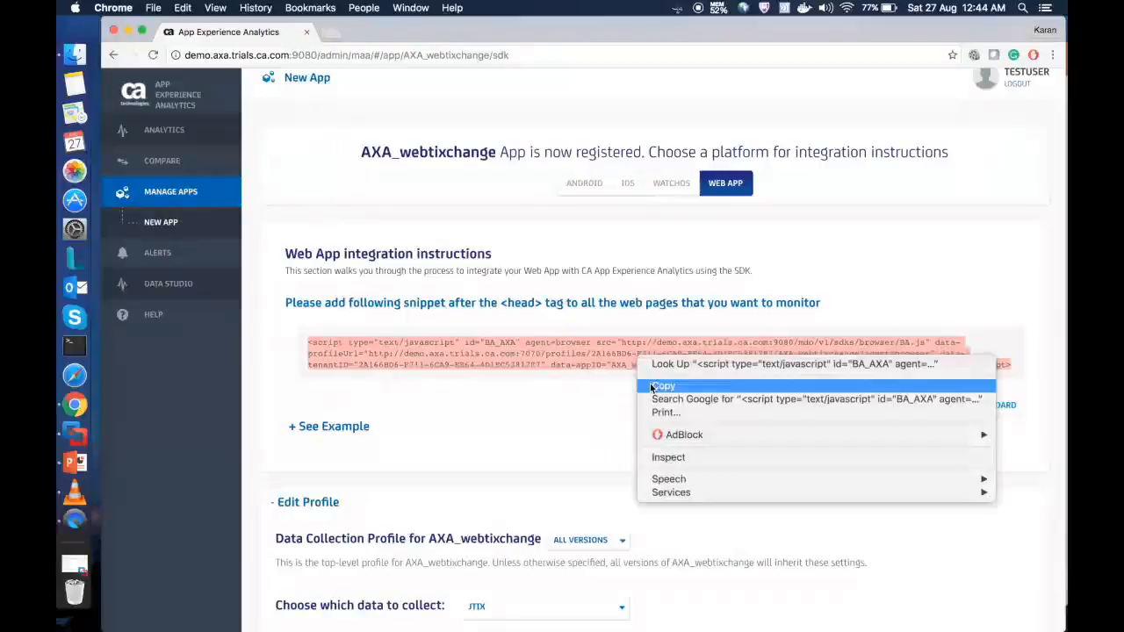
{"action": "left_click", "coordinate": [662, 386]}
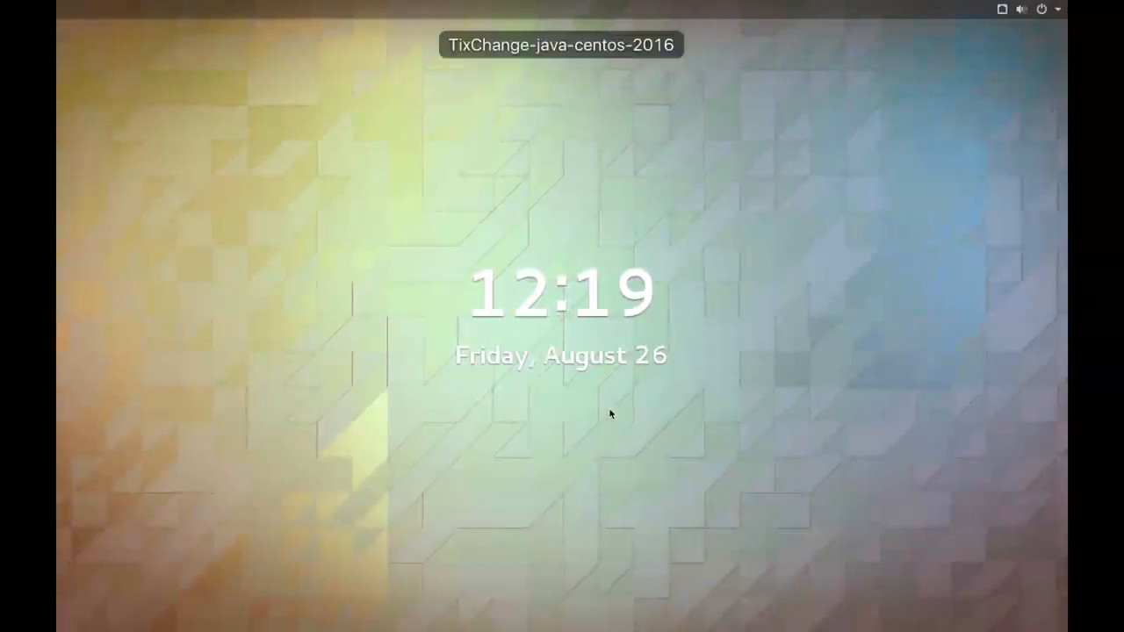
{"action": "mouse_move", "coordinate": [612, 499]}
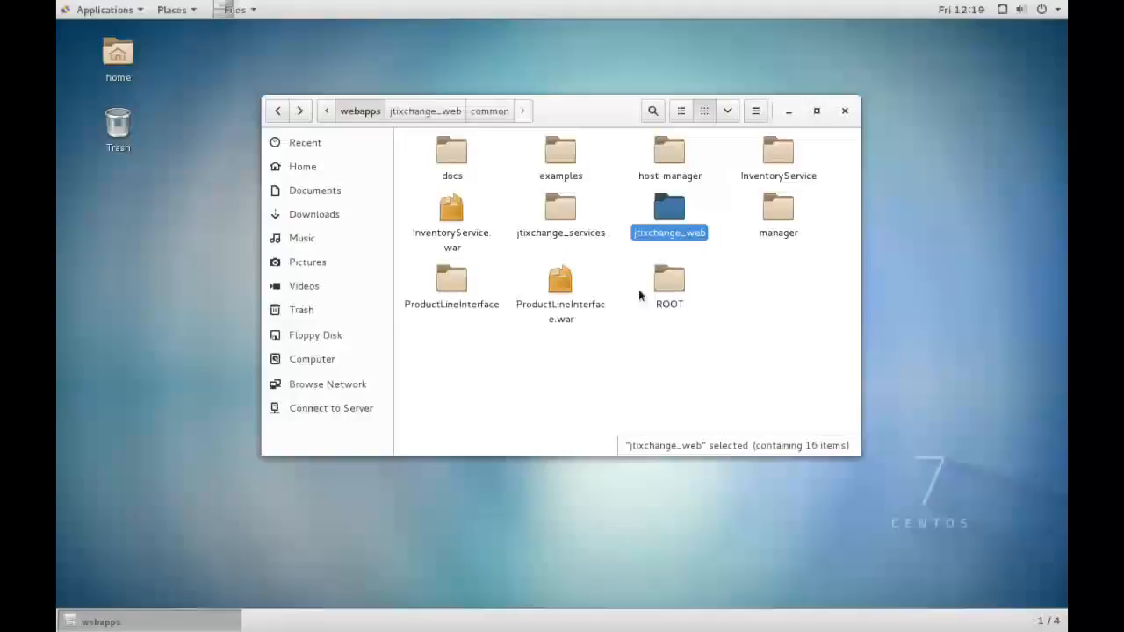
- Paste the monitoring snippet into the head of jtixchange_web's index.html in gedit and save it
{"action": "double_click", "coordinate": [669, 209]}
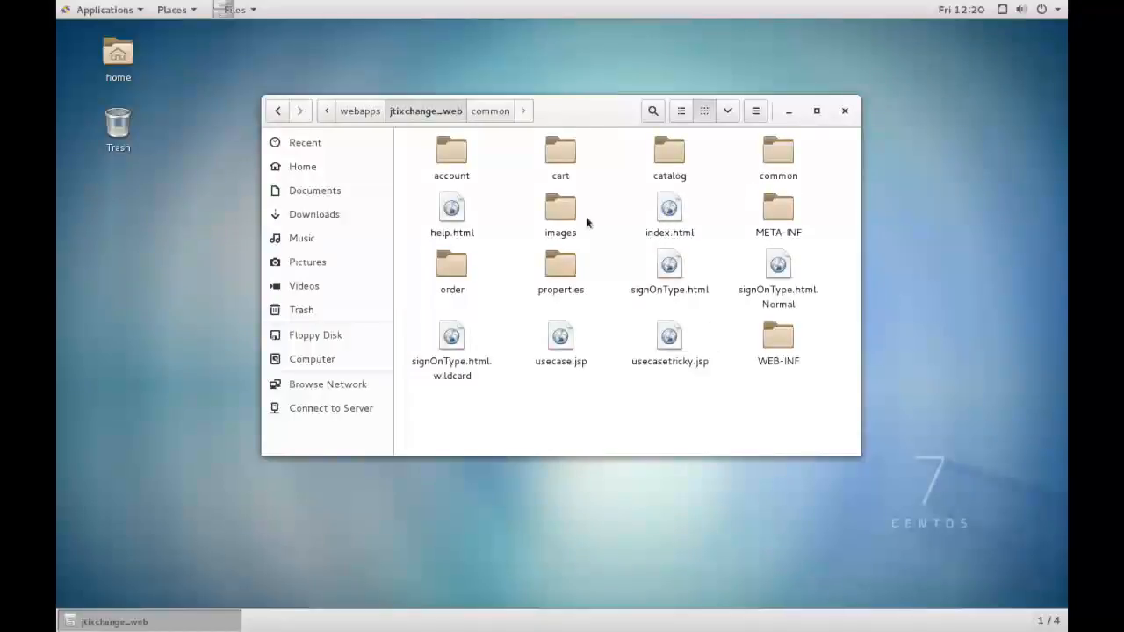
{"action": "right_click", "coordinate": [669, 211]}
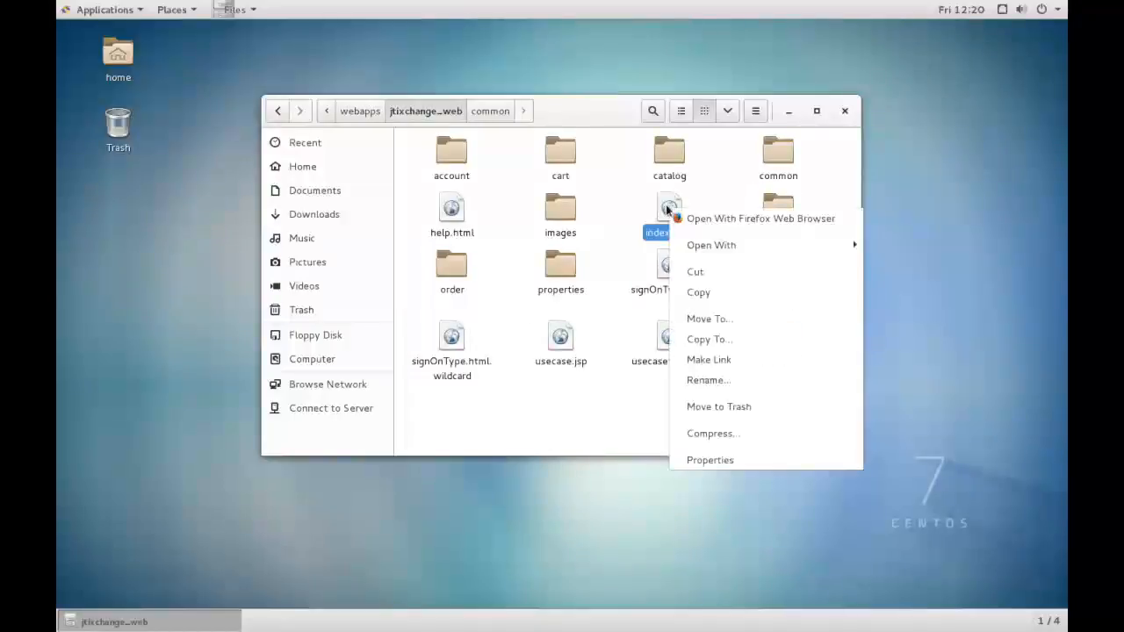
{"action": "left_click", "coordinate": [711, 246]}
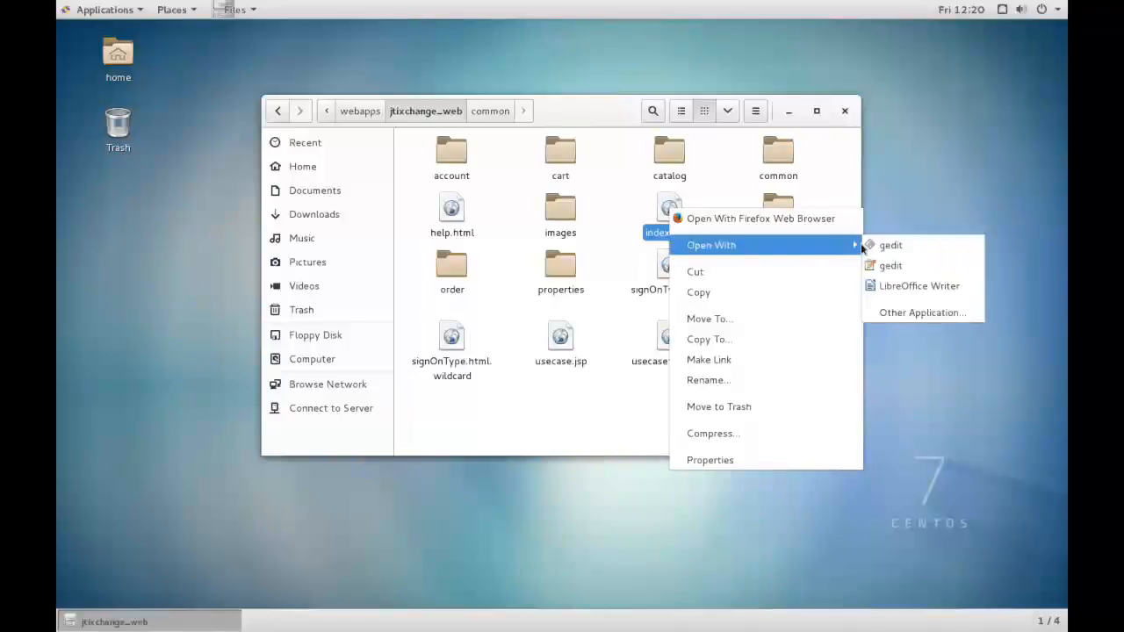
{"action": "left_click", "coordinate": [891, 246]}
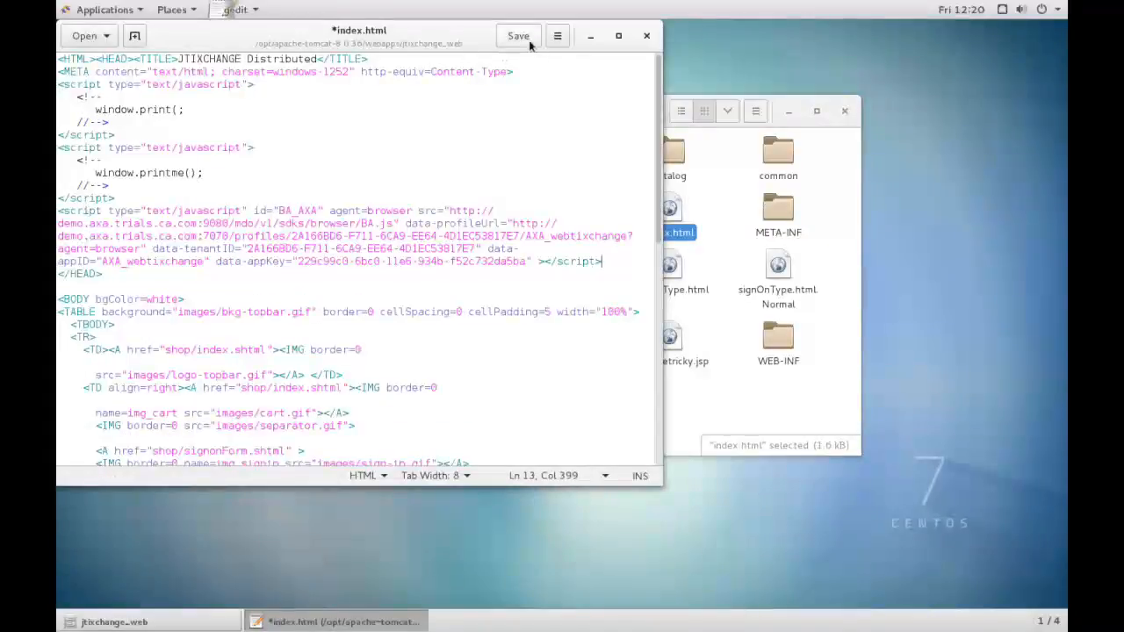
{"action": "left_click", "coordinate": [519, 36]}
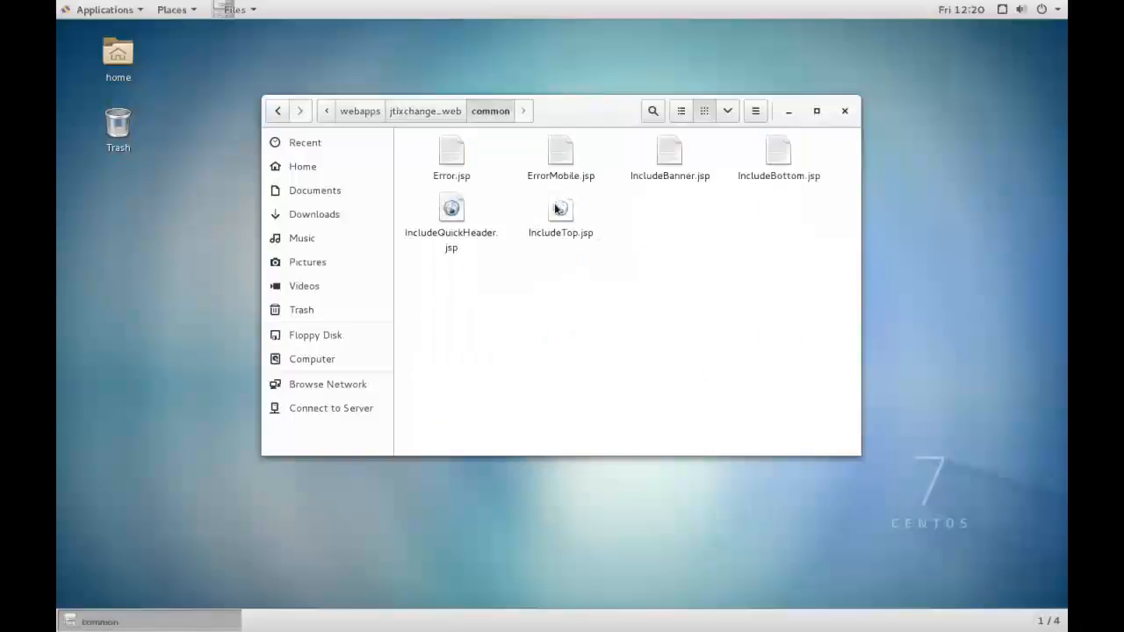
- Open IncludeTop.jsp from the common folder
{"action": "right_click", "coordinate": [560, 210]}
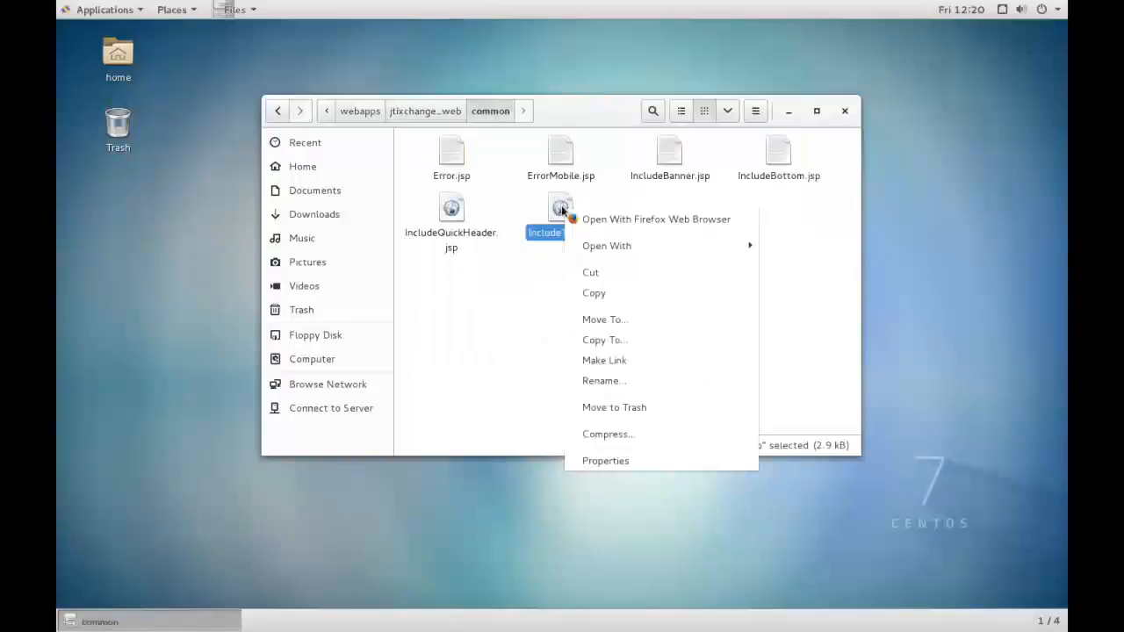
{"action": "left_click", "coordinate": [788, 255]}
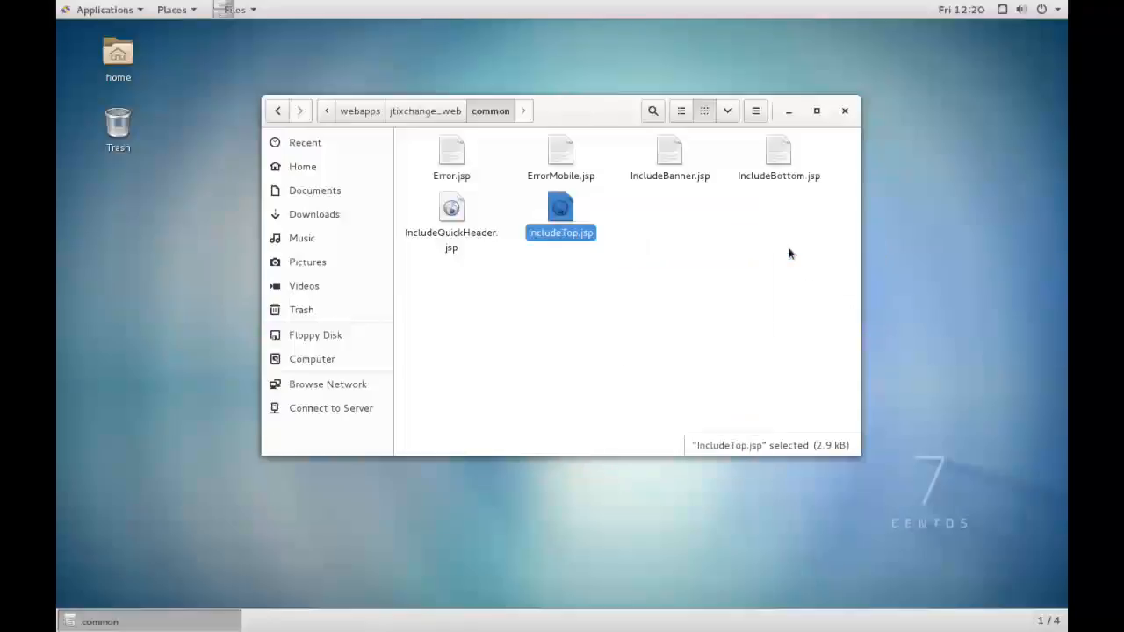
{"action": "double_click", "coordinate": [560, 210]}
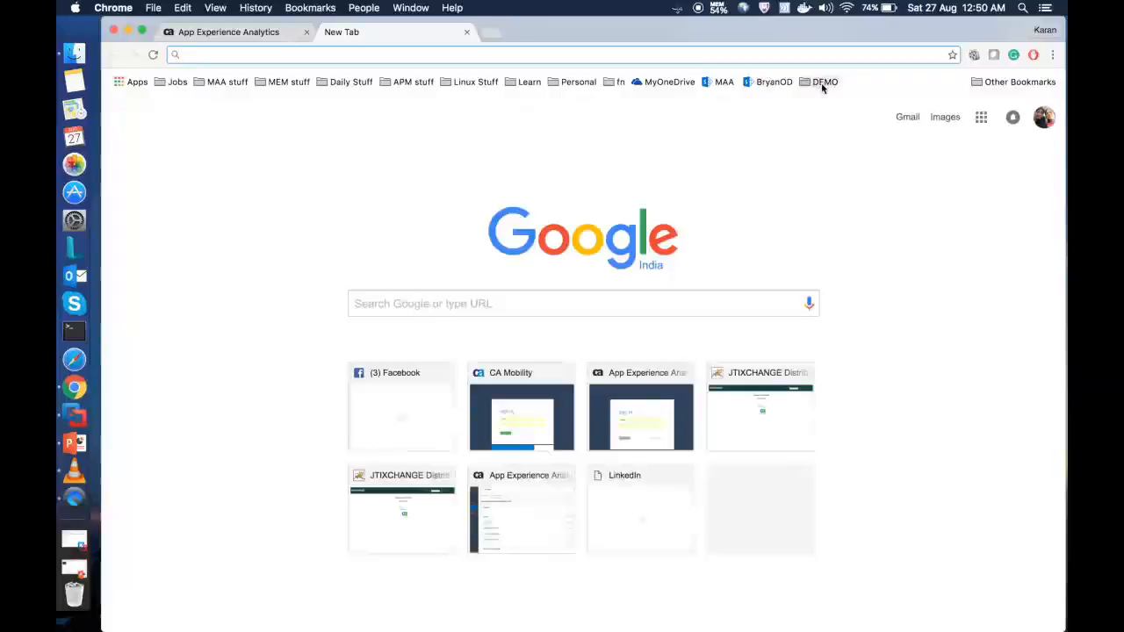
- Load the TixChange welcome page from the JTixchange_Web bookmark in the DEMO folder
{"action": "left_click", "coordinate": [824, 82]}
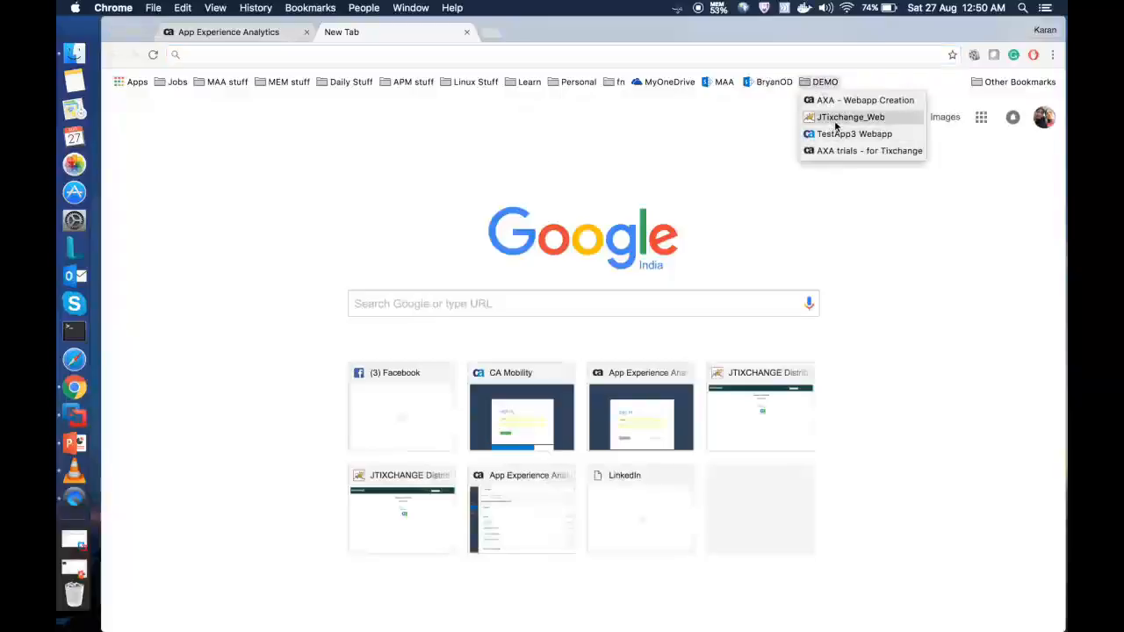
{"action": "left_click", "coordinate": [850, 116]}
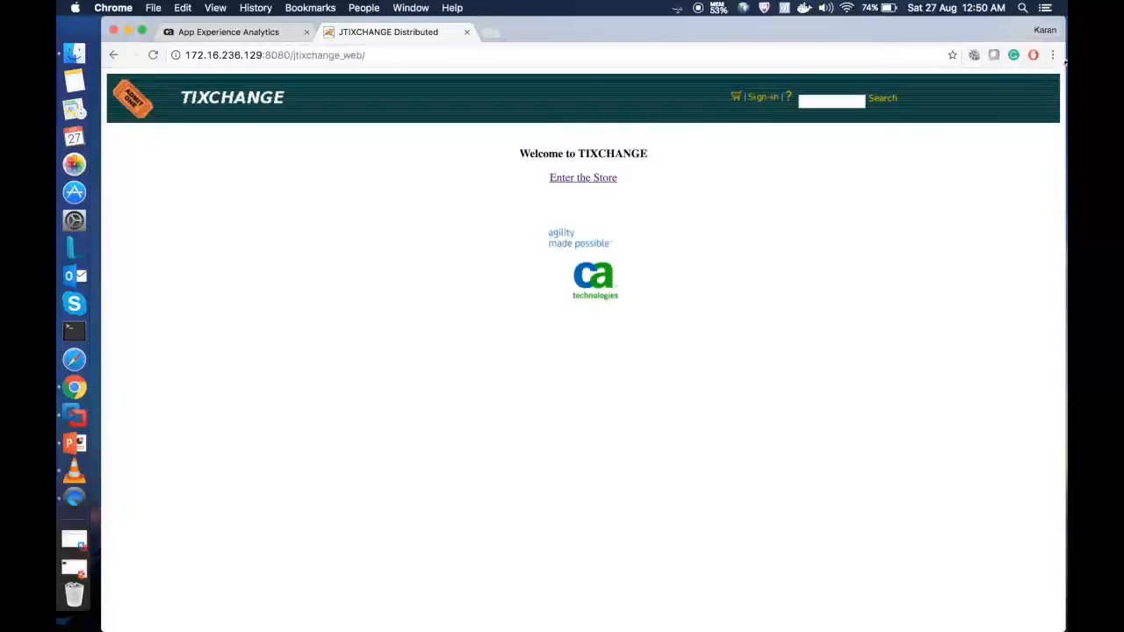
{"action": "left_click", "coordinate": [1054, 54]}
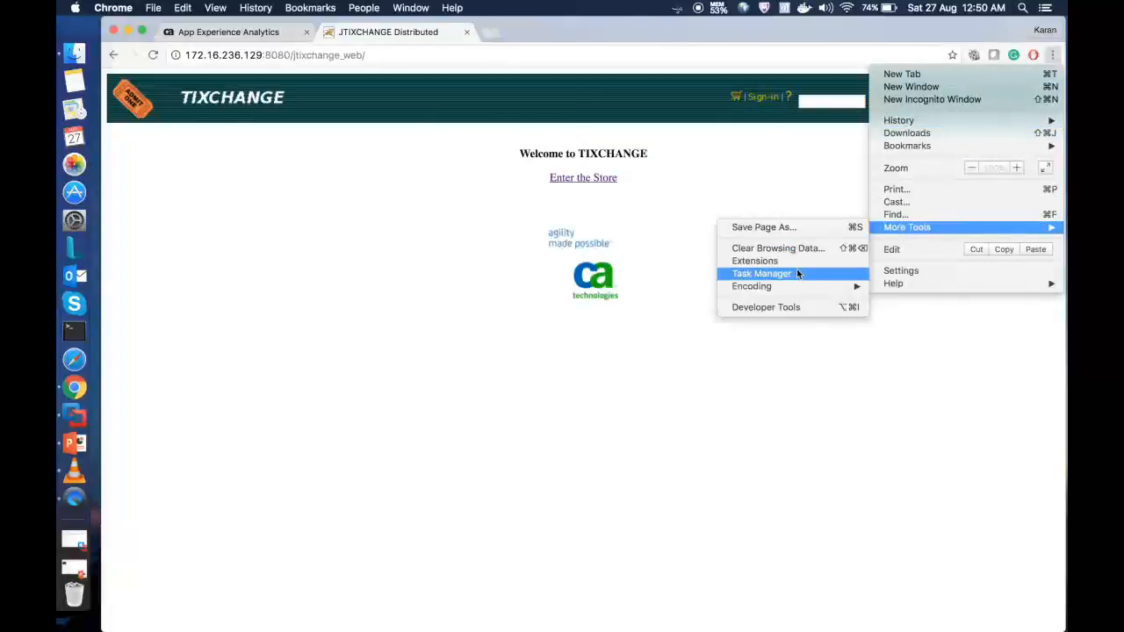
{"action": "mouse_move", "coordinate": [766, 306]}
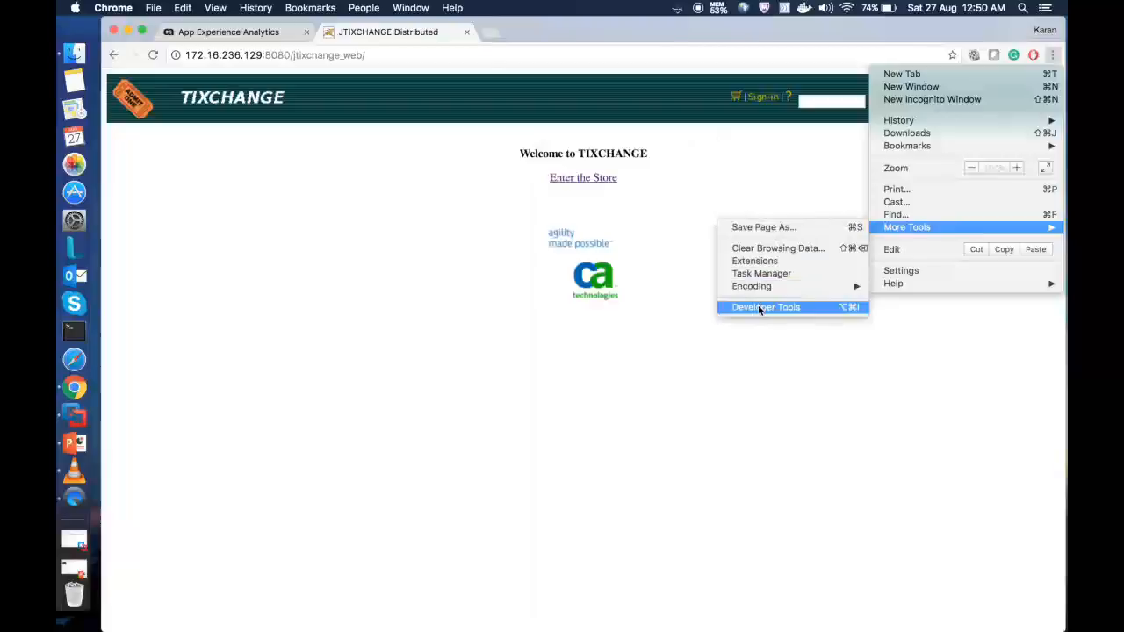
- Inspect the loaded BA.js browser agent script in Developer Tools, then go to the TixChange sign-in page
{"action": "left_click", "coordinate": [766, 305]}
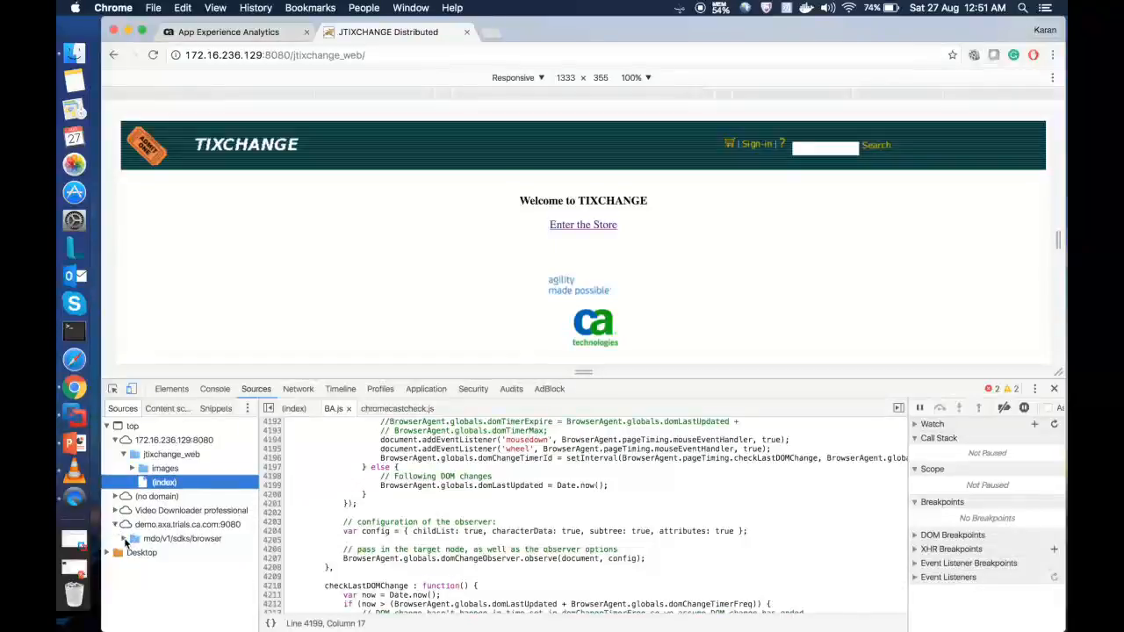
{"action": "left_click", "coordinate": [159, 552]}
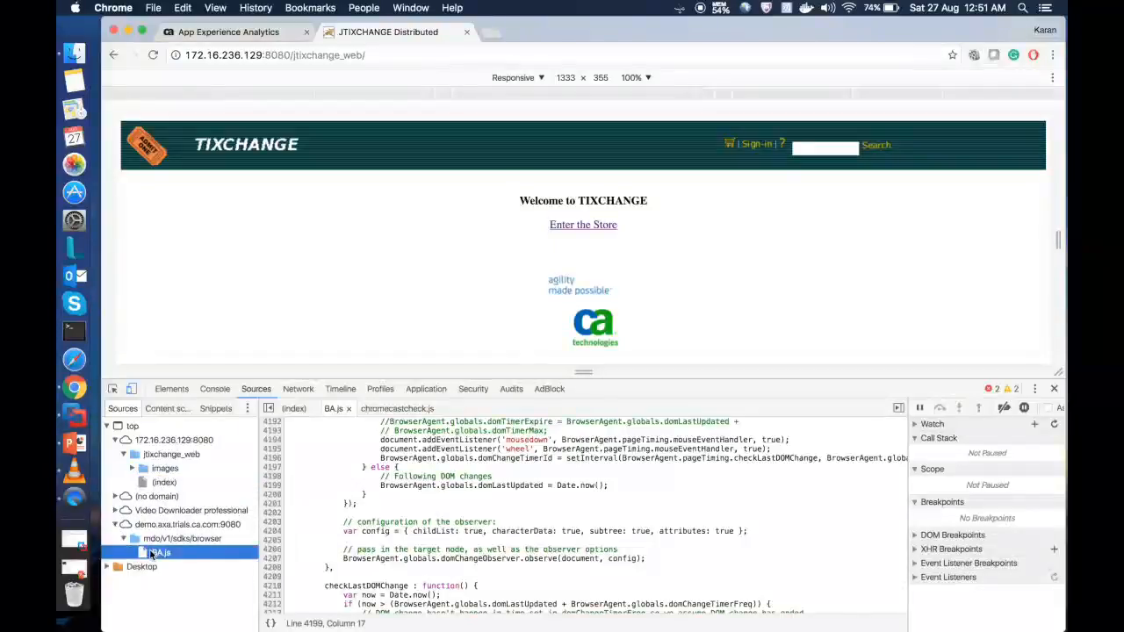
{"action": "mouse_move", "coordinate": [161, 552]}
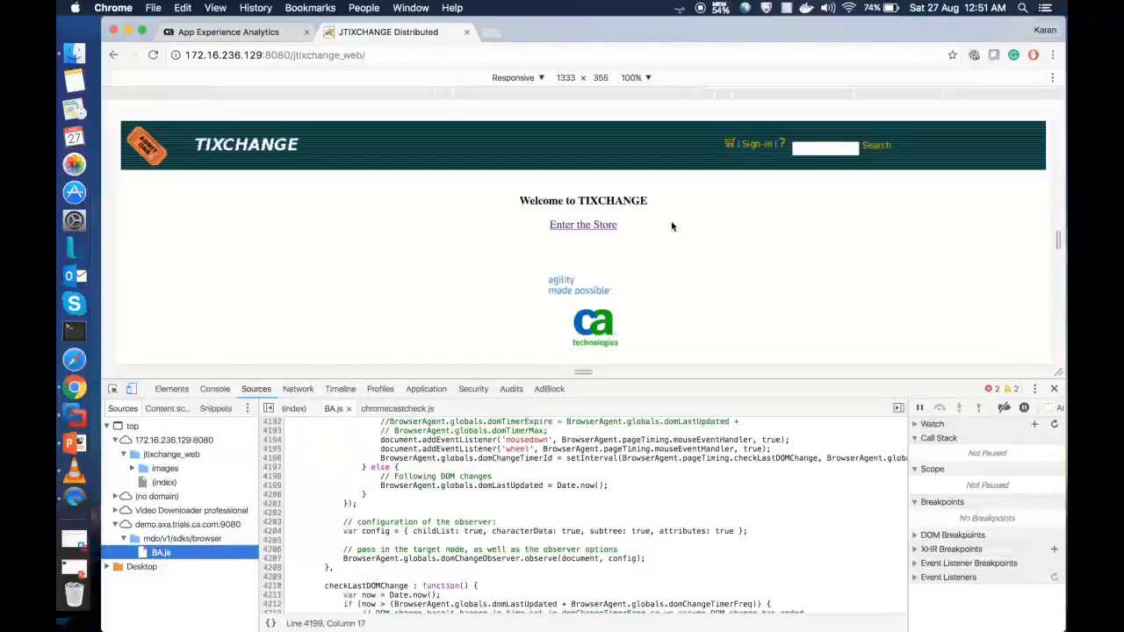
{"action": "mouse_move", "coordinate": [997, 279]}
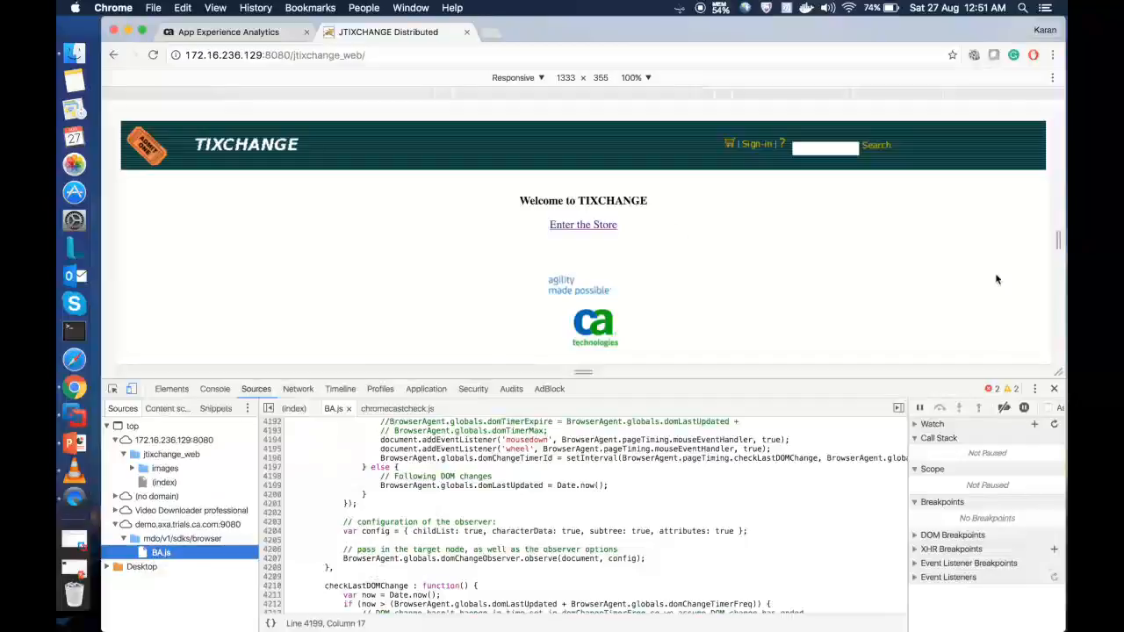
{"action": "mouse_move", "coordinate": [962, 274]}
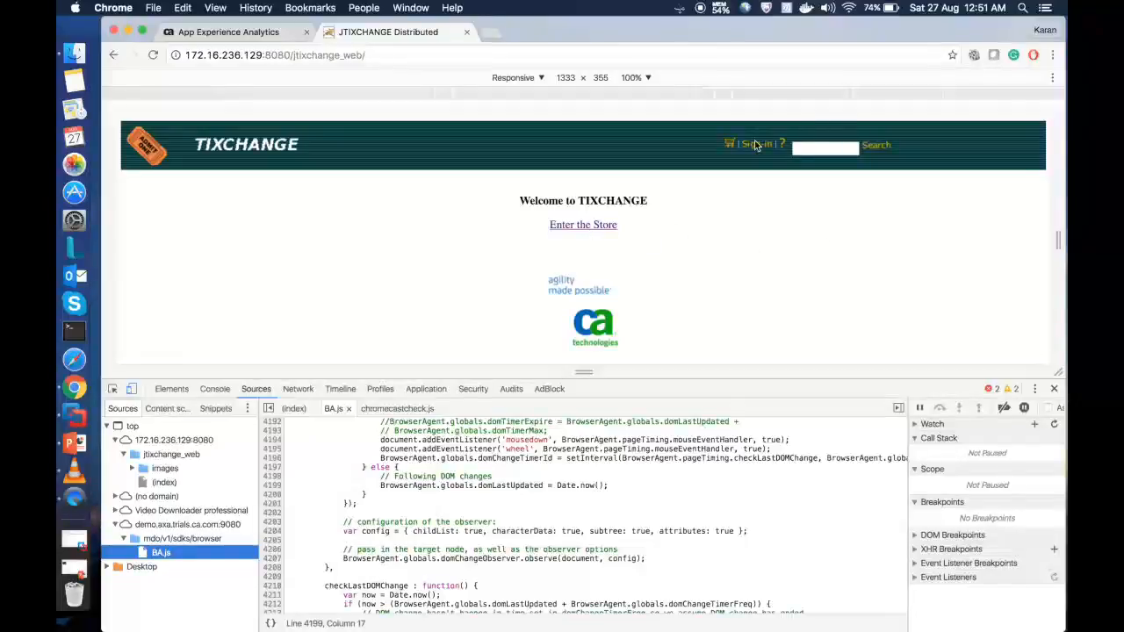
{"action": "left_click", "coordinate": [583, 225]}
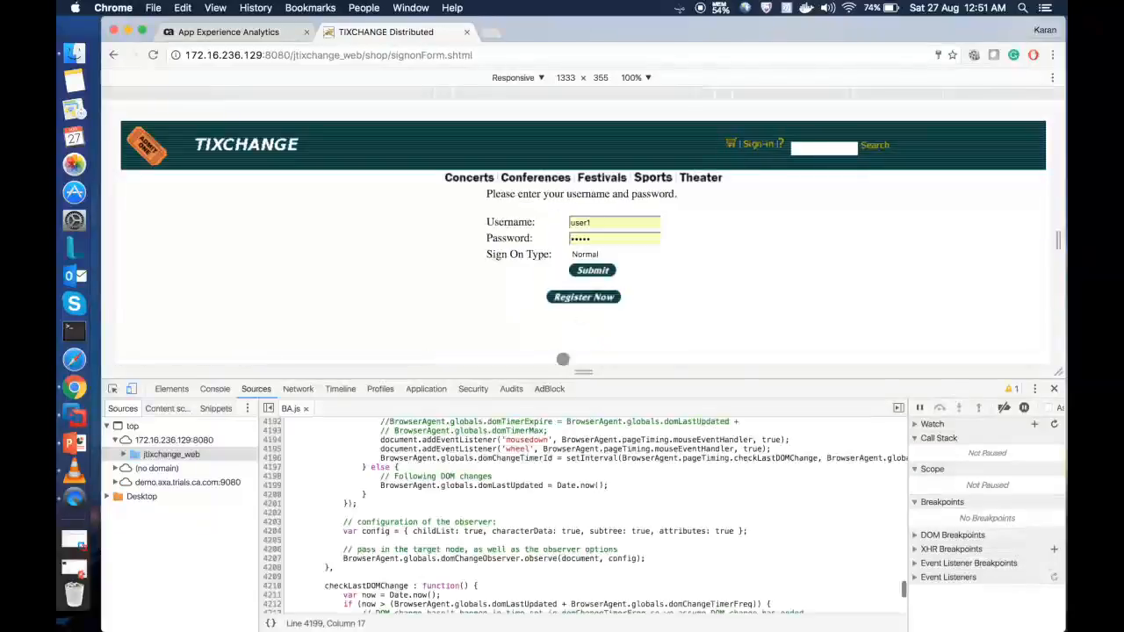
{"action": "left_click", "coordinate": [592, 270]}
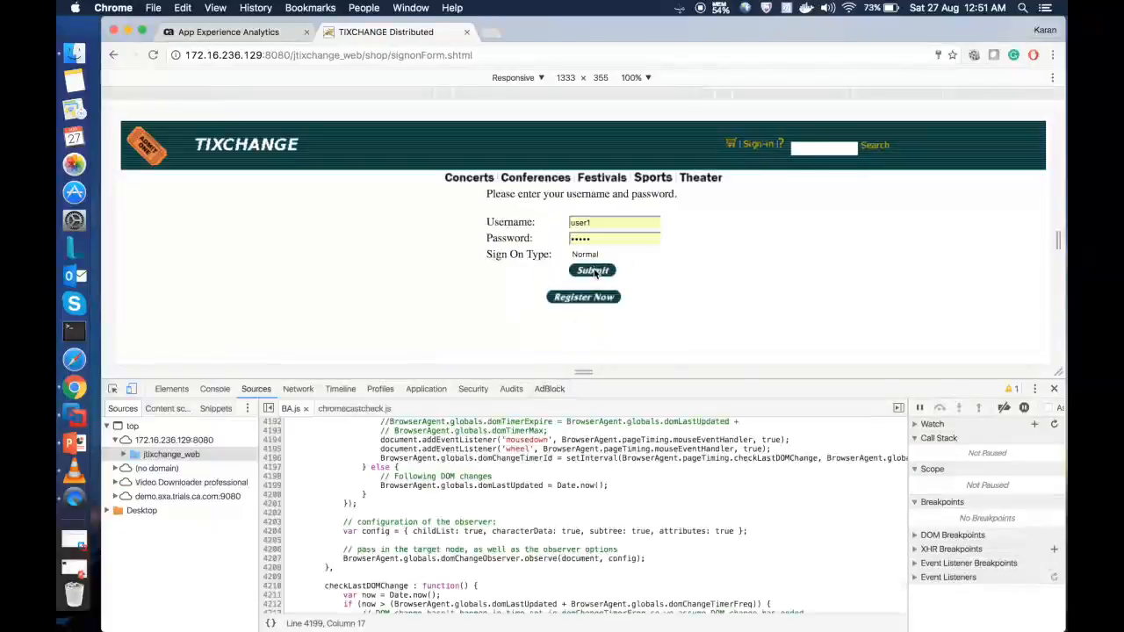
- Sign in and add the Section 111 John Elton concert ticket to the cart
{"action": "left_click", "coordinate": [592, 271]}
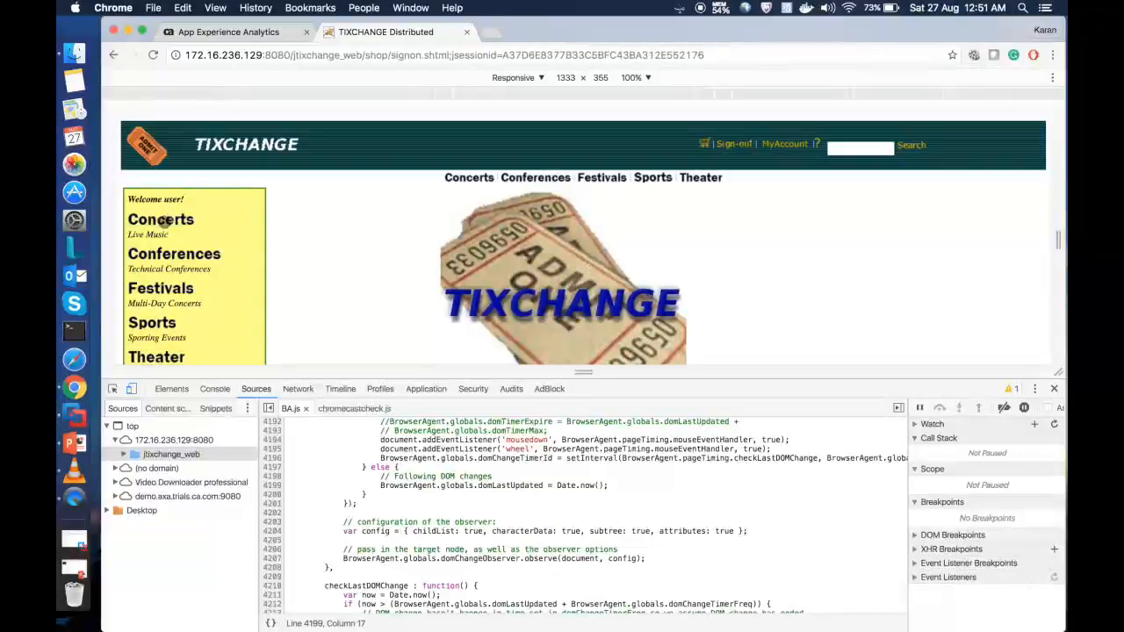
{"action": "left_click", "coordinate": [161, 218]}
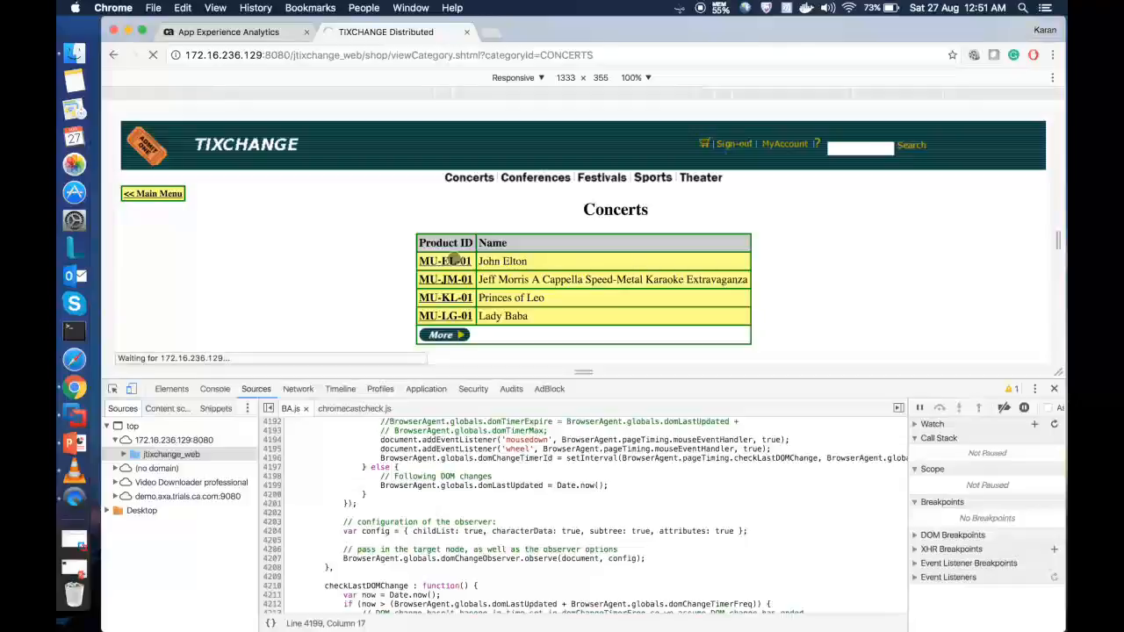
{"action": "mouse_move", "coordinate": [696, 220]}
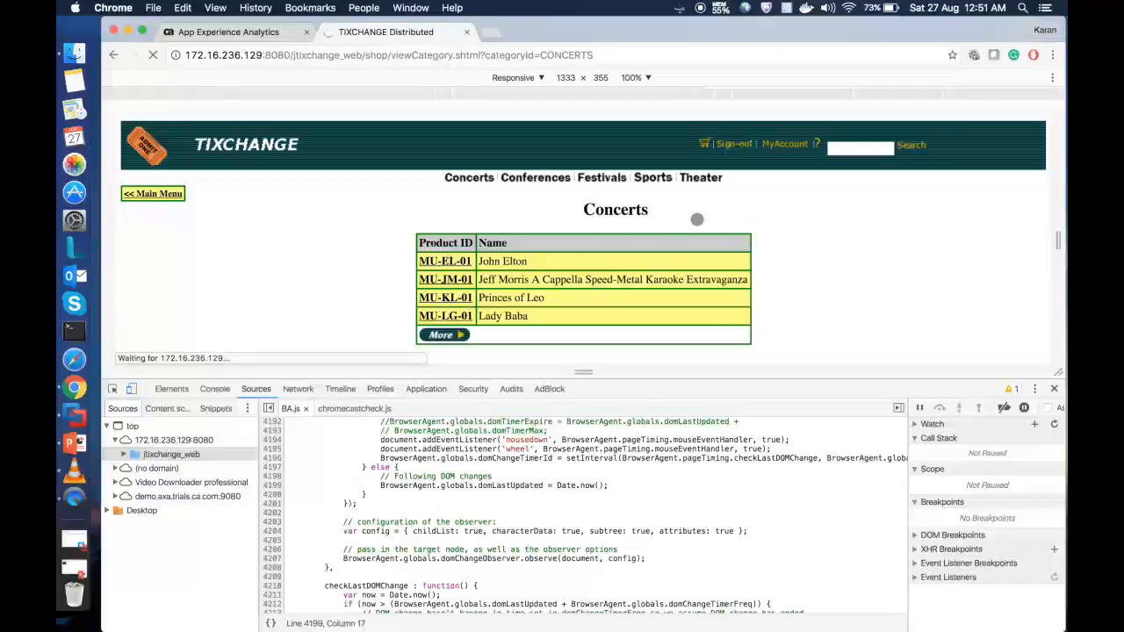
{"action": "mouse_move", "coordinate": [836, 260]}
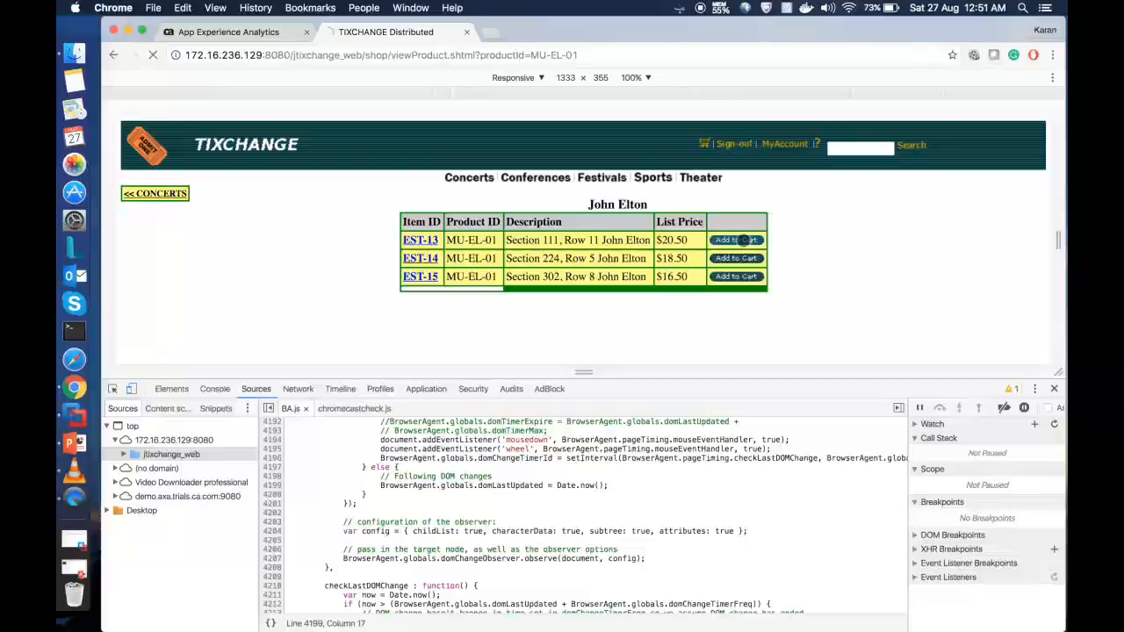
{"action": "left_click", "coordinate": [736, 239]}
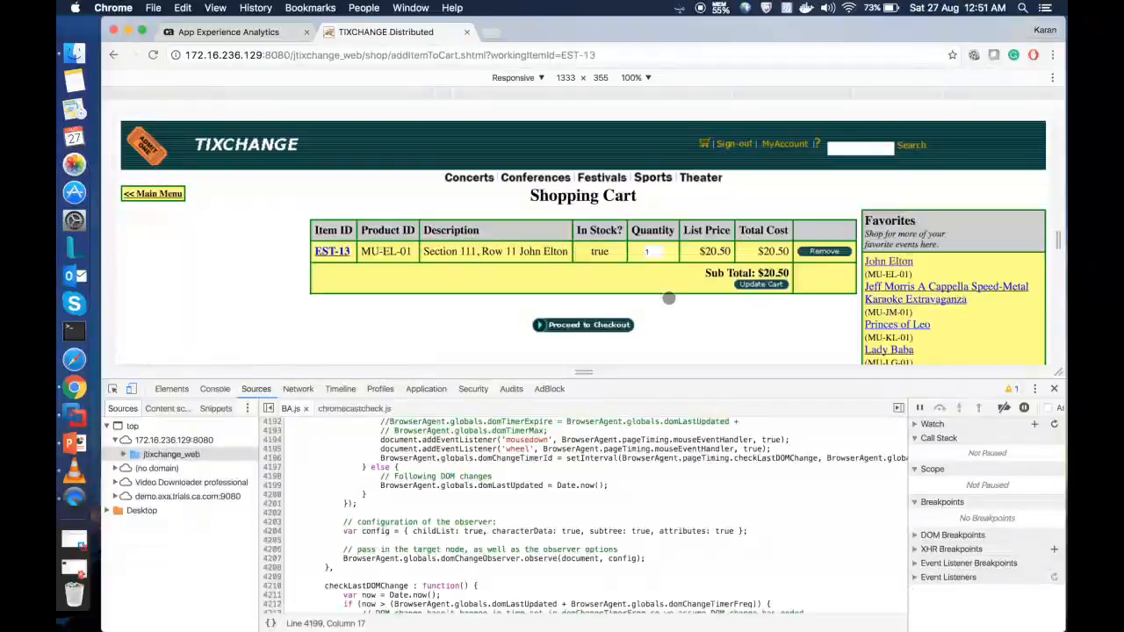
- Take the order through checkout, billing details and final confirmation
{"action": "left_click", "coordinate": [583, 325]}
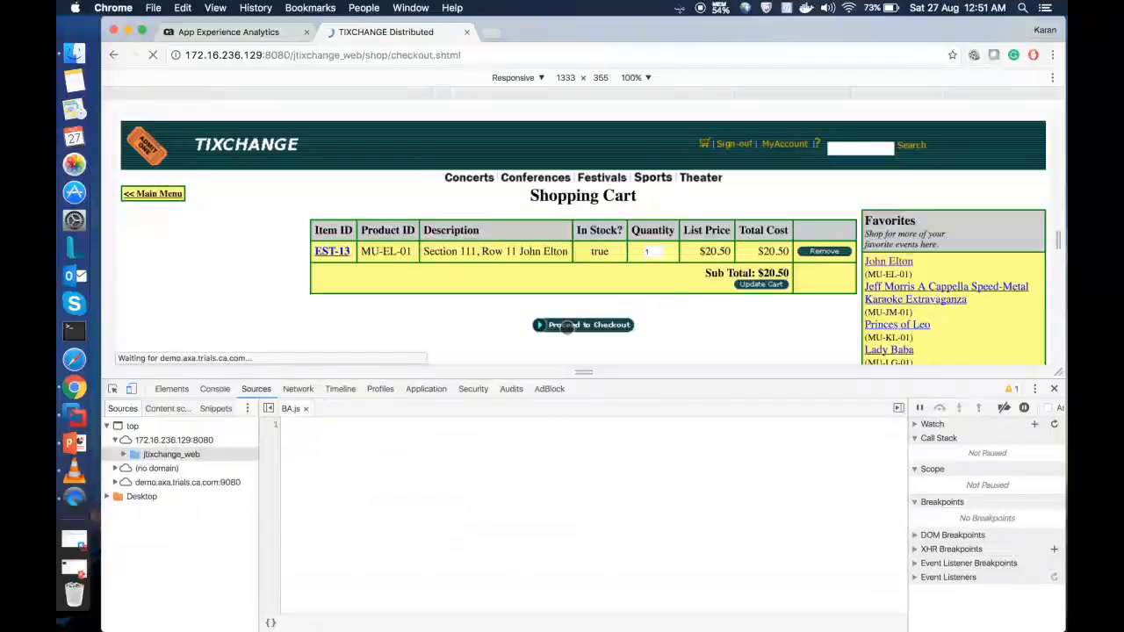
{"action": "left_click", "coordinate": [584, 325]}
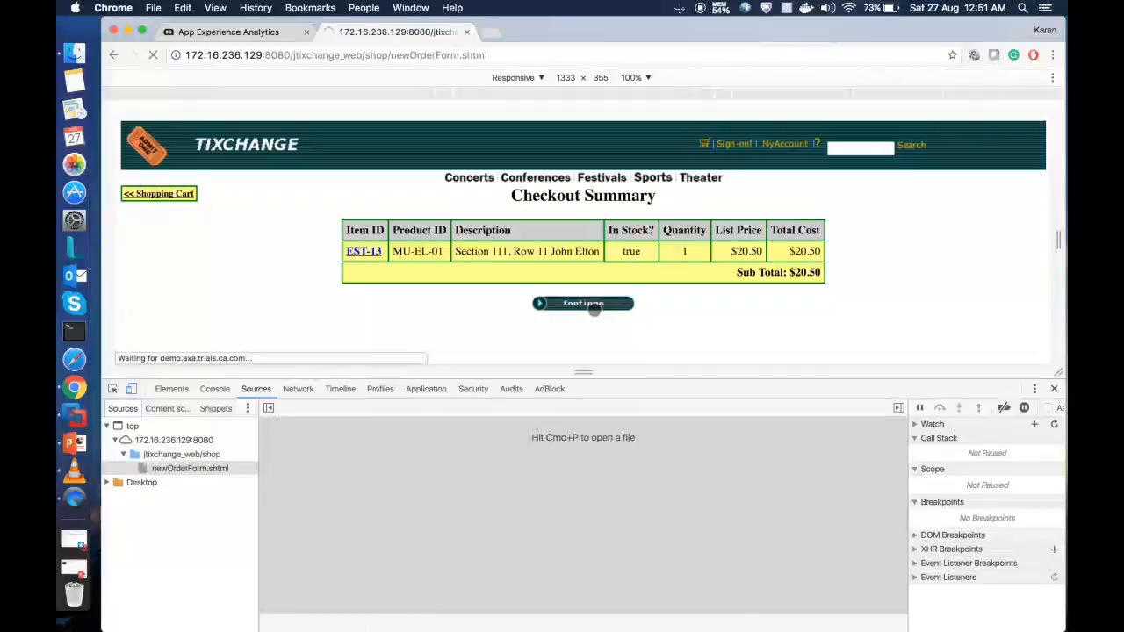
{"action": "left_click", "coordinate": [583, 303]}
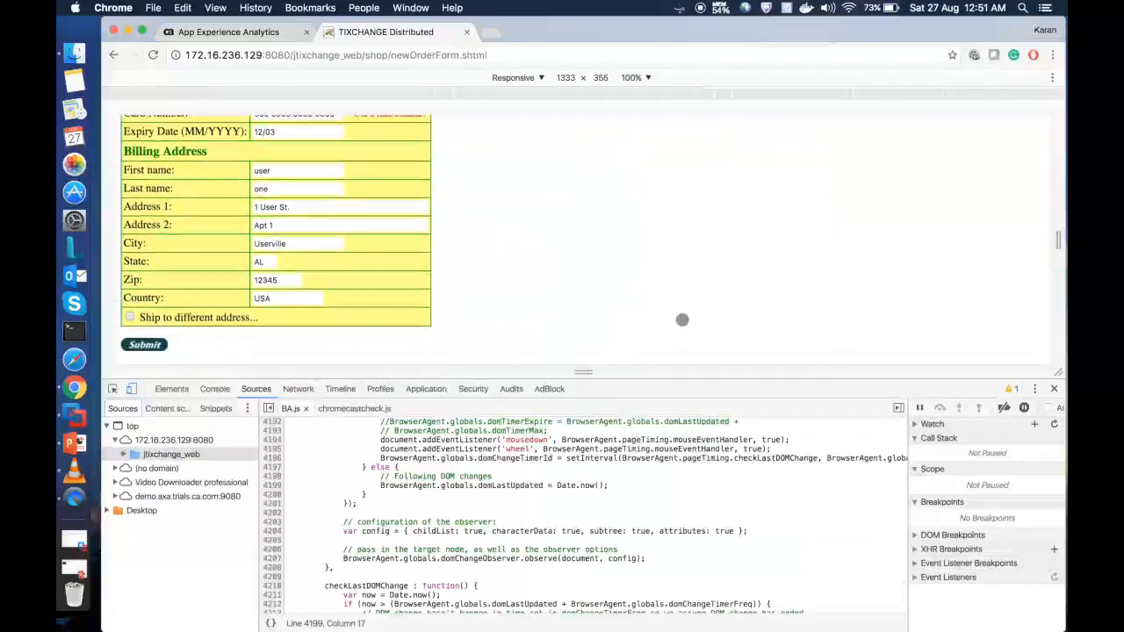
{"action": "left_click", "coordinate": [145, 344]}
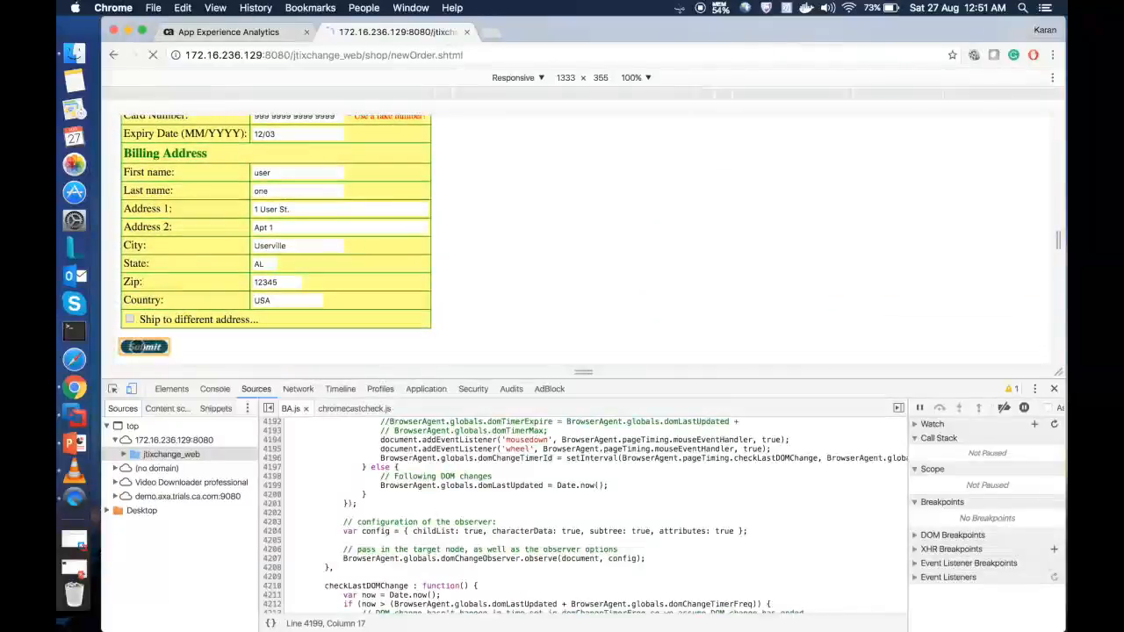
{"action": "left_click", "coordinate": [144, 346]}
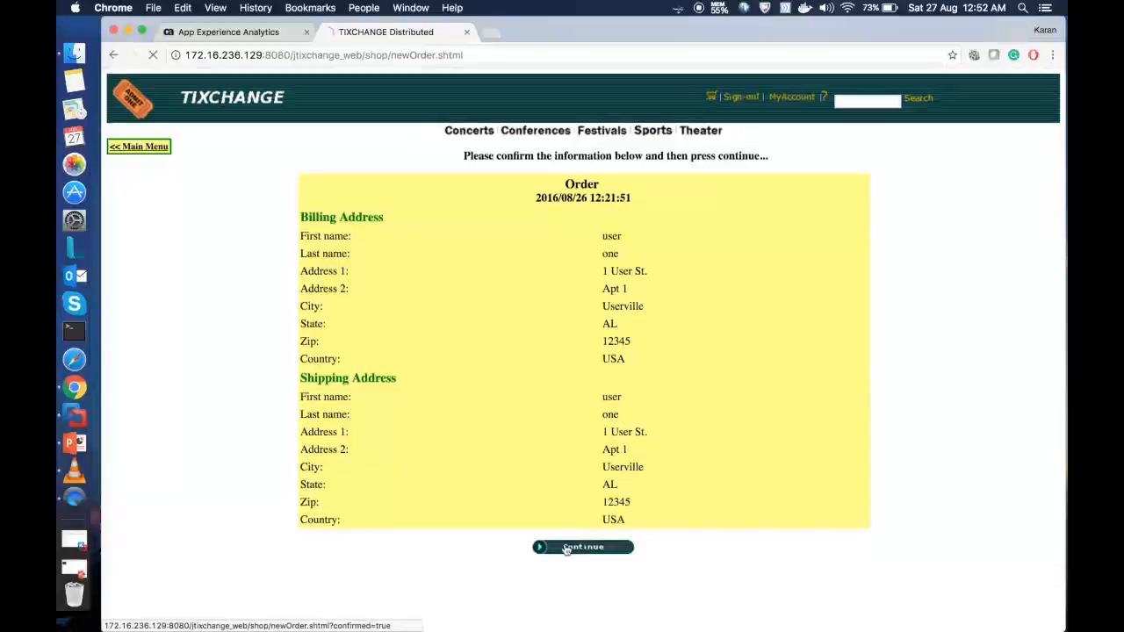
{"action": "left_click", "coordinate": [583, 546]}
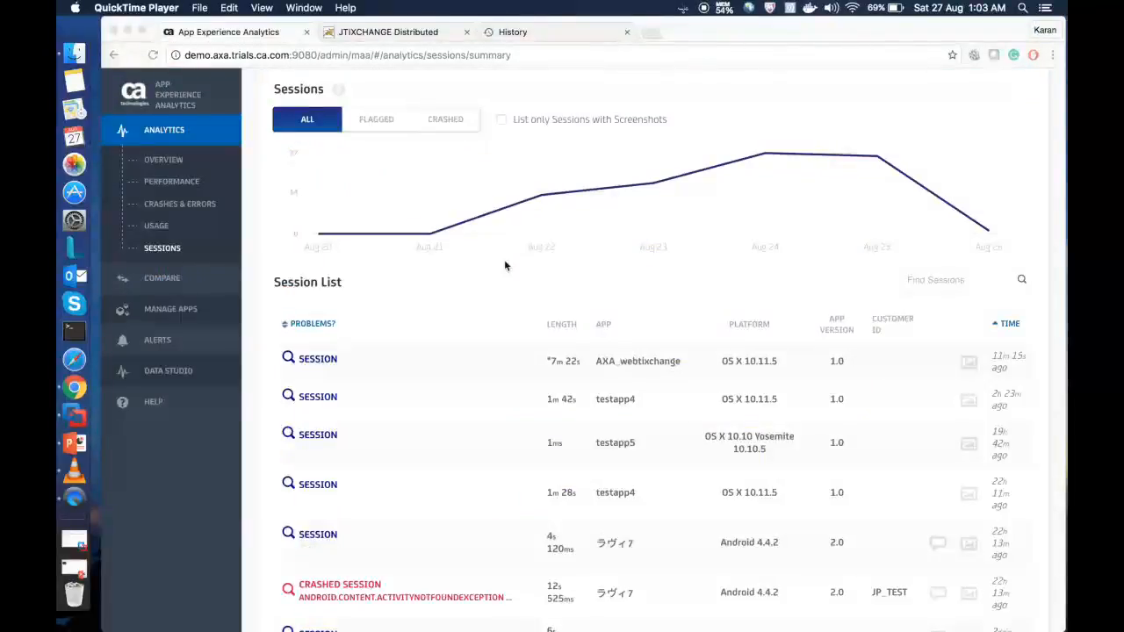
{"action": "mouse_move", "coordinate": [601, 383]}
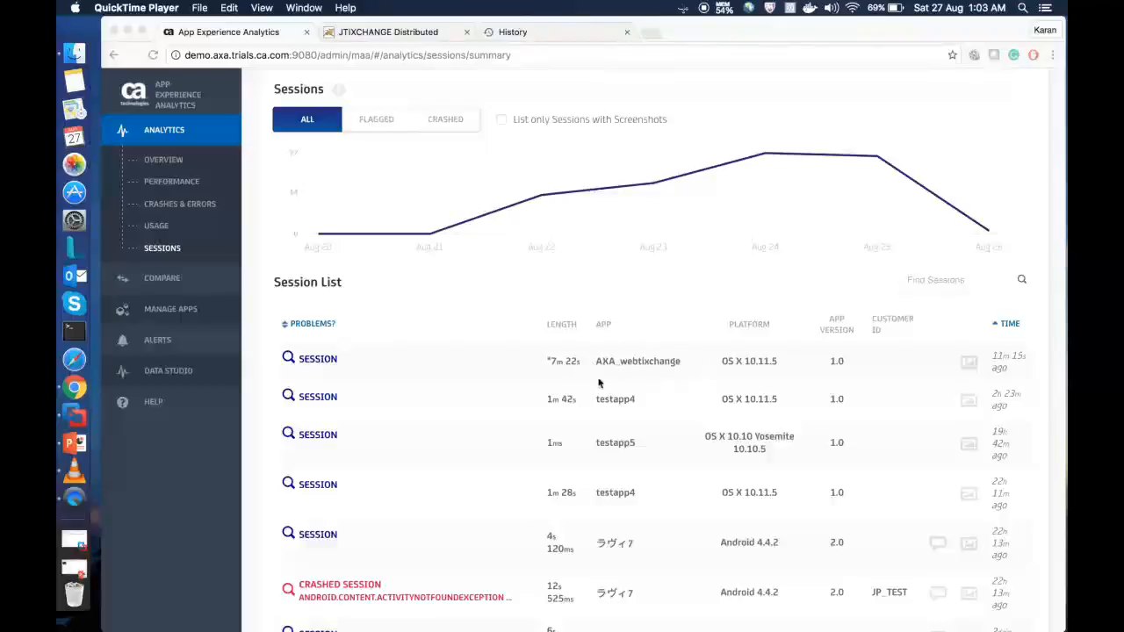
{"action": "mouse_move", "coordinate": [787, 351]}
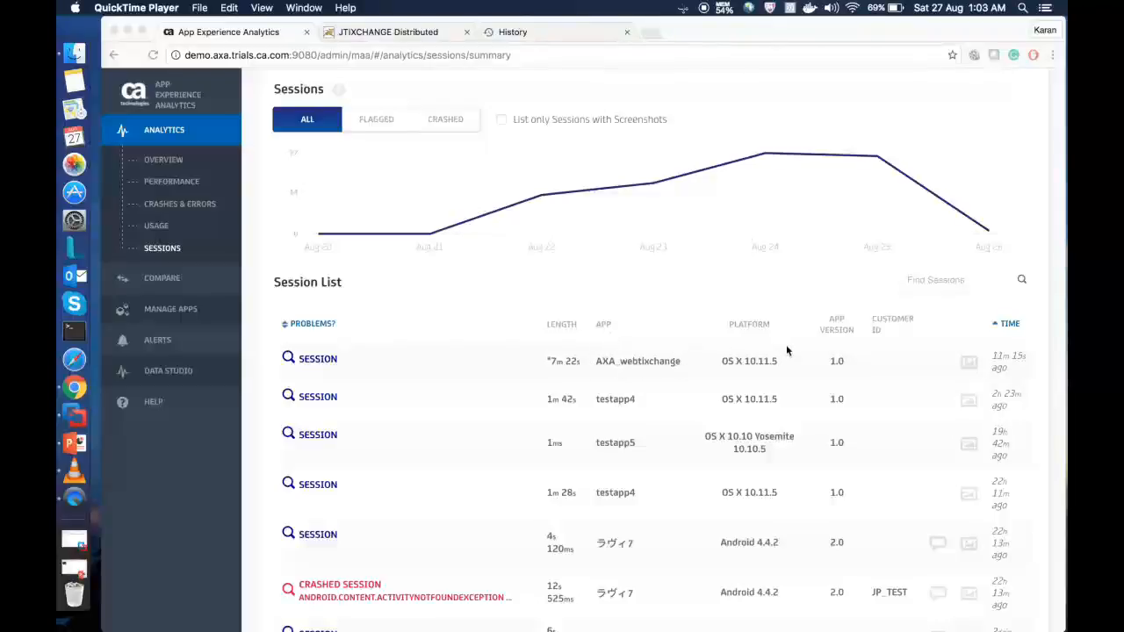
{"action": "mouse_move", "coordinate": [848, 373]}
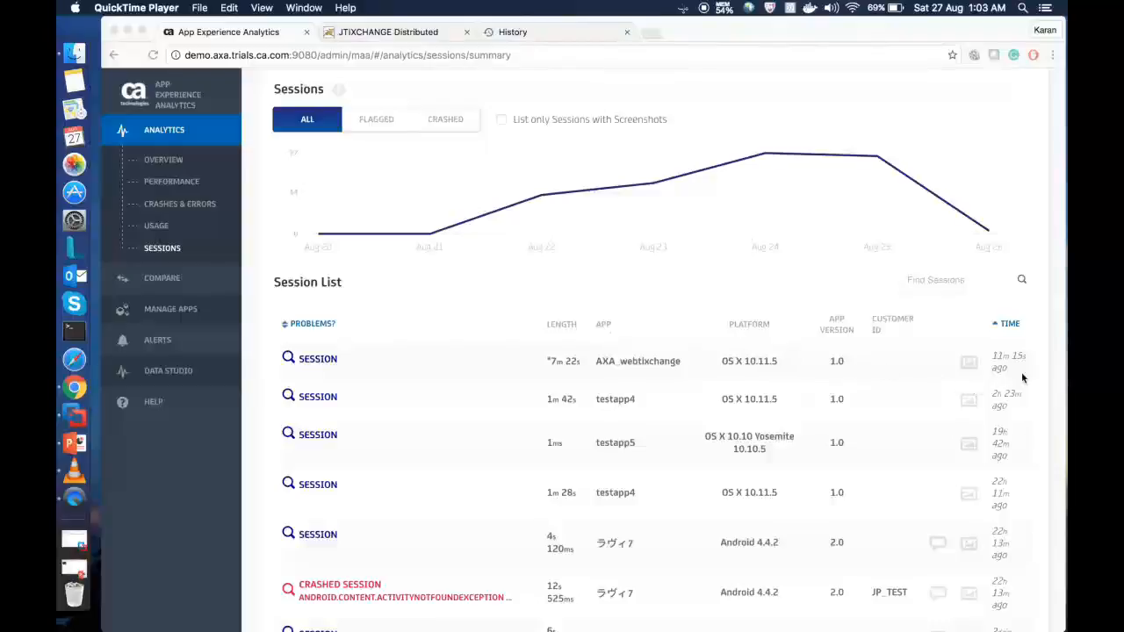
{"action": "mouse_move", "coordinate": [660, 337]}
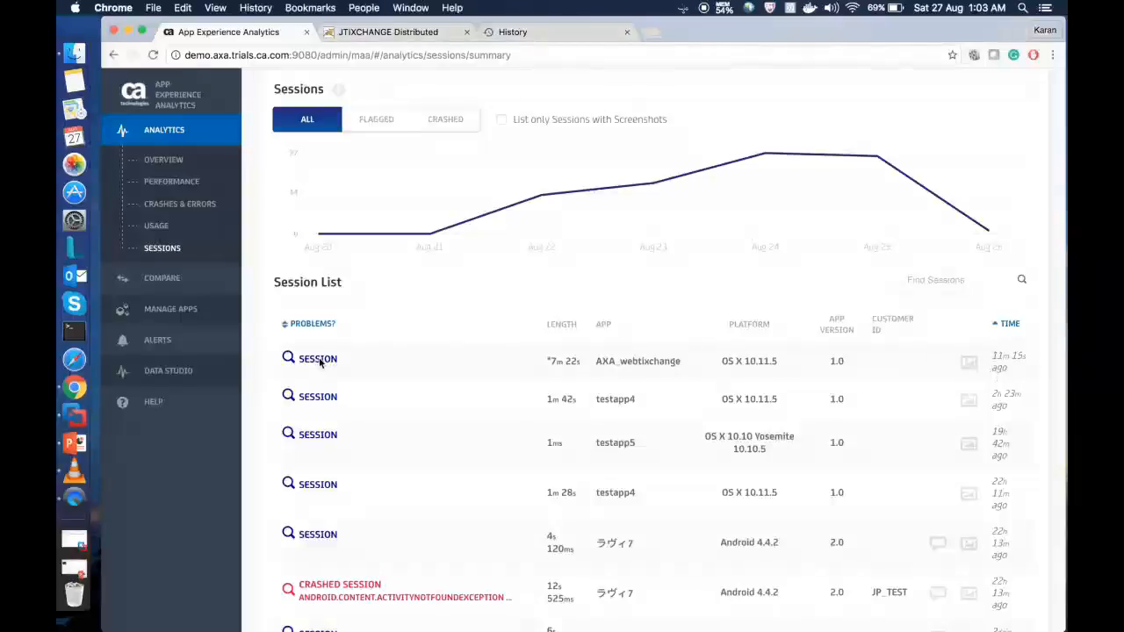
- Open the top AXA_webtixchange session from the recorded sessions list
{"action": "left_click", "coordinate": [318, 358]}
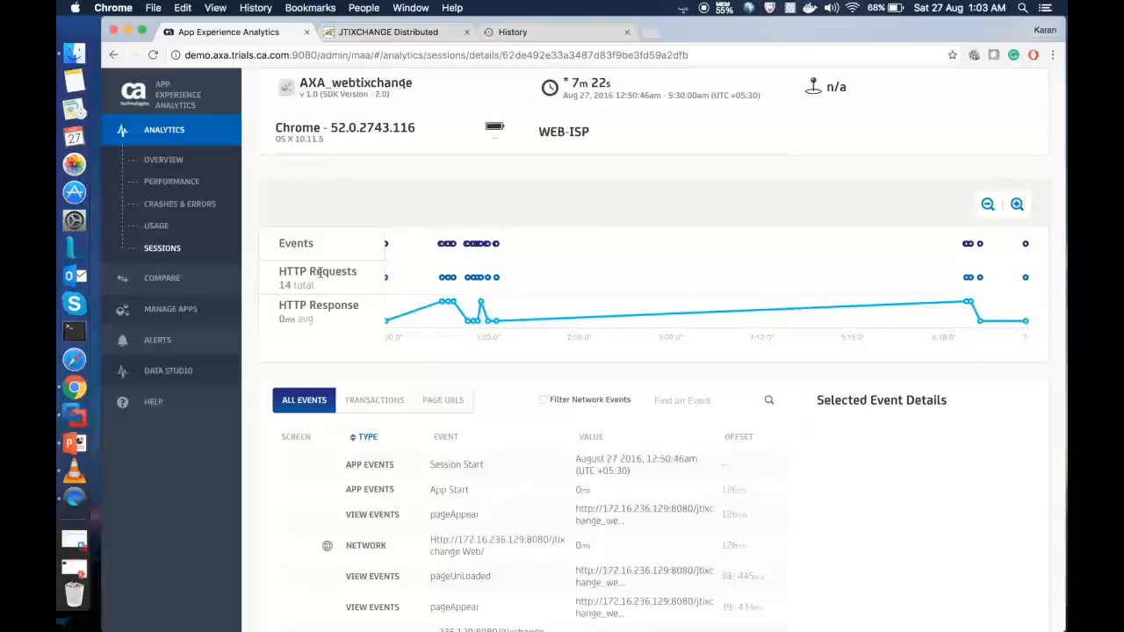
- Inspect the Session Start event's details and scroll through the session's HTTP requests and events
{"action": "scroll", "scroll_direction": "down", "scroll_amount": 3}
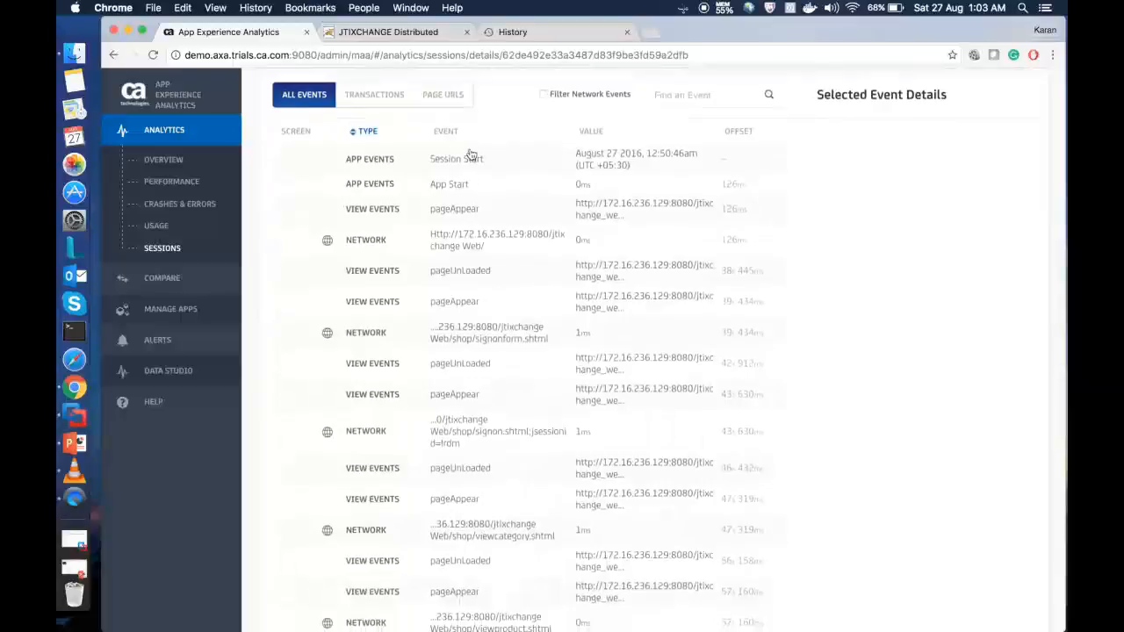
{"action": "left_click", "coordinate": [457, 158]}
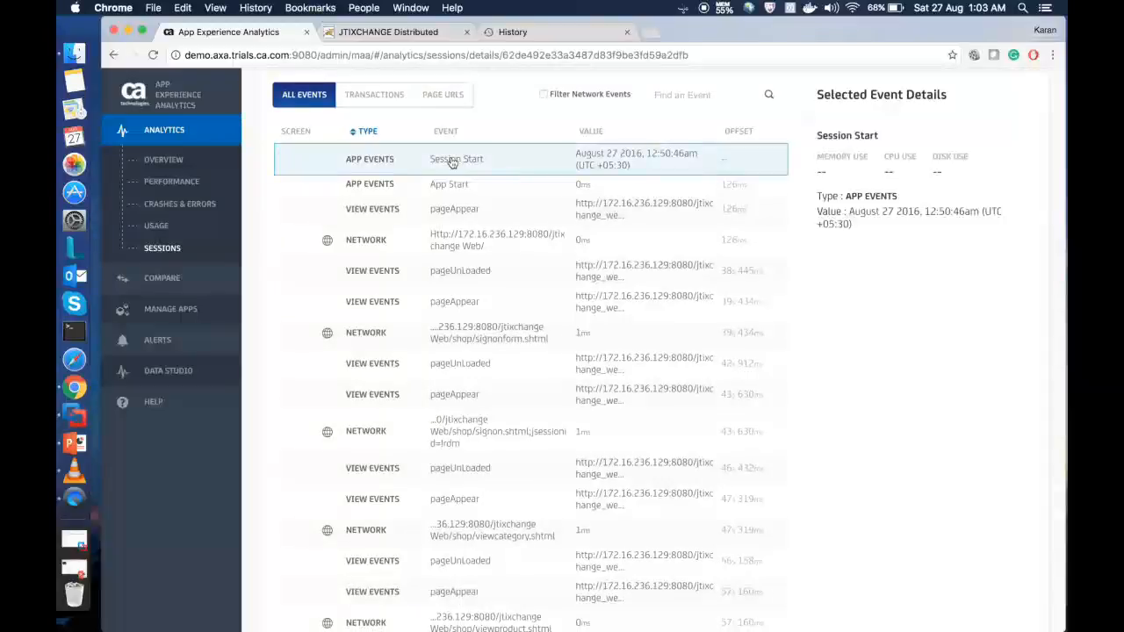
{"action": "mouse_move", "coordinate": [436, 236]}
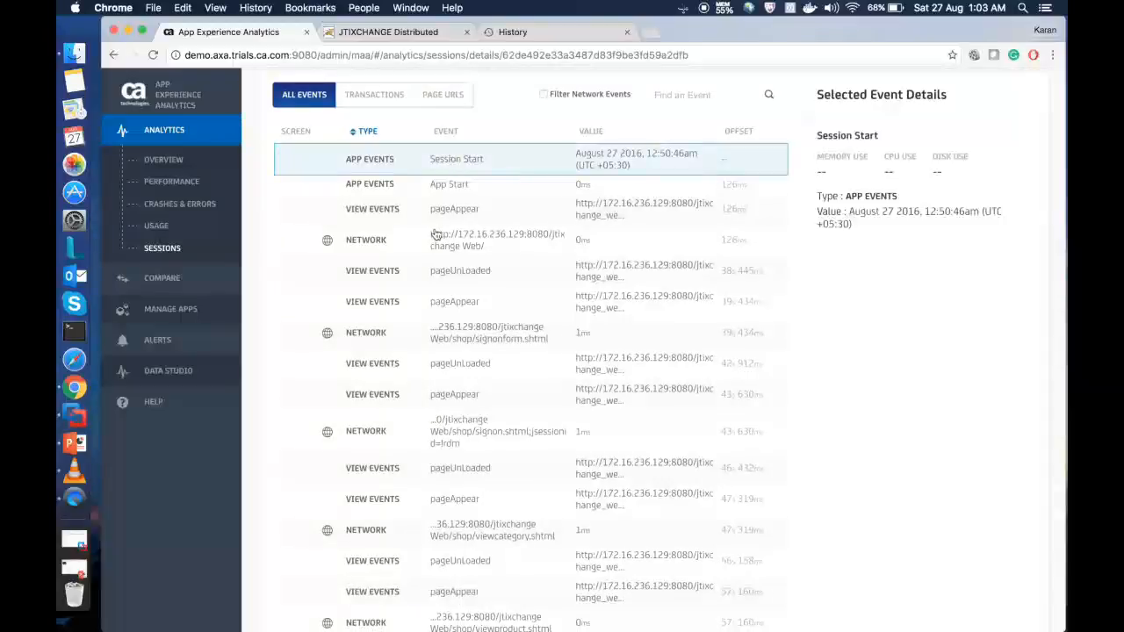
{"action": "scroll", "scroll_direction": "down", "scroll_amount": 3}
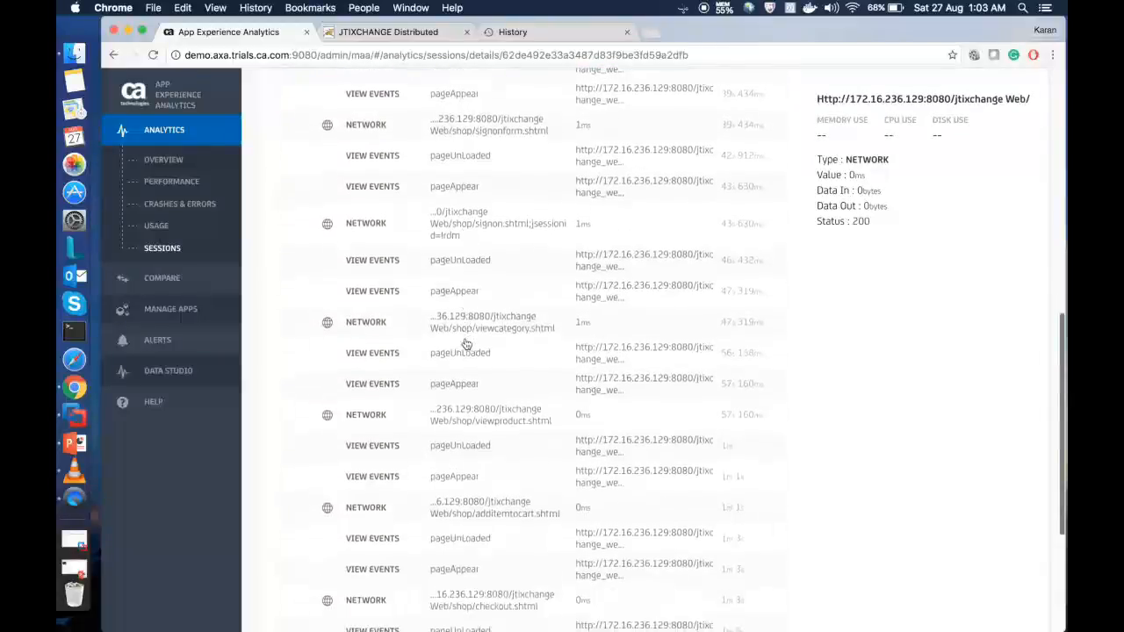
{"action": "scroll", "scroll_direction": "down", "scroll_amount": 3}
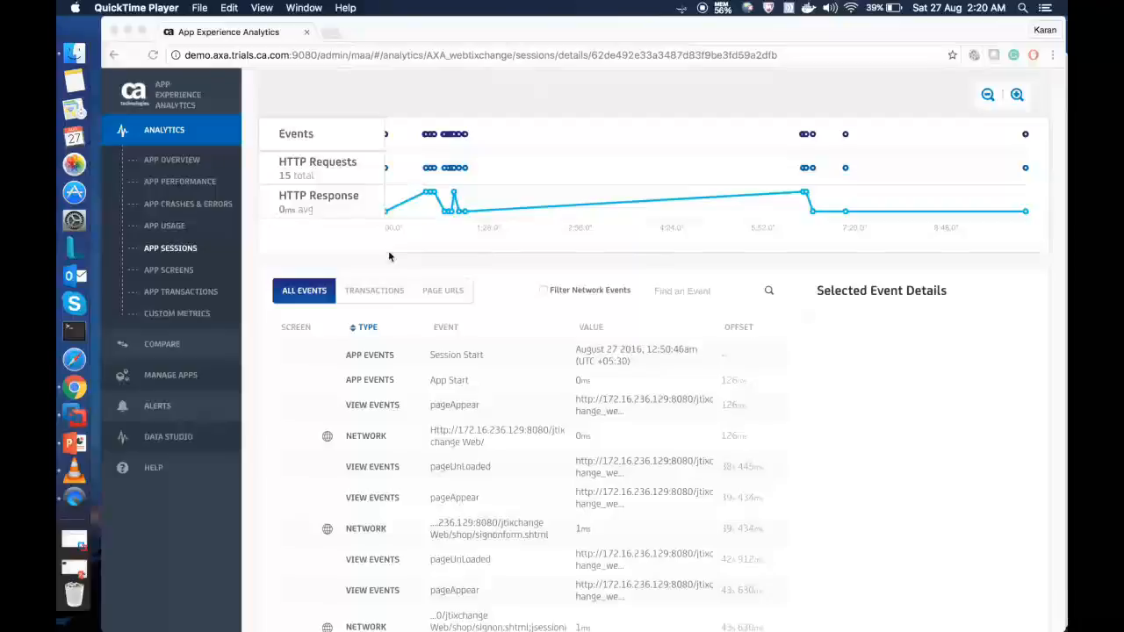
{"action": "mouse_move", "coordinate": [582, 288]}
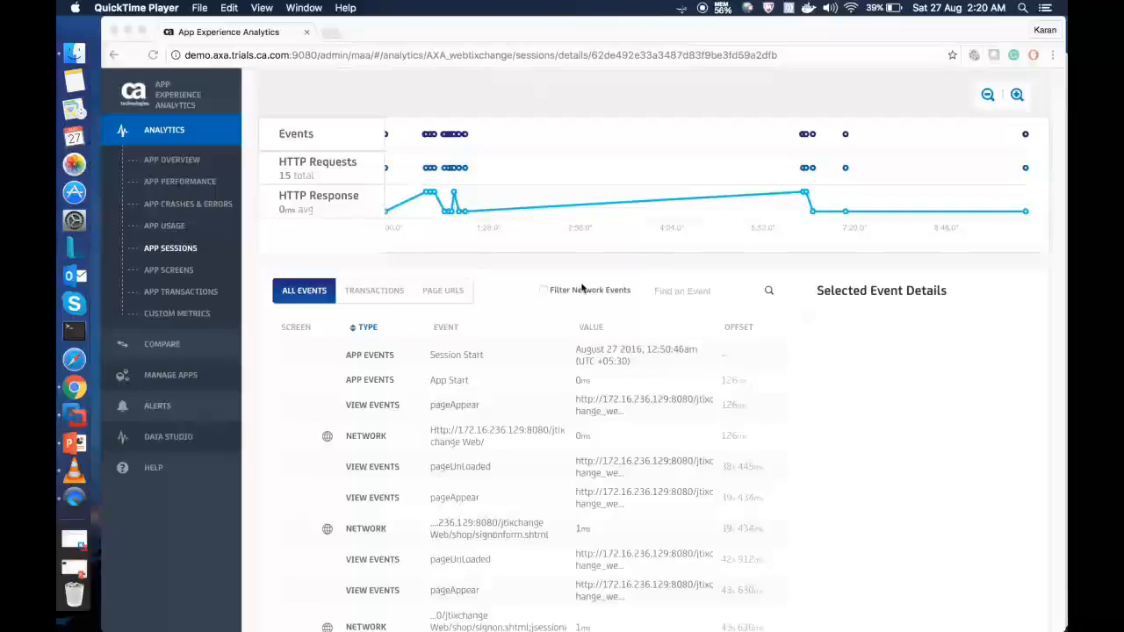
{"action": "mouse_move", "coordinate": [699, 262]}
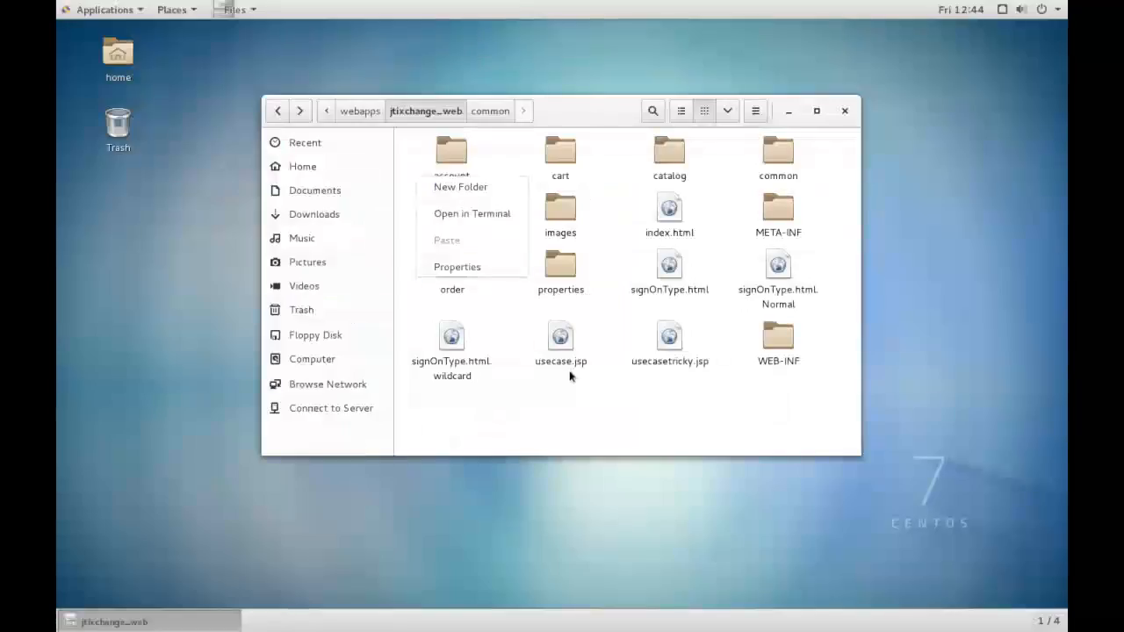
- Open index.html from the jtixchange_web folder with gedit via its context menu
{"action": "left_click", "coordinate": [578, 423]}
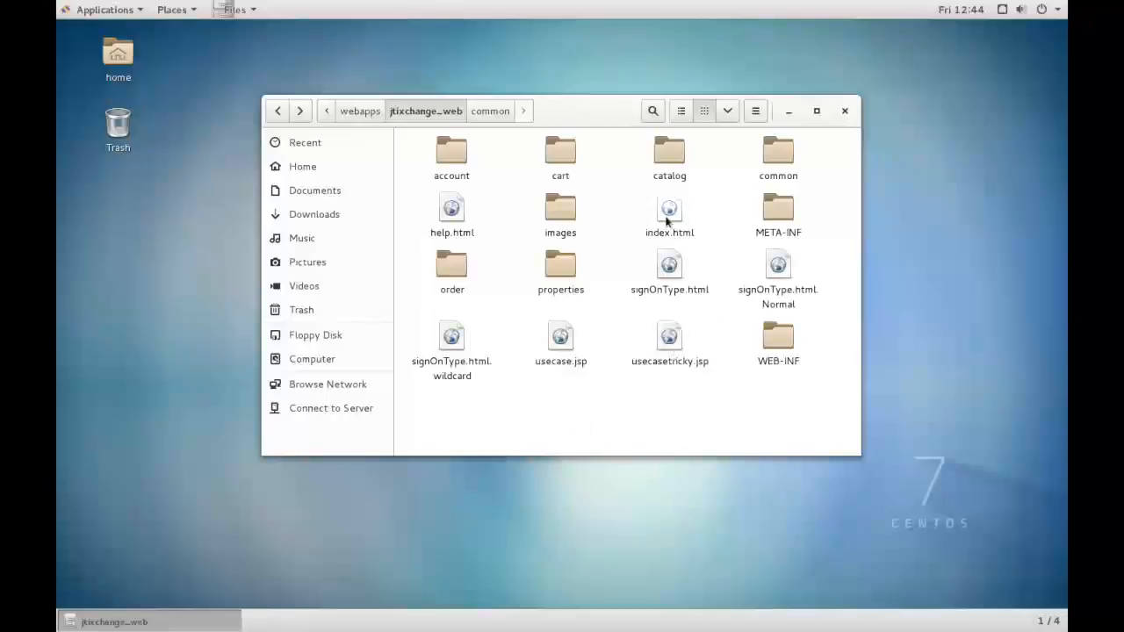
{"action": "right_click", "coordinate": [669, 211]}
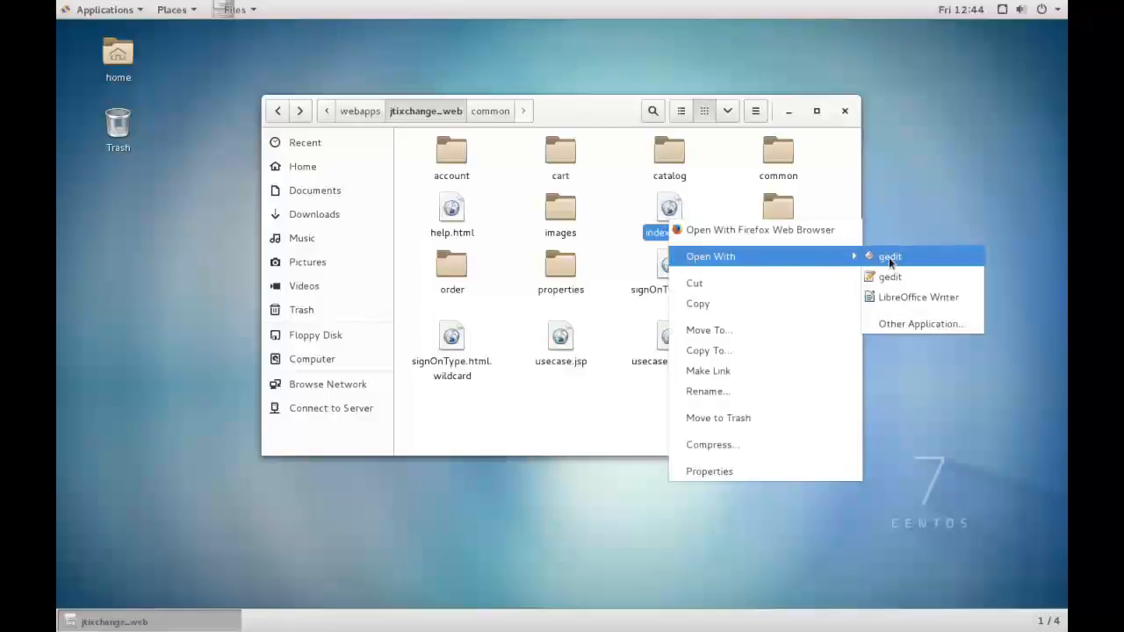
{"action": "left_click", "coordinate": [889, 257]}
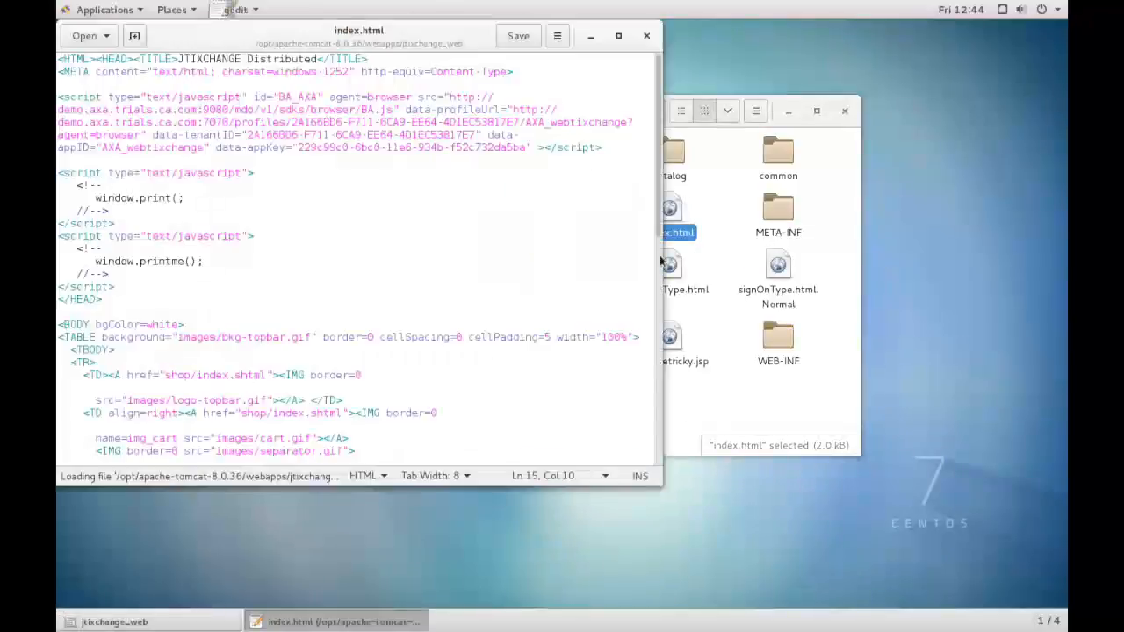
- Show the window.printme() script block, save index.html and close gedit
{"action": "scroll", "scroll_direction": "down", "scroll_amount": 3}
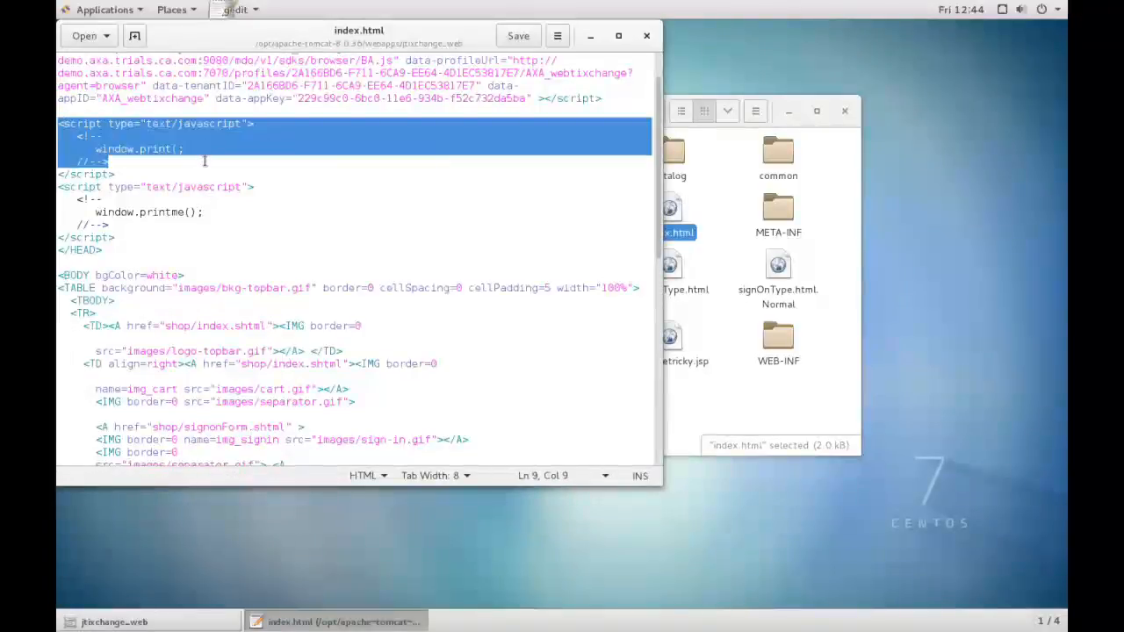
{"action": "left_click", "coordinate": [179, 147]}
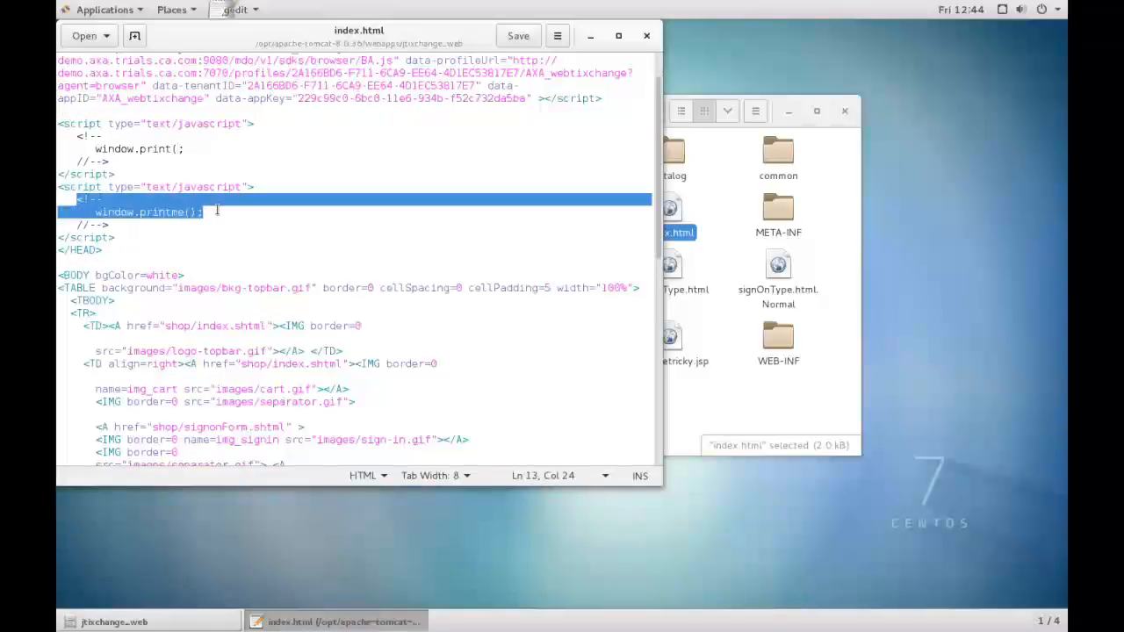
{"action": "mouse_move", "coordinate": [457, 33]}
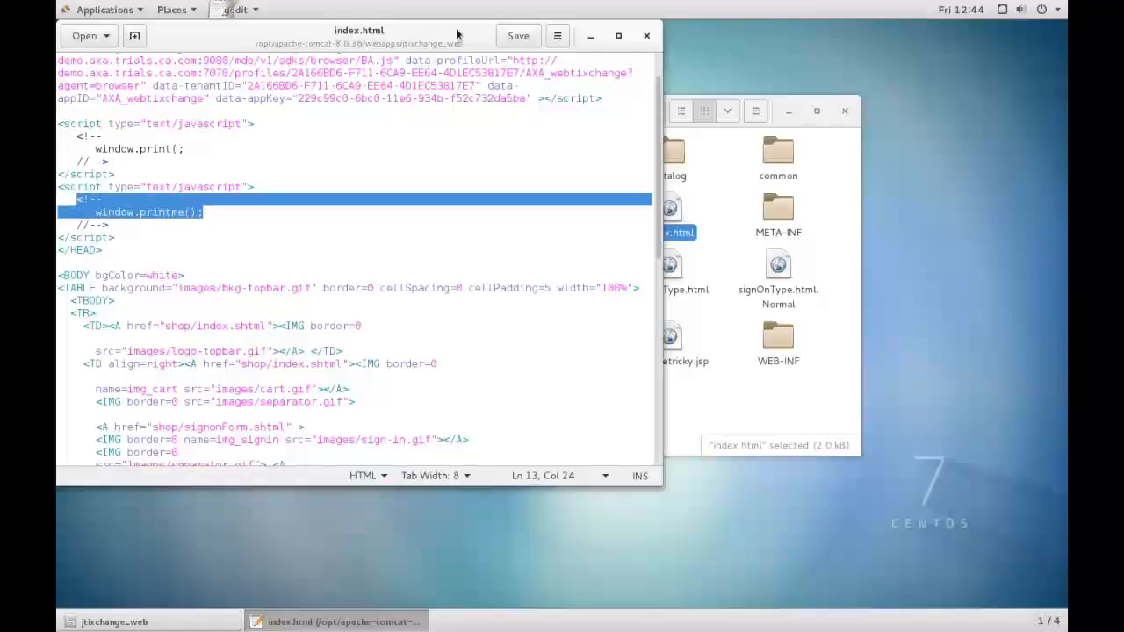
{"action": "left_click", "coordinate": [518, 35]}
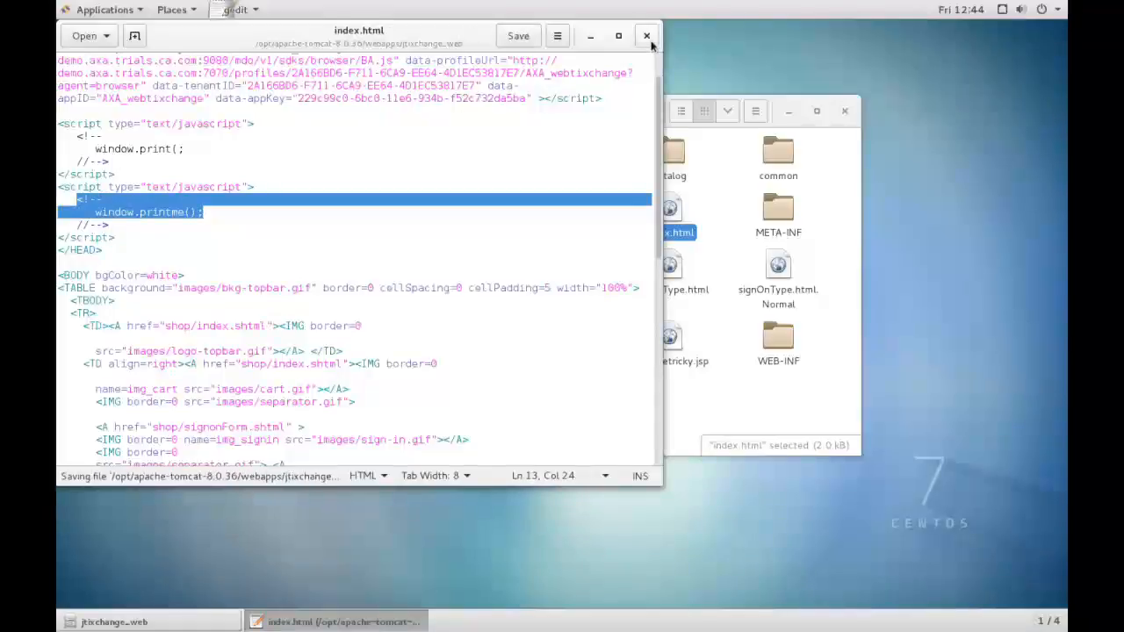
{"action": "left_click", "coordinate": [646, 35]}
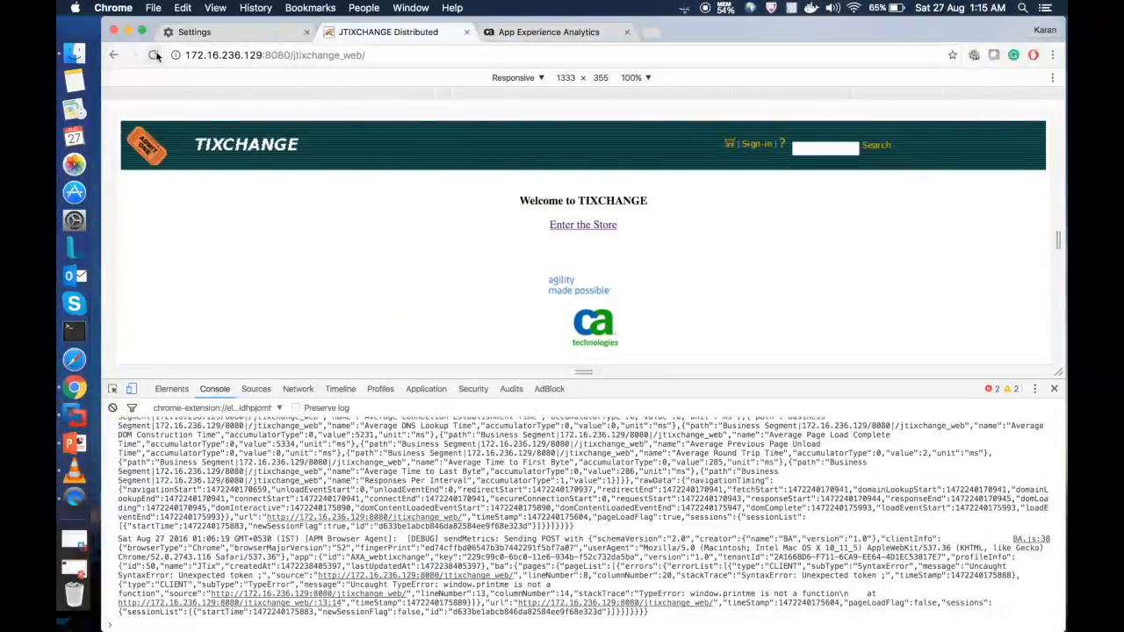
- Reload the TixChange welcome page to log the agent metrics and printme error, then return to App Experience Analytics
{"action": "left_click", "coordinate": [155, 54]}
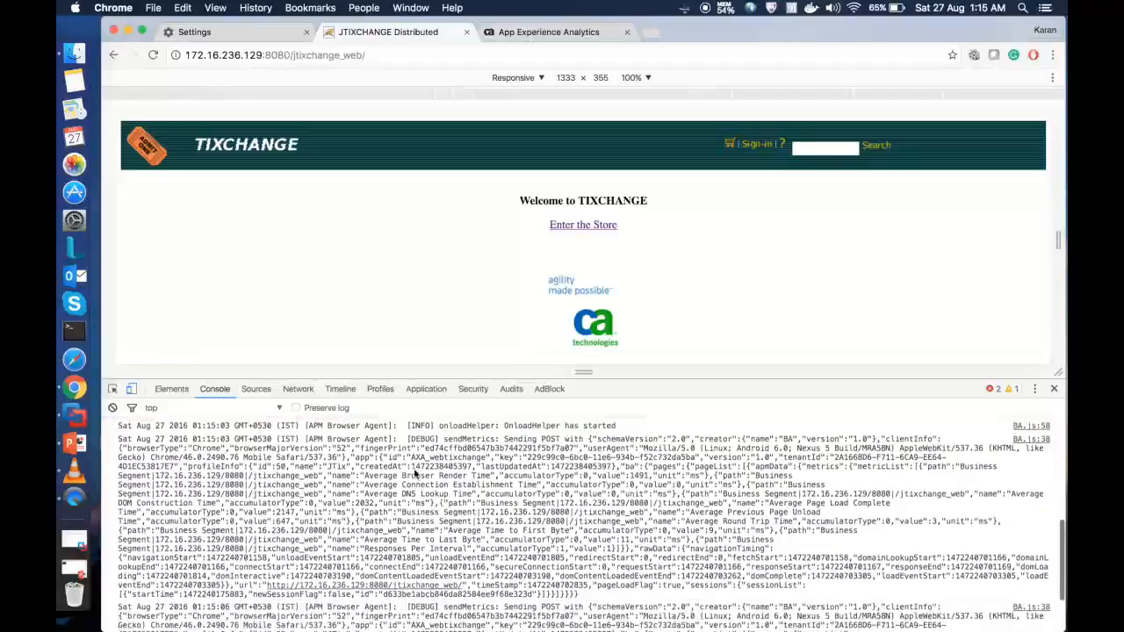
{"action": "scroll", "scroll_direction": "down", "scroll_amount": 3}
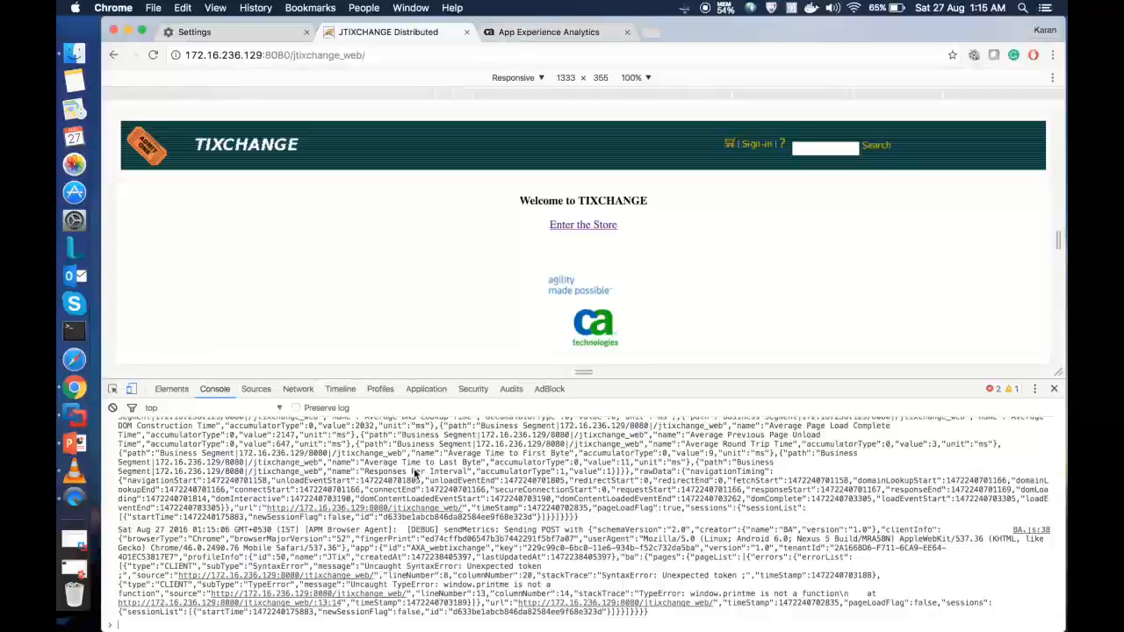
{"action": "left_click", "coordinate": [548, 31]}
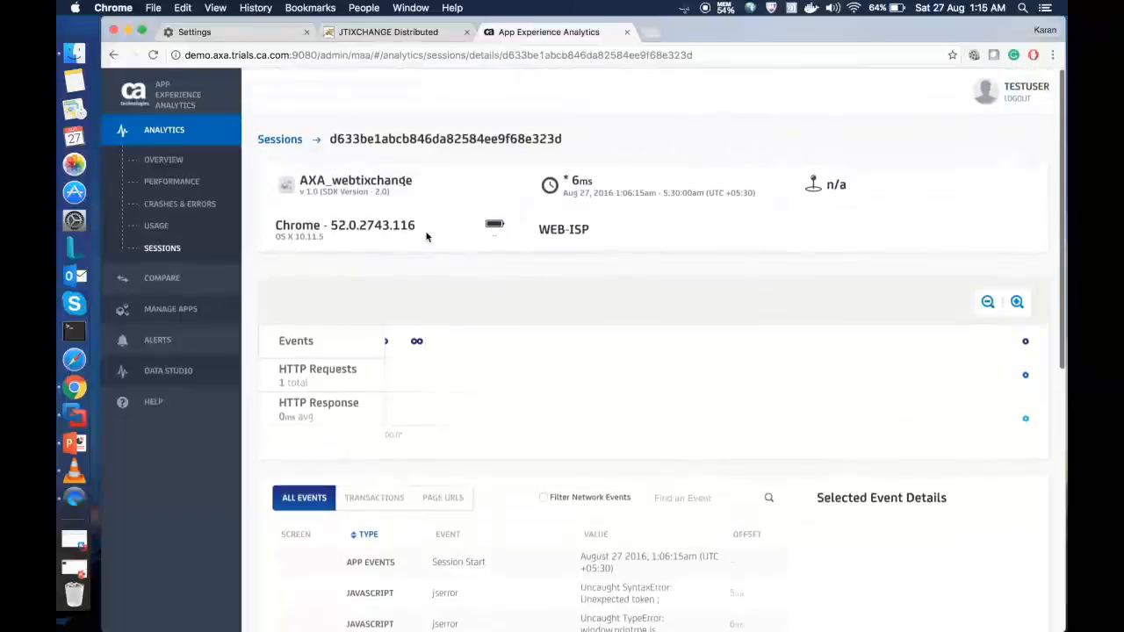
- Open the newest AXA_webtixchange session and view its first JavaScript error event's details
{"action": "left_click", "coordinate": [161, 247]}
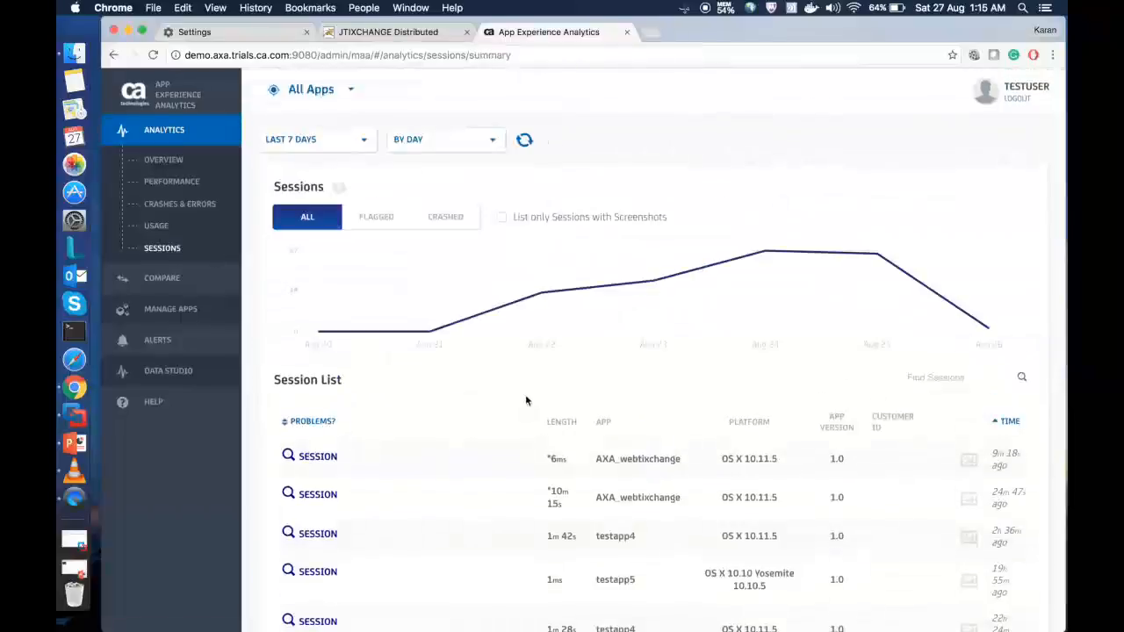
{"action": "scroll", "scroll_direction": "down", "scroll_amount": 3}
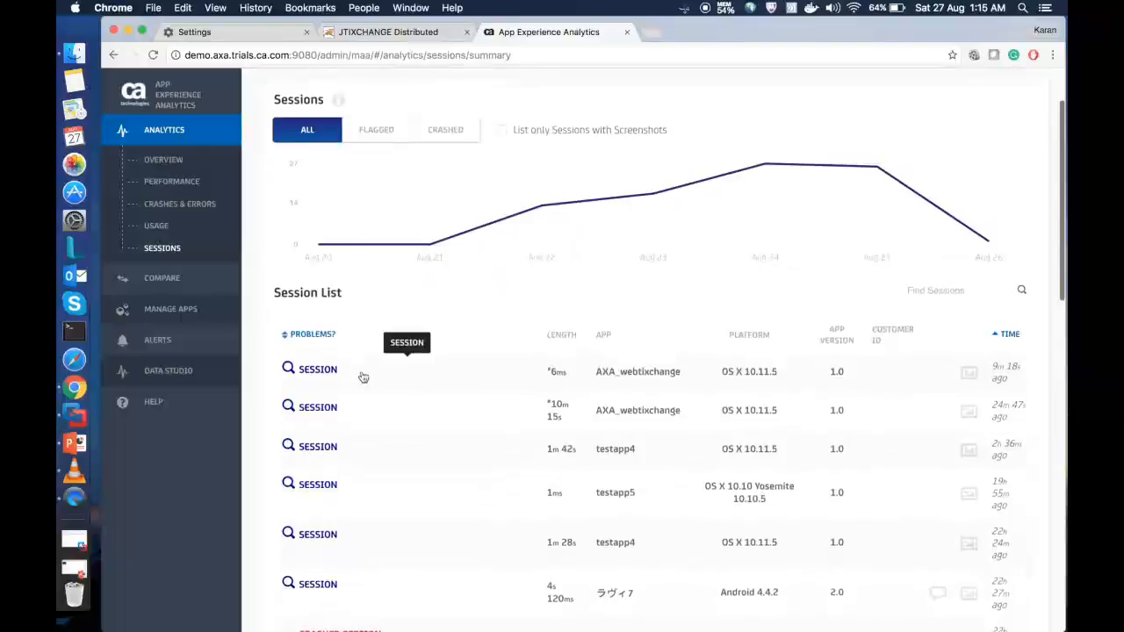
{"action": "left_click", "coordinate": [317, 369]}
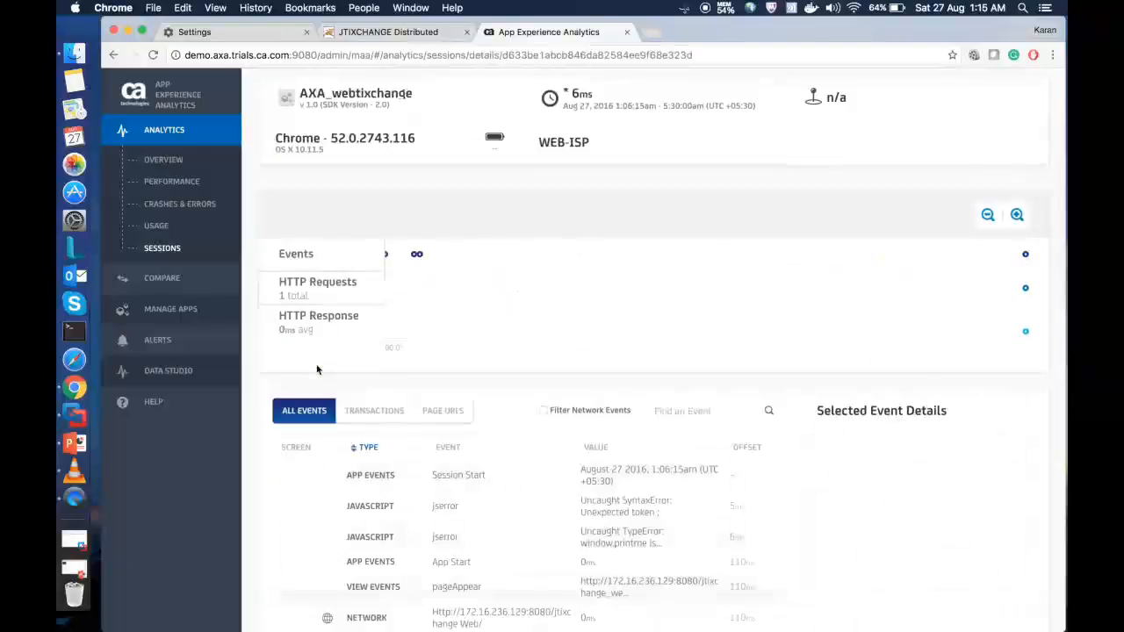
{"action": "scroll", "scroll_direction": "down", "scroll_amount": 3}
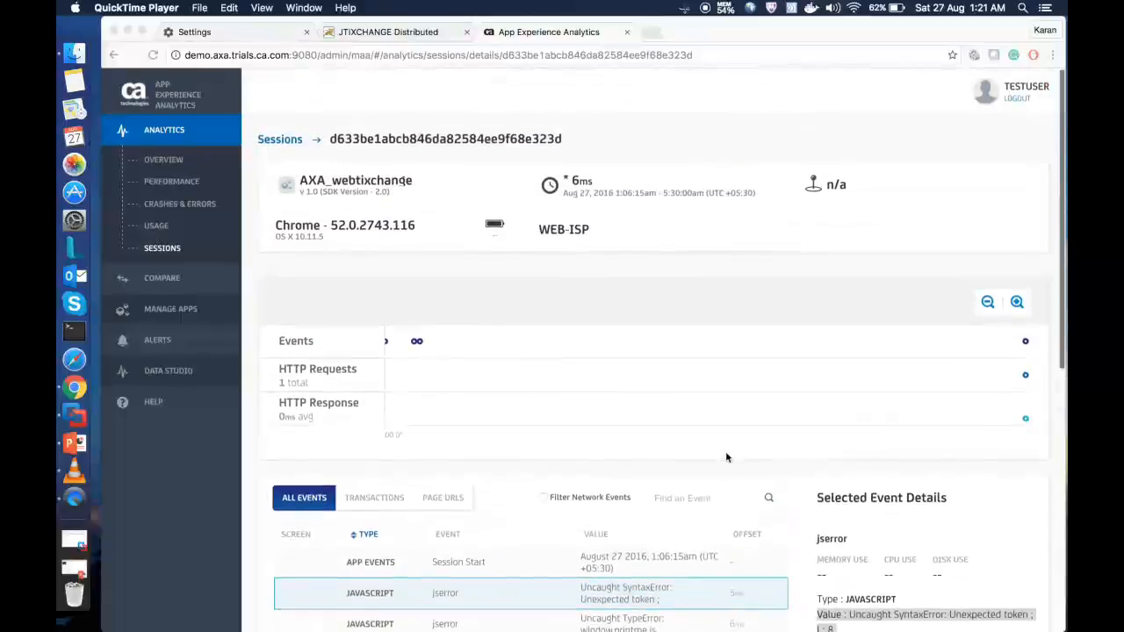
{"action": "left_click", "coordinate": [163, 159]}
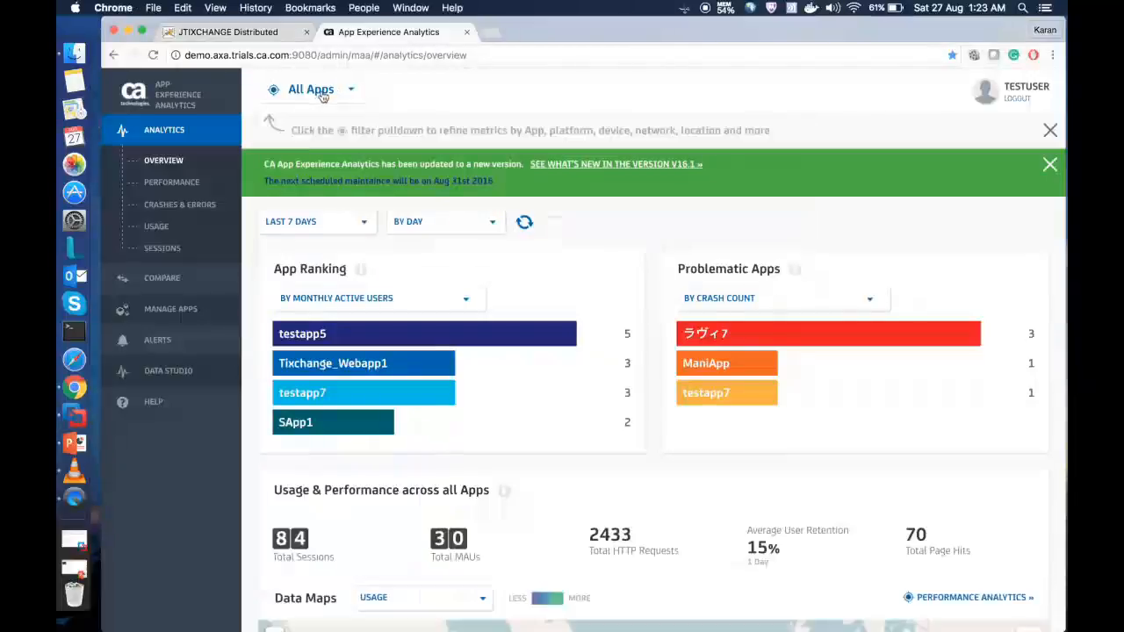
- Filter the overview to the AXA_webtixchange app and open its session analytics
{"action": "left_click", "coordinate": [311, 88]}
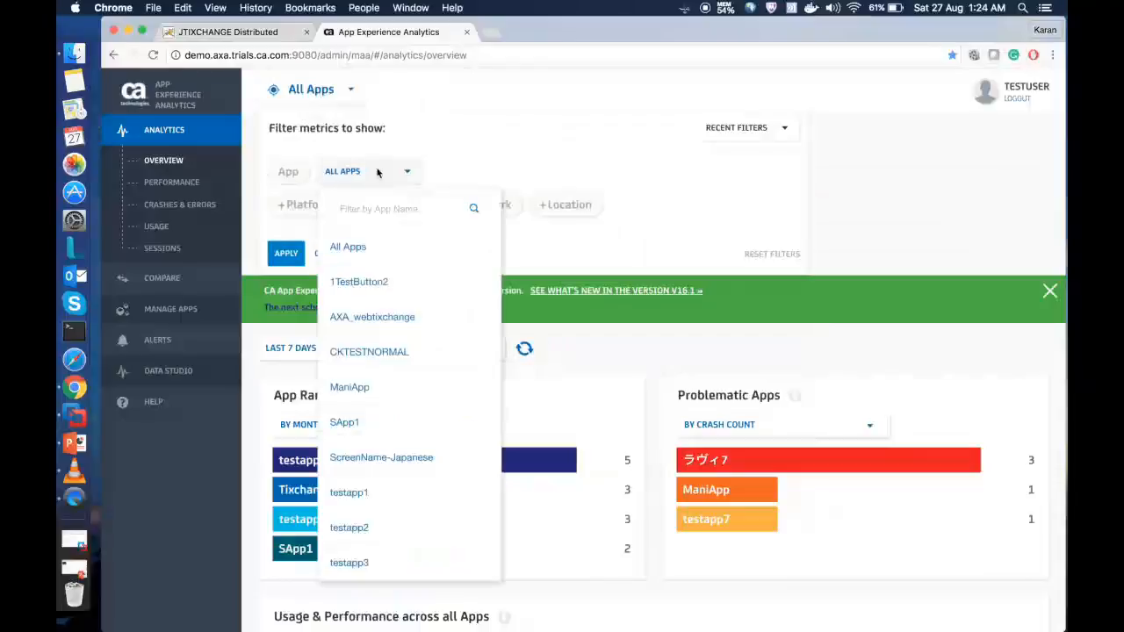
{"action": "left_click", "coordinate": [372, 316]}
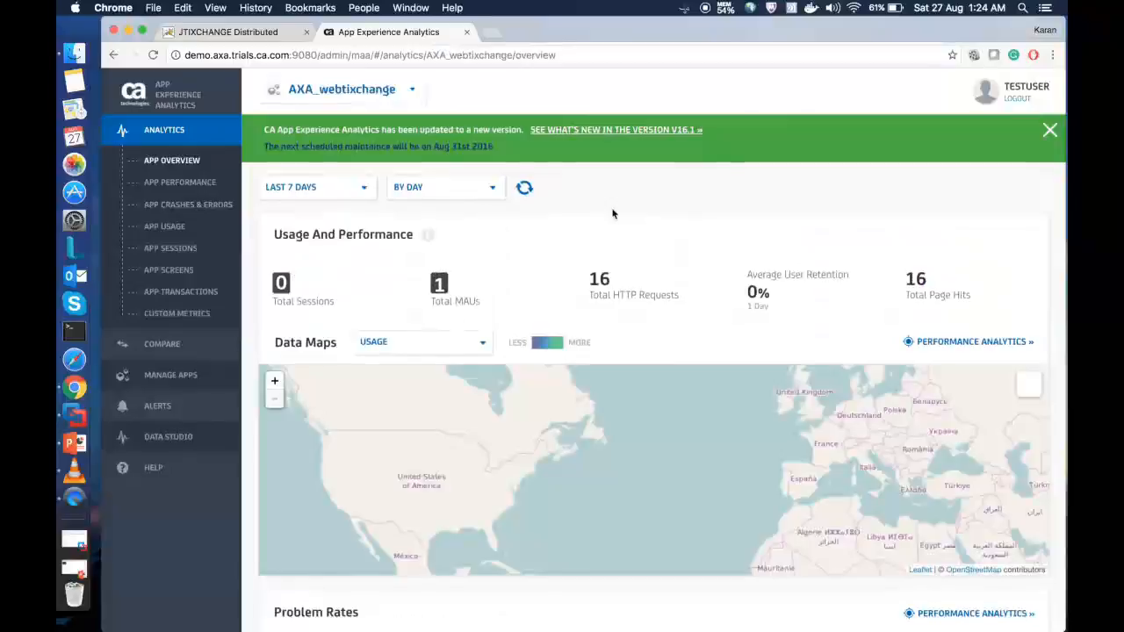
{"action": "mouse_move", "coordinate": [302, 290]}
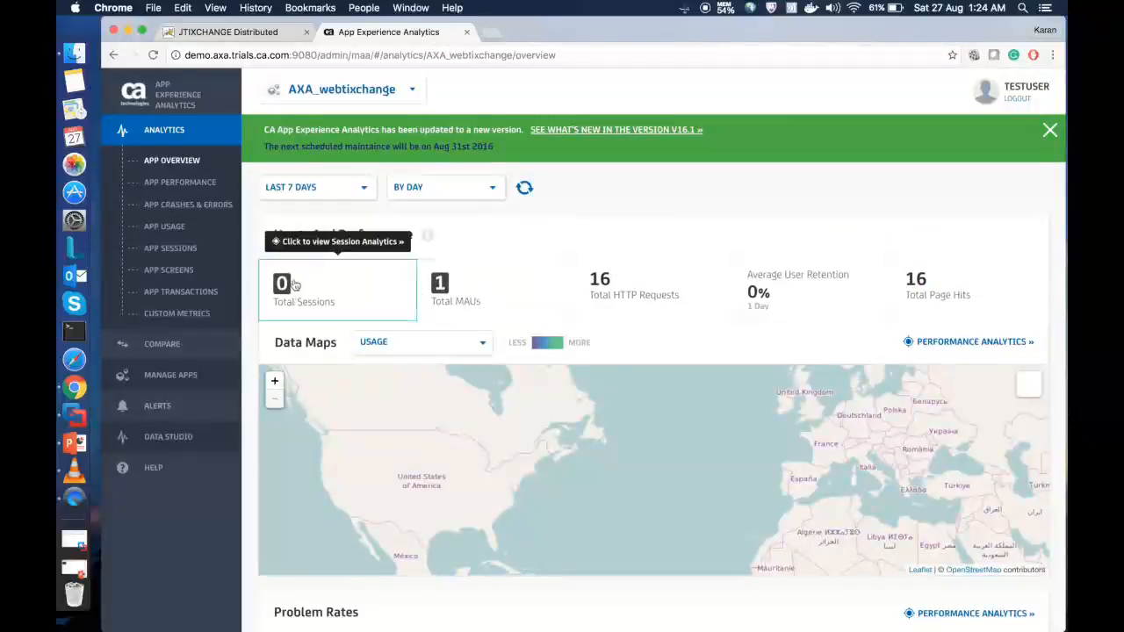
{"action": "left_click", "coordinate": [302, 290]}
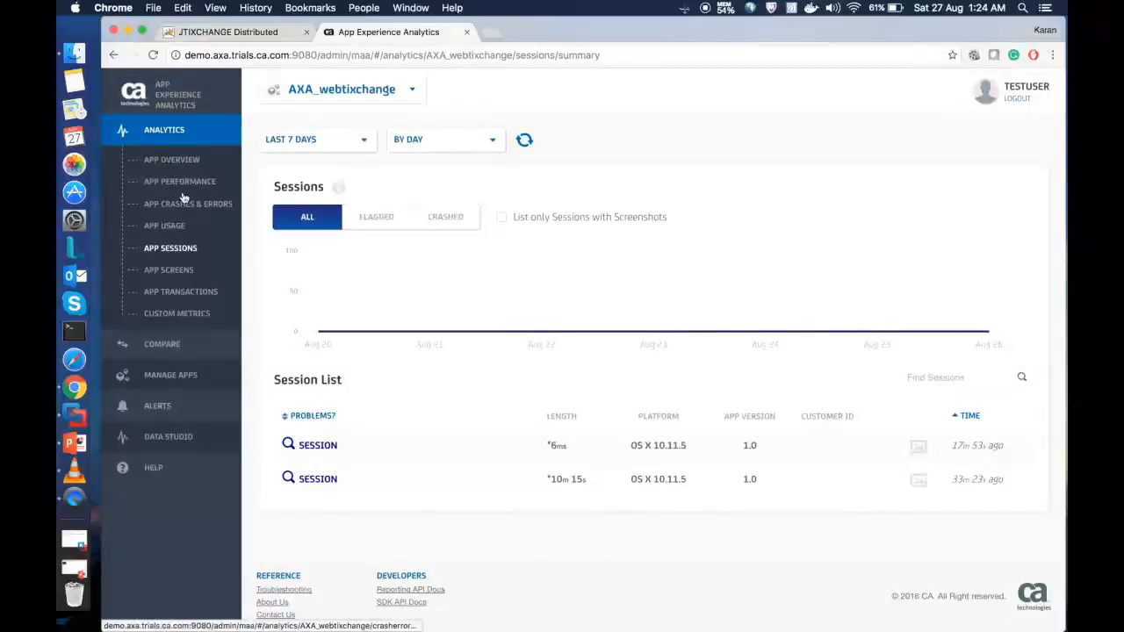
{"action": "left_click", "coordinate": [172, 160]}
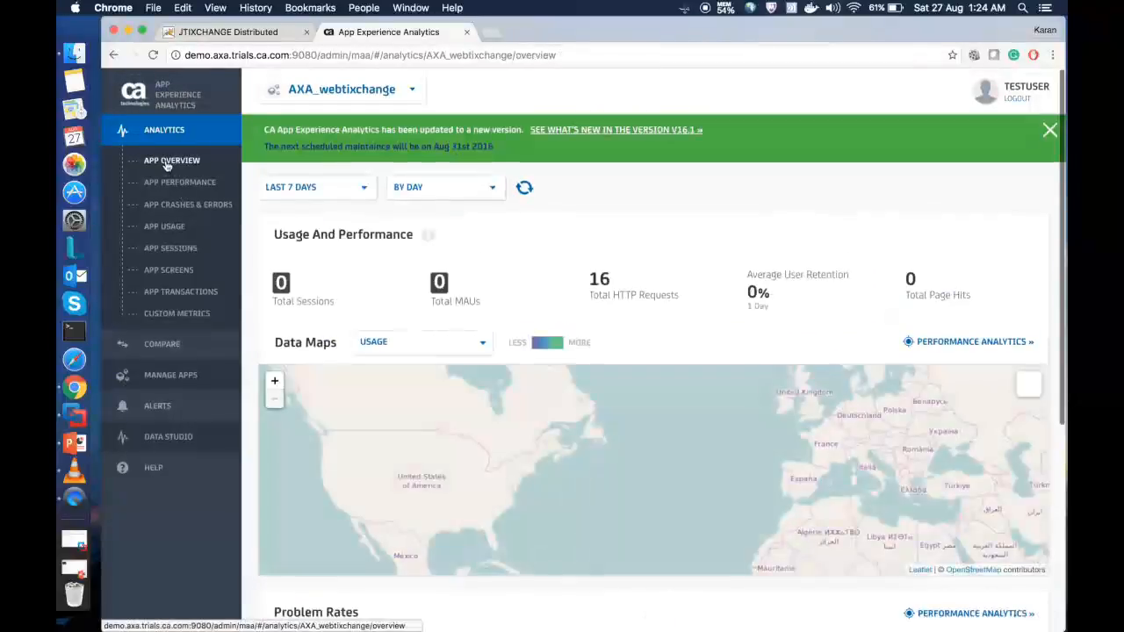
{"action": "left_click", "coordinate": [1051, 130]}
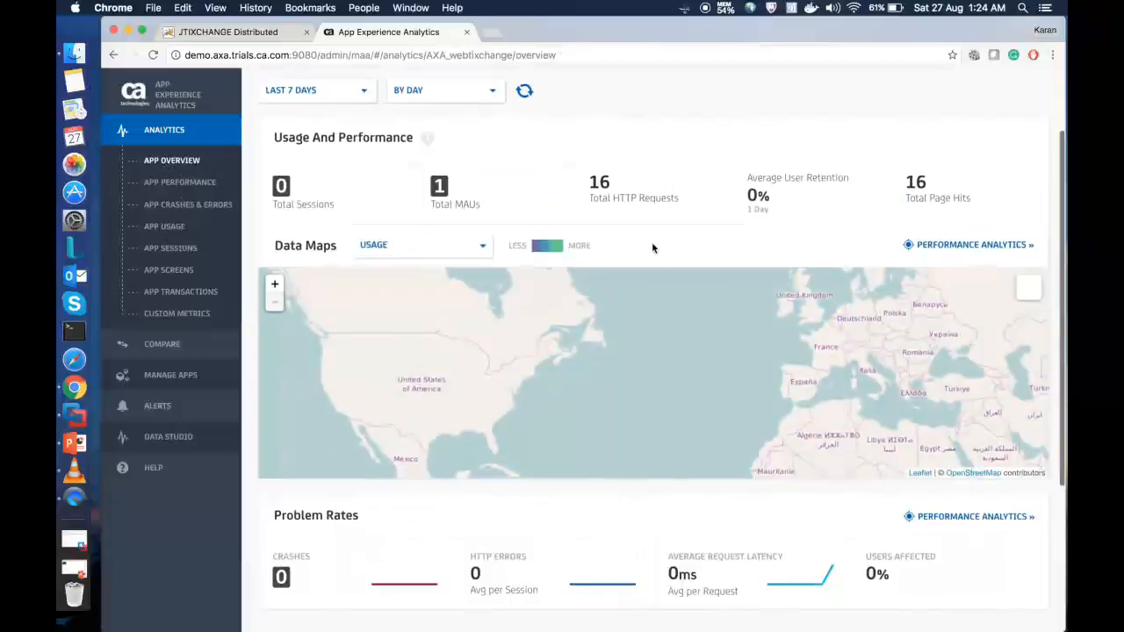
{"action": "scroll", "scroll_direction": "down", "scroll_amount": 3}
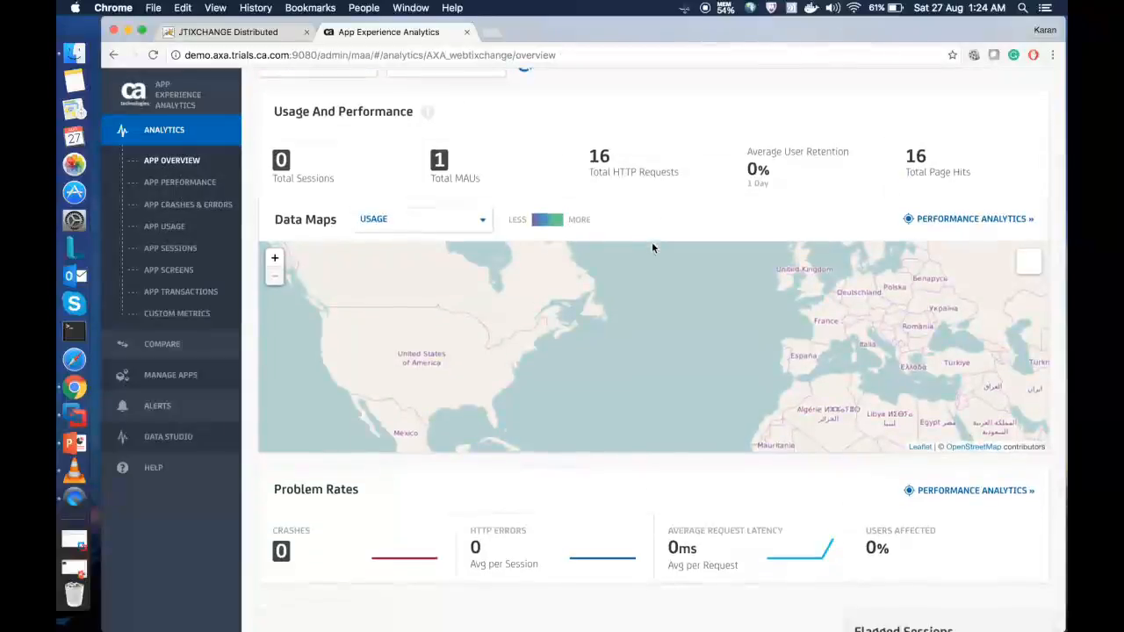
{"action": "mouse_move", "coordinate": [599, 319]}
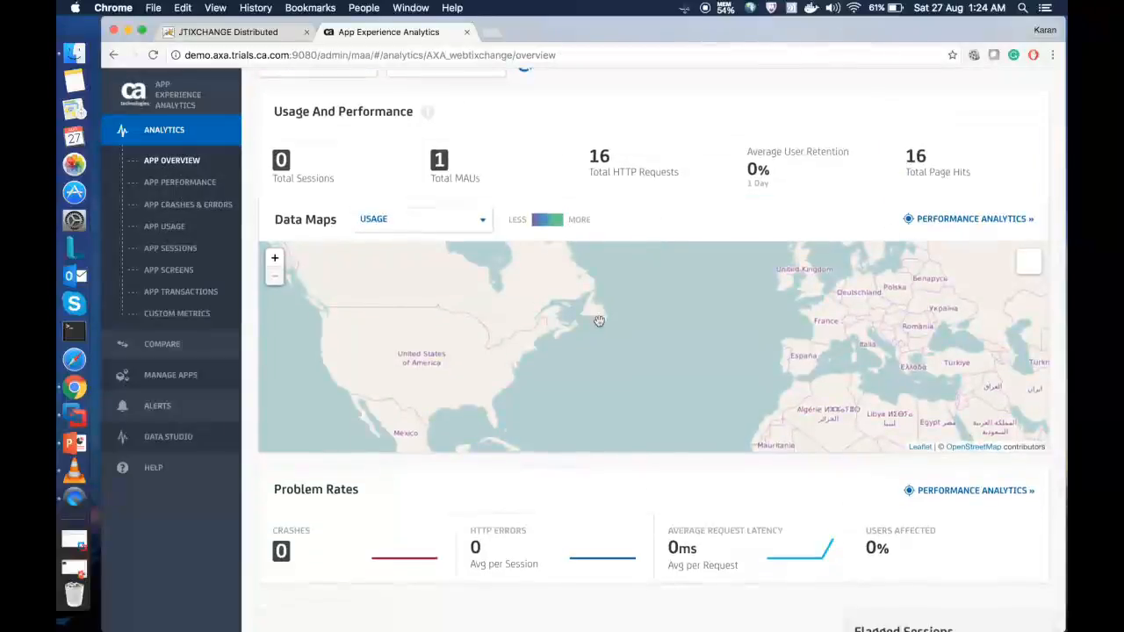
{"action": "left_click", "coordinate": [180, 181]}
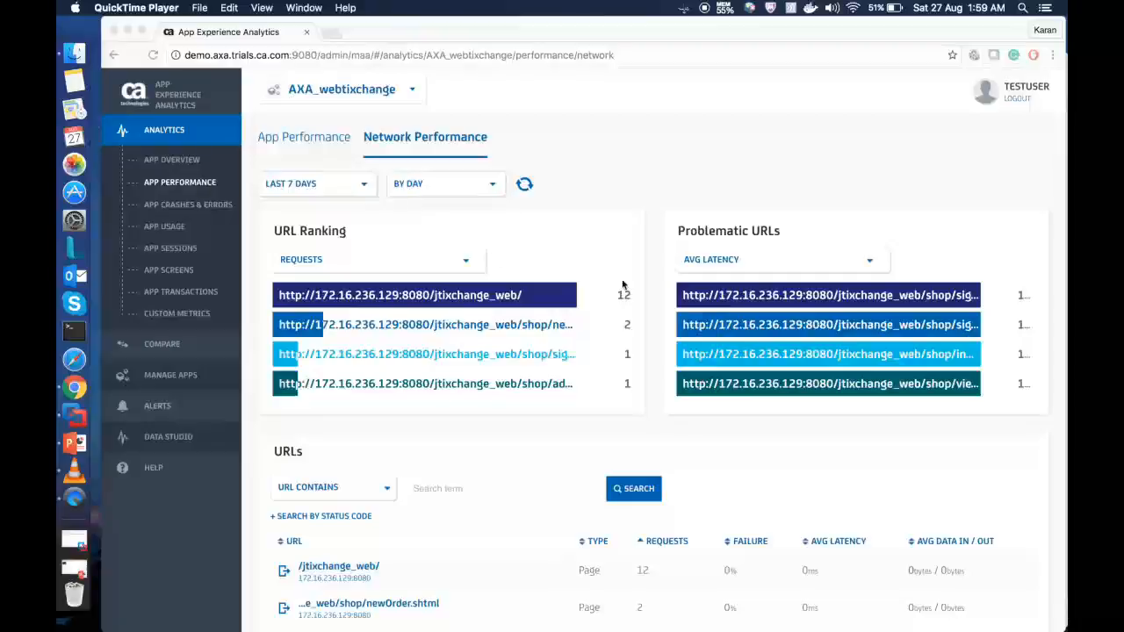
- Scroll the network performance URL ranking, then go to the app's Crashes & Errors analytics
{"action": "scroll", "scroll_direction": "down", "scroll_amount": 3}
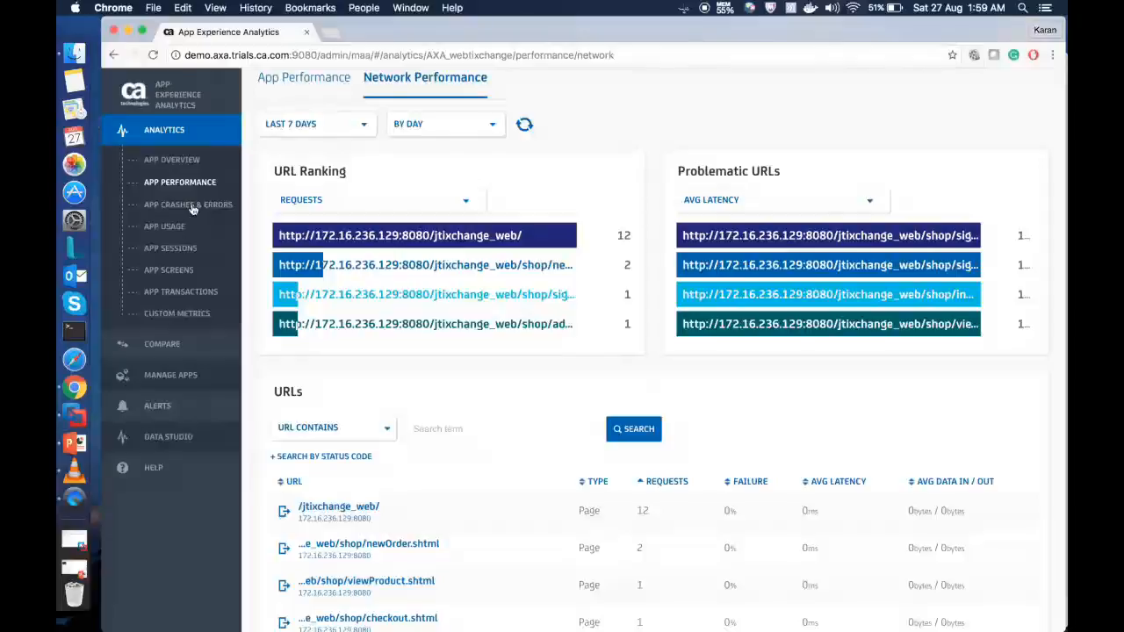
{"action": "mouse_move", "coordinate": [188, 204]}
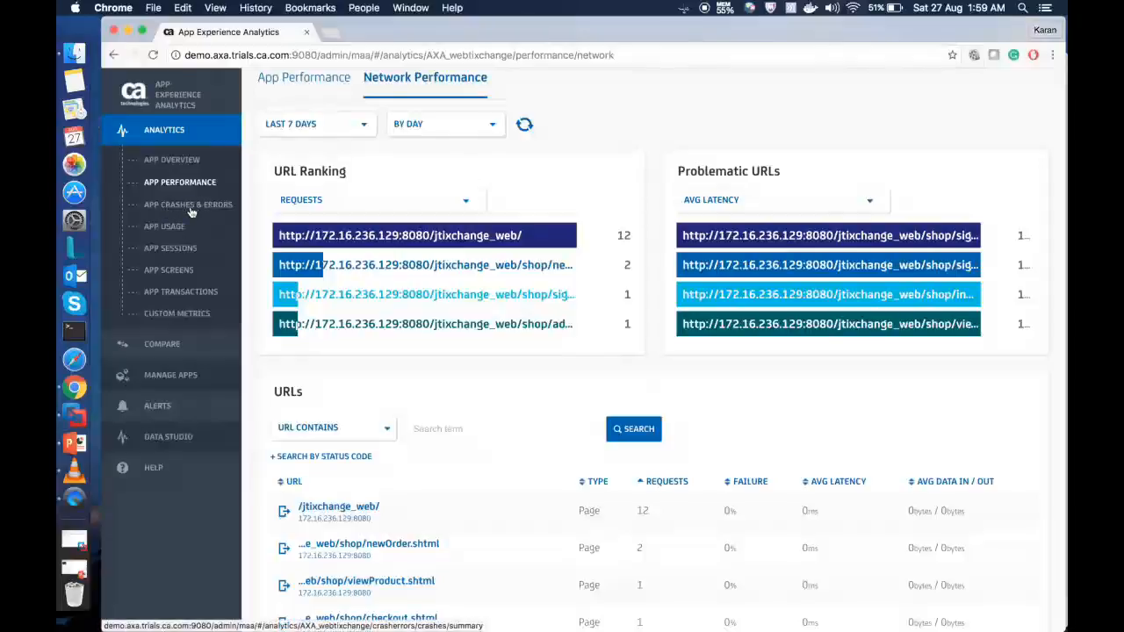
{"action": "left_click", "coordinate": [188, 203]}
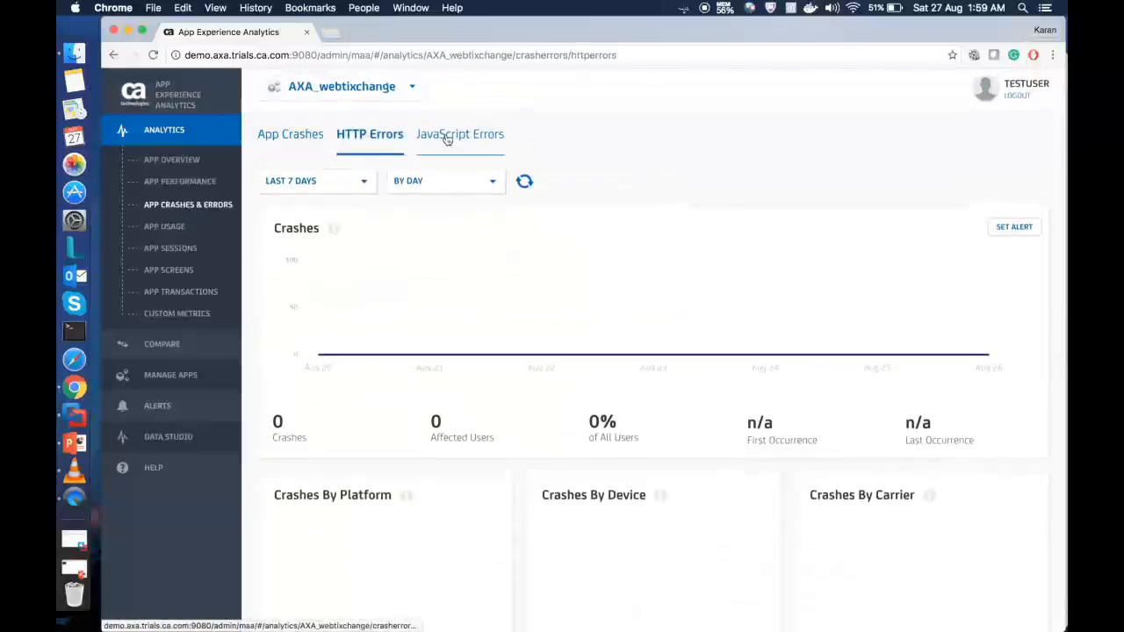
{"action": "left_click", "coordinate": [461, 133]}
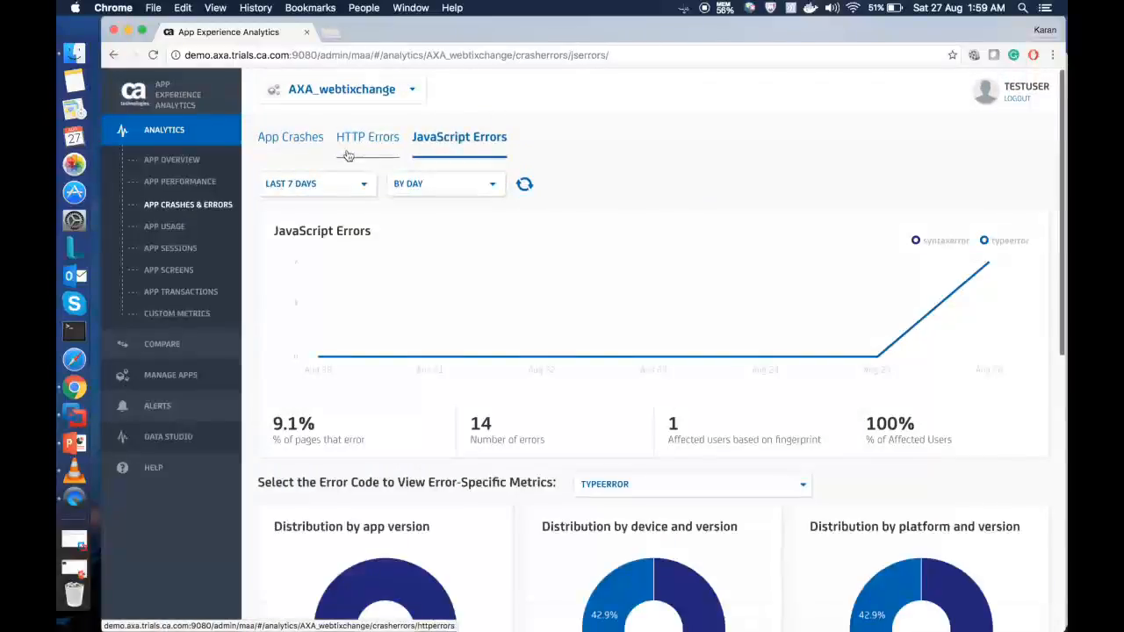
{"action": "scroll", "scroll_direction": "down", "scroll_amount": 3}
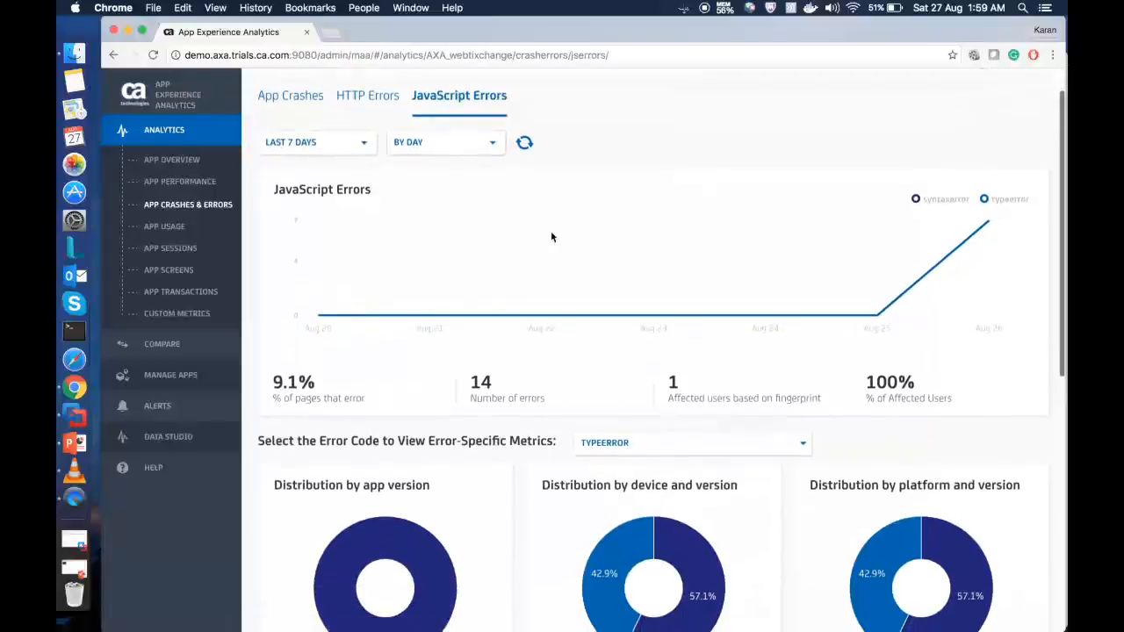
{"action": "scroll", "scroll_direction": "down", "scroll_amount": 3}
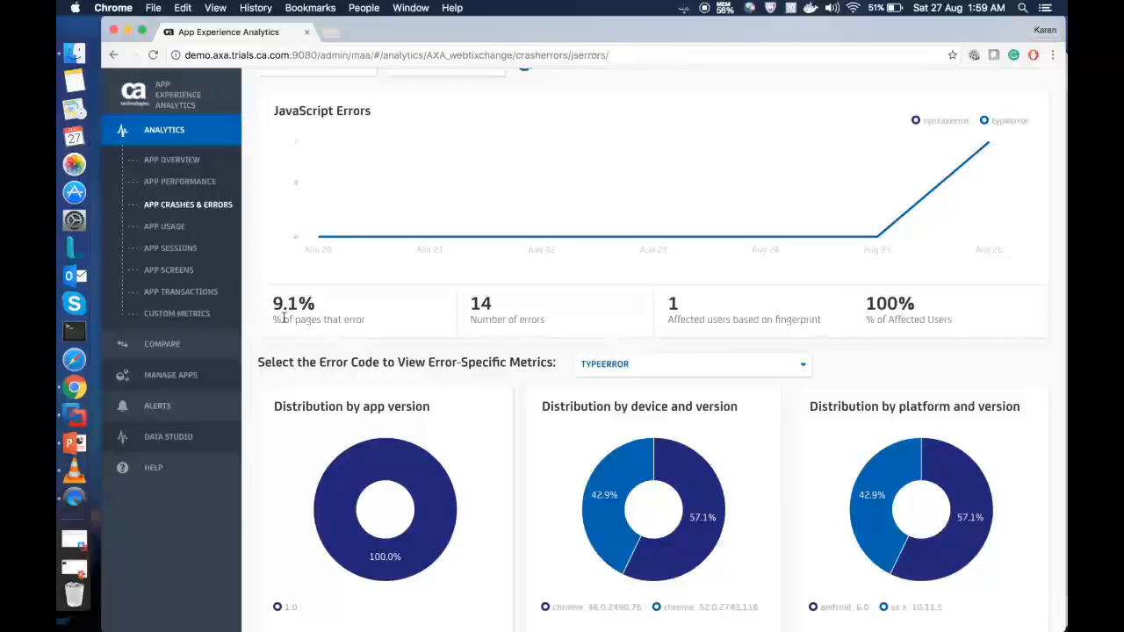
{"action": "mouse_move", "coordinate": [548, 291]}
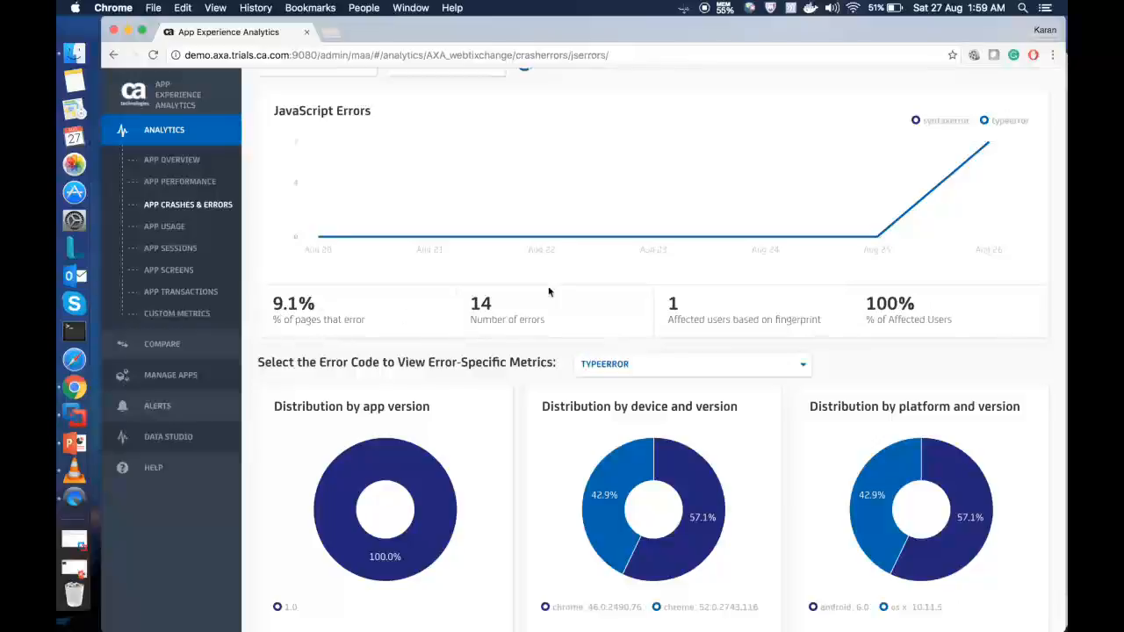
{"action": "mouse_move", "coordinate": [490, 310]}
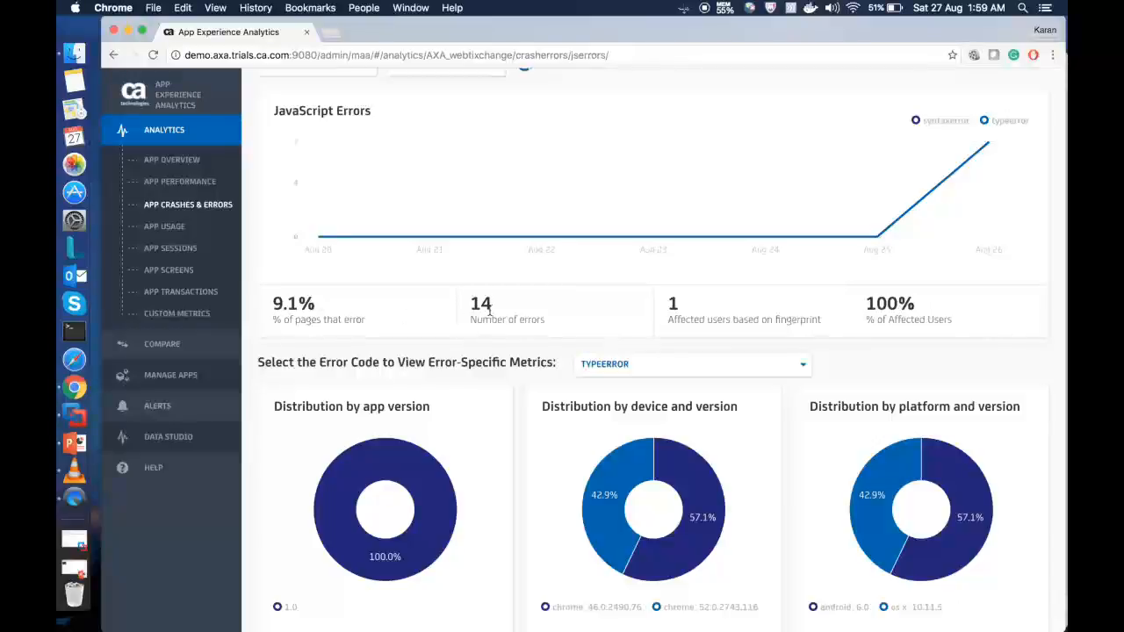
{"action": "mouse_move", "coordinate": [465, 295]}
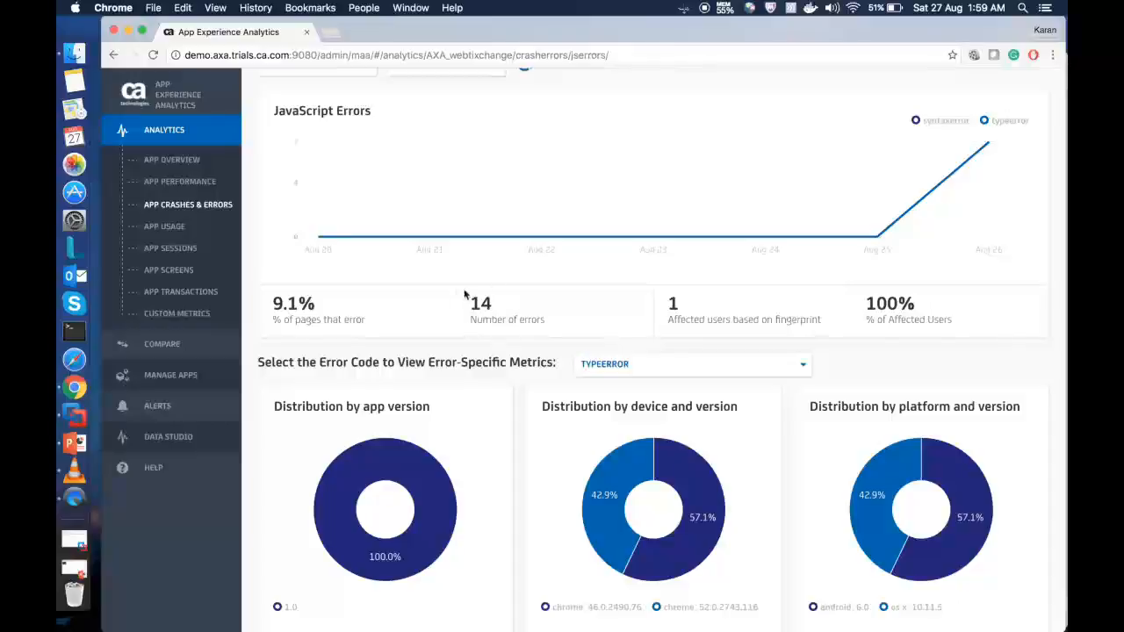
{"action": "mouse_move", "coordinate": [536, 345]}
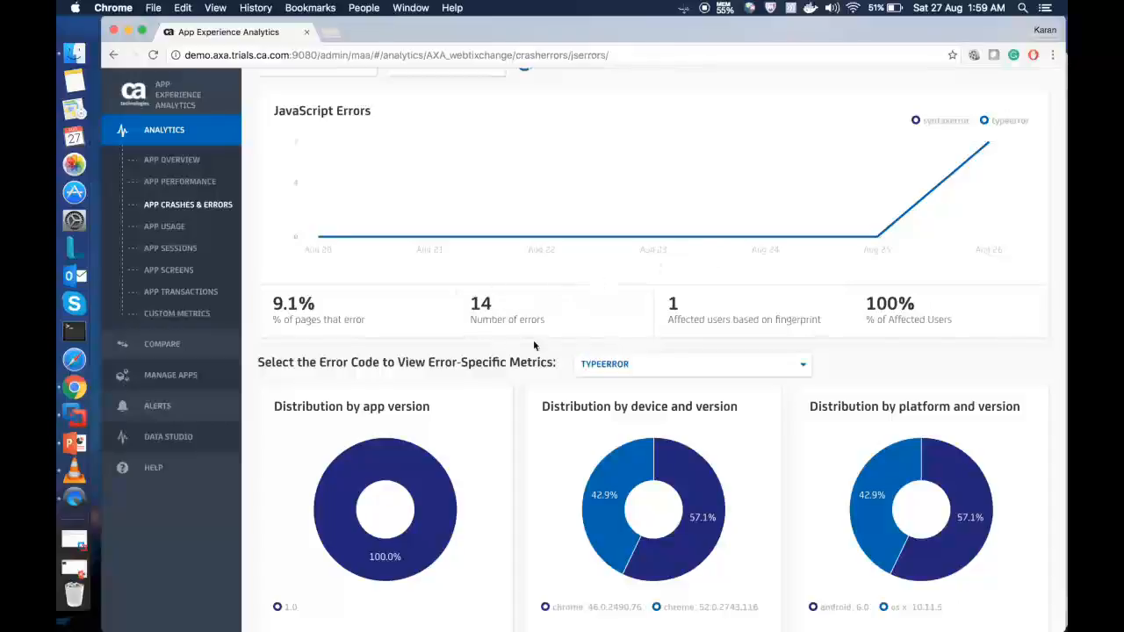
{"action": "mouse_move", "coordinate": [769, 305]}
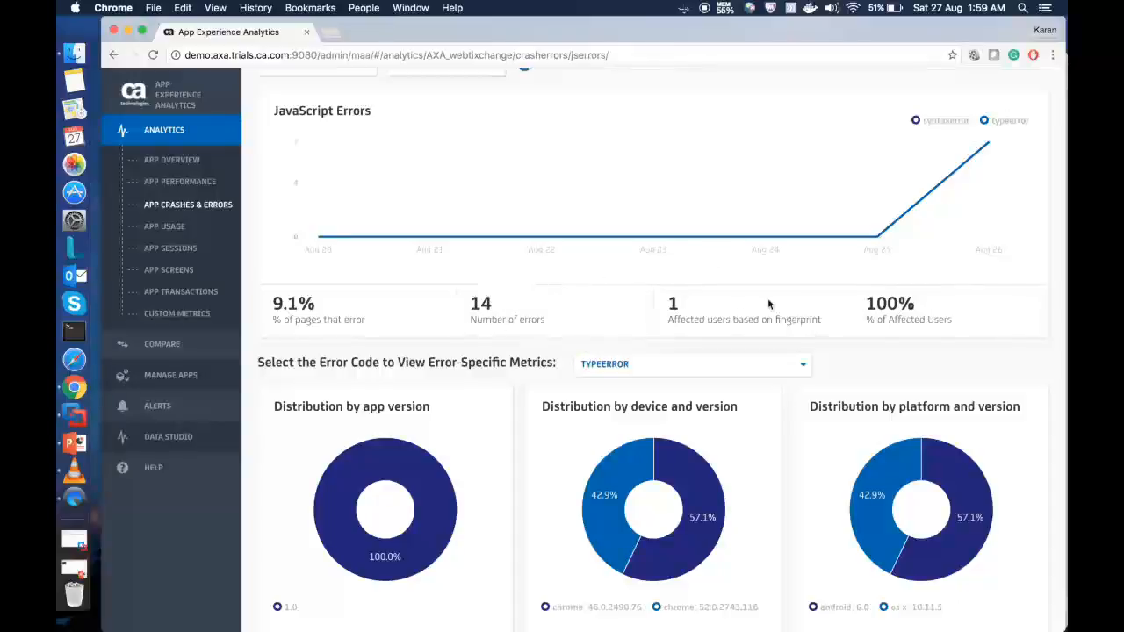
{"action": "mouse_move", "coordinate": [988, 147]}
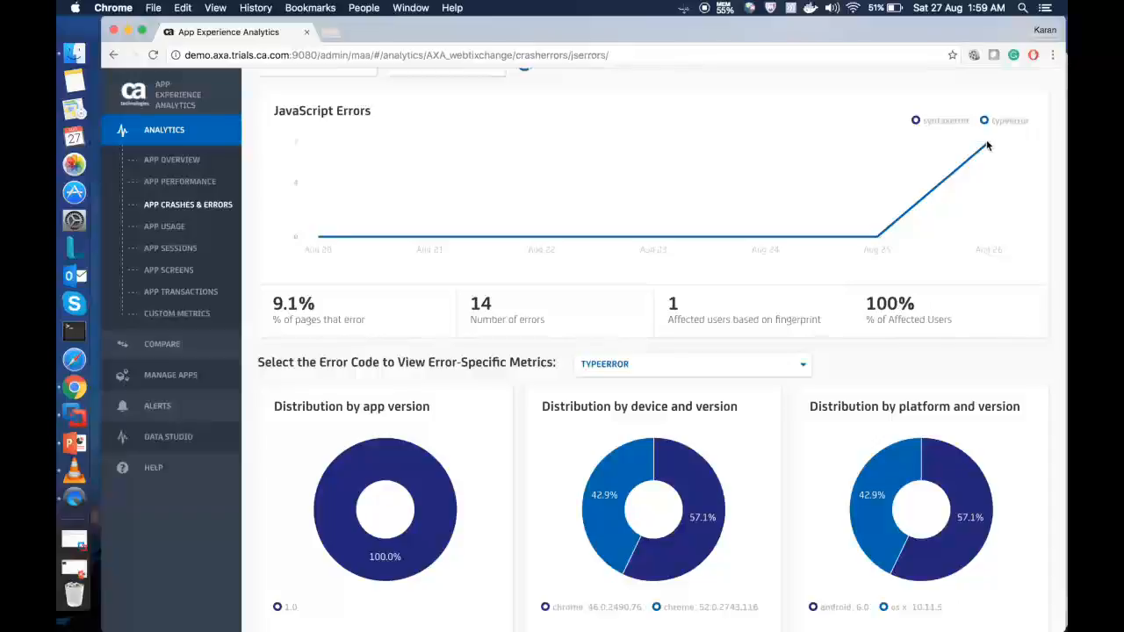
{"action": "mouse_move", "coordinate": [987, 144]}
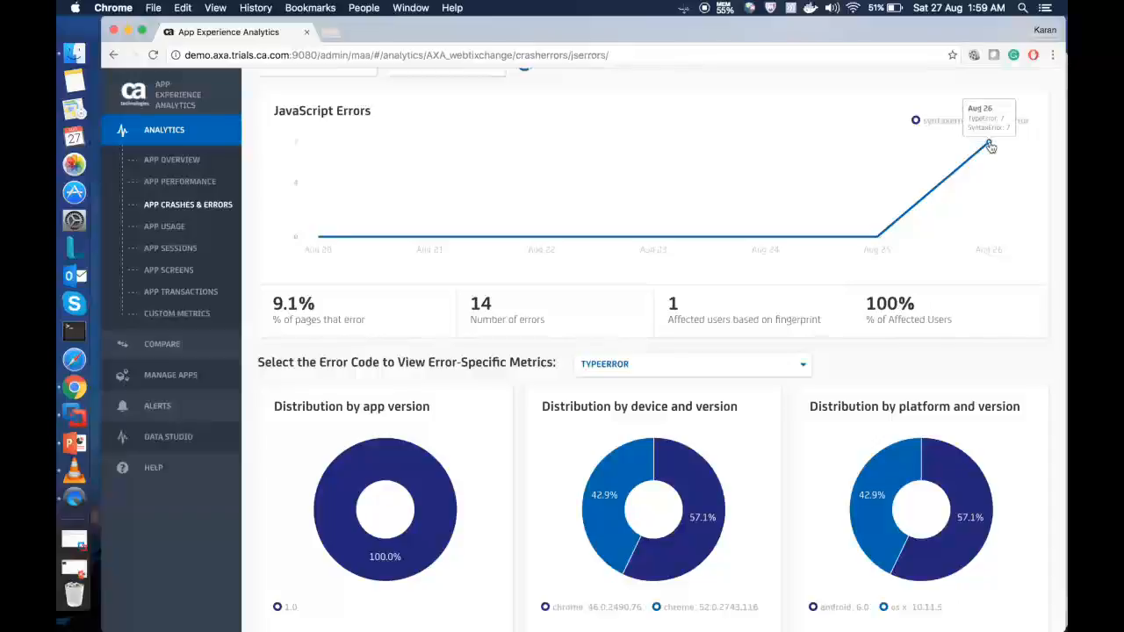
{"action": "scroll", "scroll_direction": "down", "scroll_amount": 3}
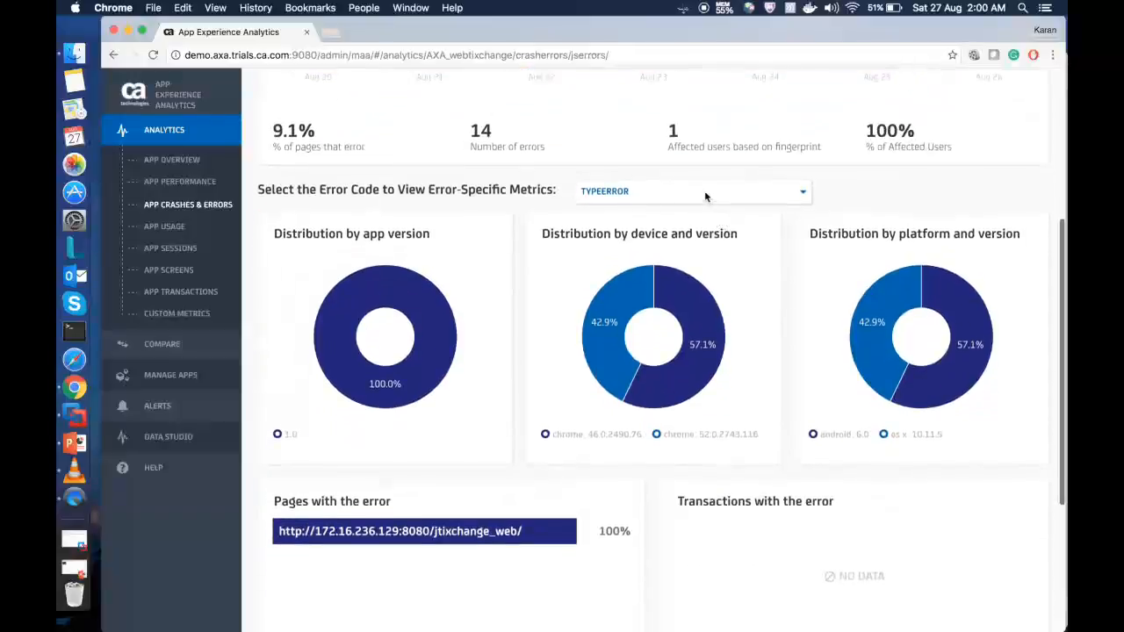
- Keep TypeError as the error code, view sessions affected on the jtixchange_web page, then go to App Usage
{"action": "left_click", "coordinate": [692, 190]}
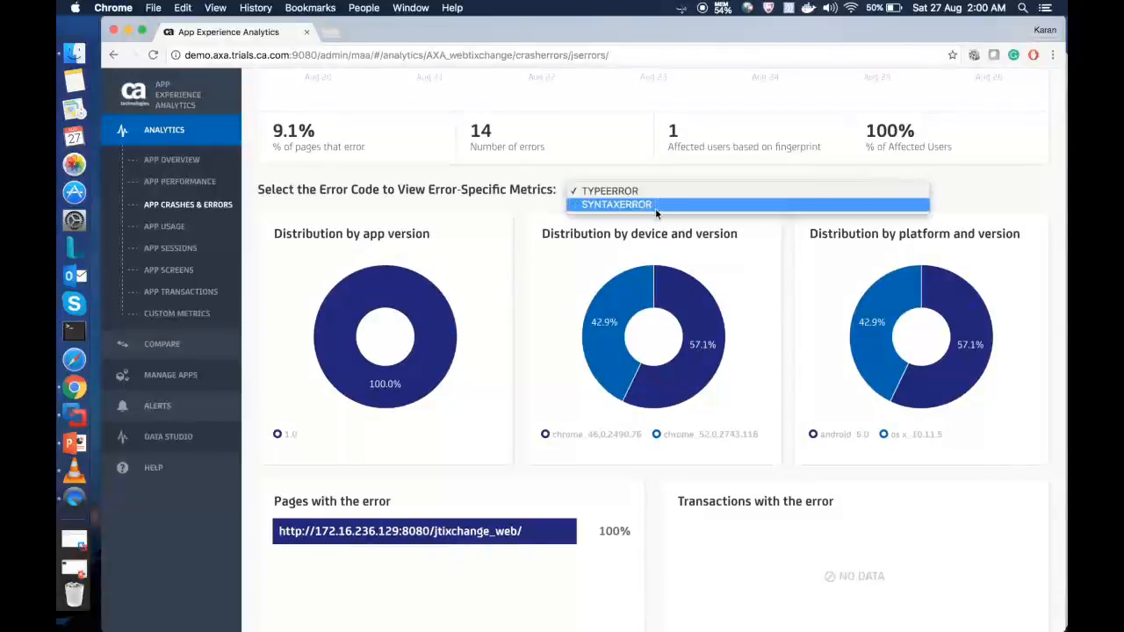
{"action": "left_click", "coordinate": [609, 190]}
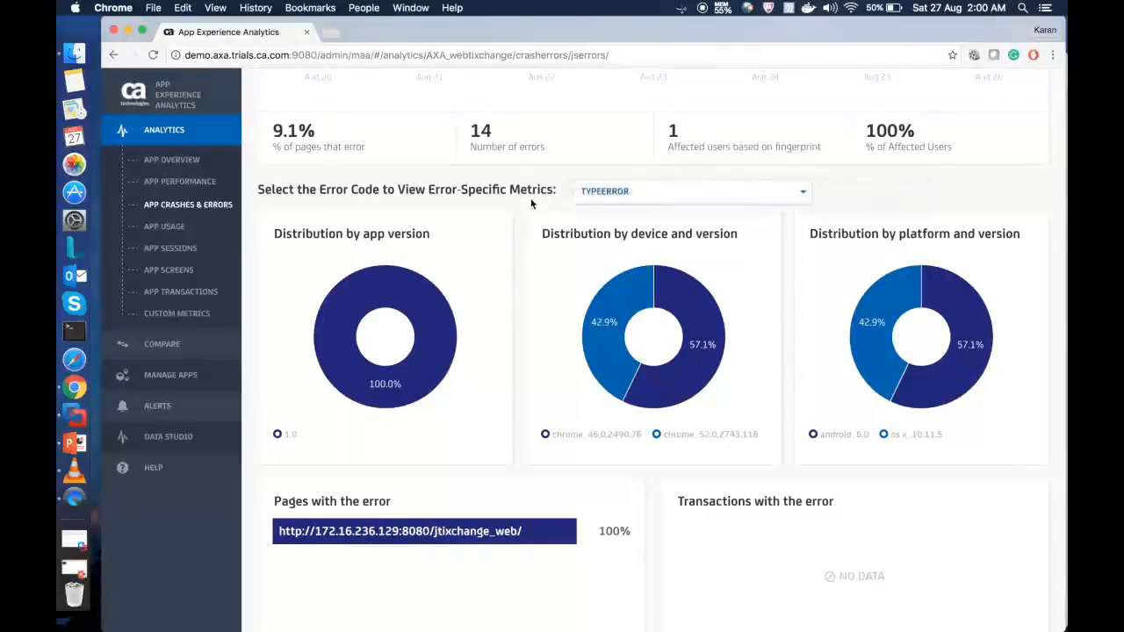
{"action": "scroll", "scroll_direction": "down", "scroll_amount": 3}
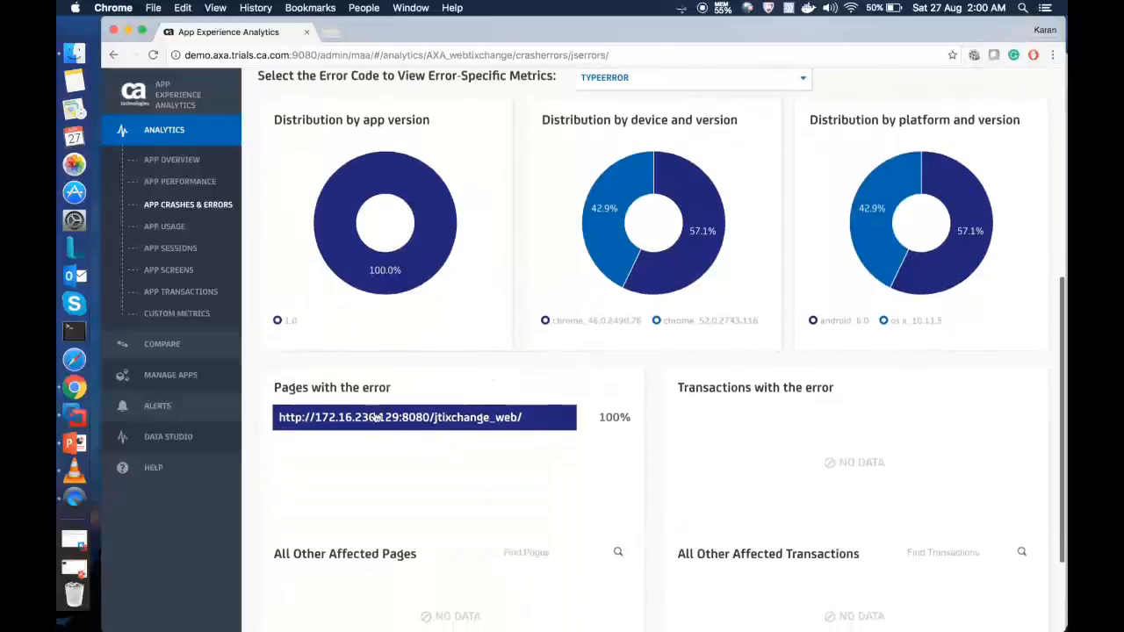
{"action": "mouse_move", "coordinate": [477, 418]}
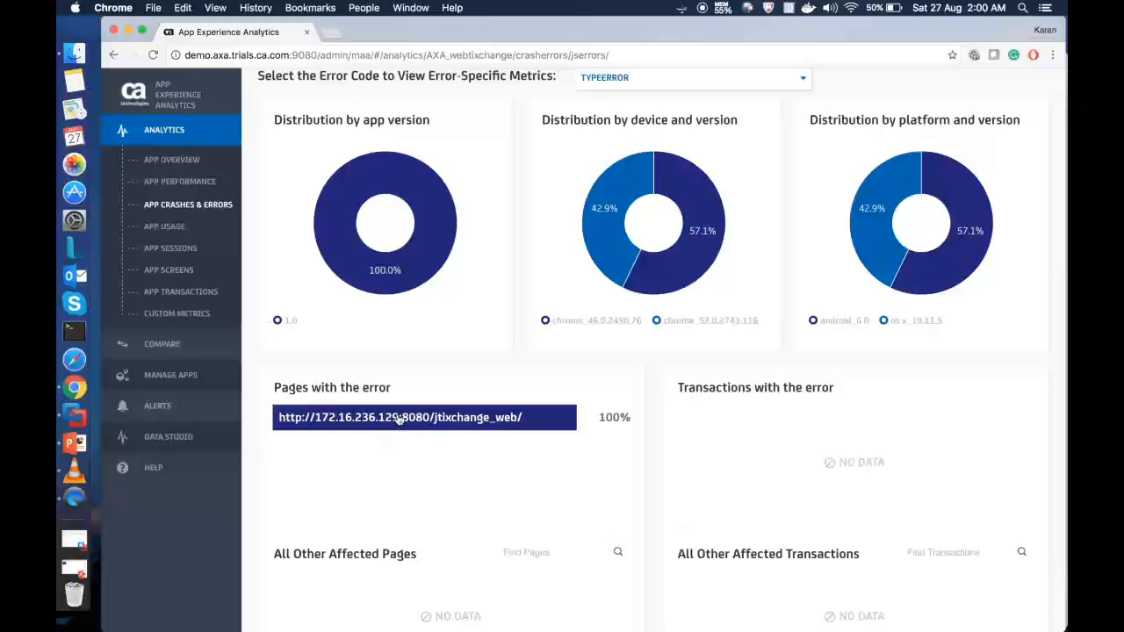
{"action": "left_click", "coordinate": [401, 418]}
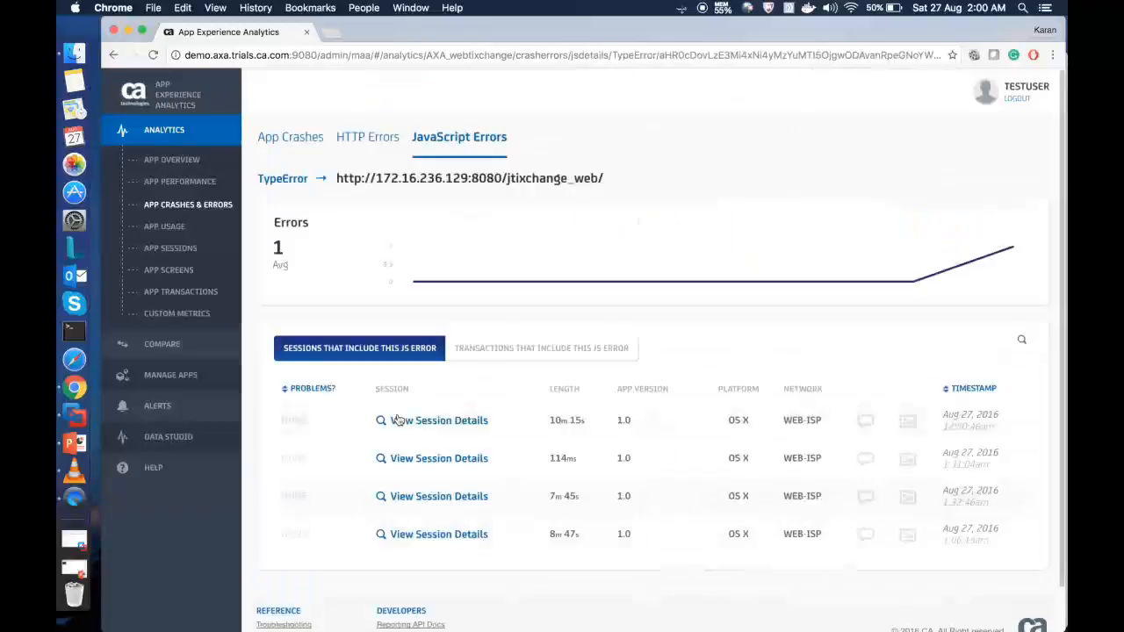
{"action": "mouse_move", "coordinate": [428, 471]}
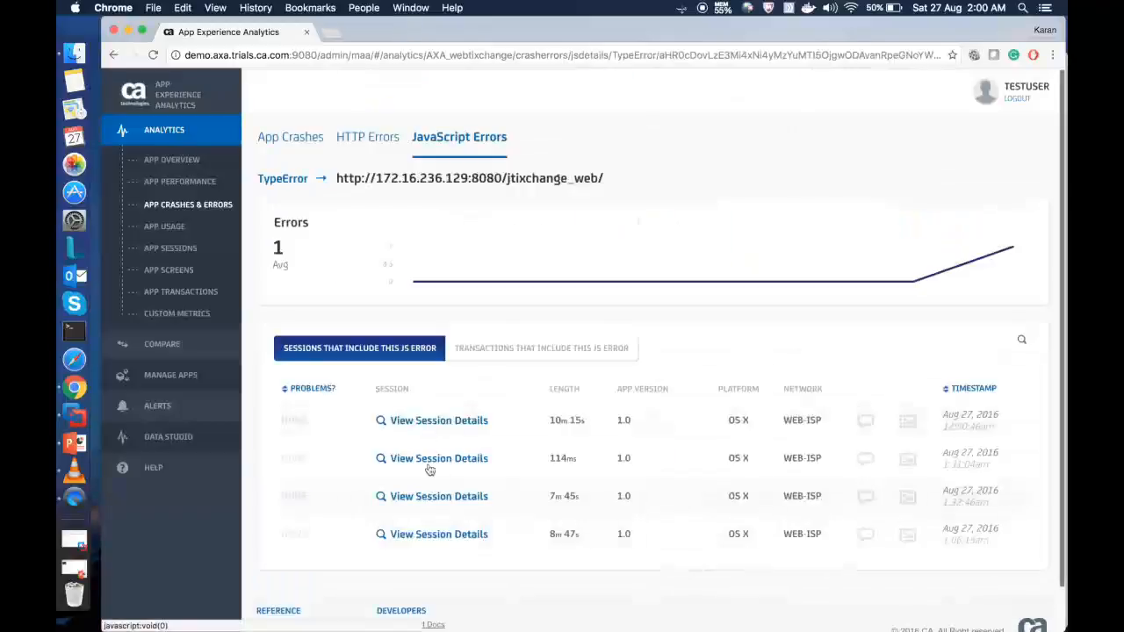
{"action": "mouse_move", "coordinate": [179, 235]}
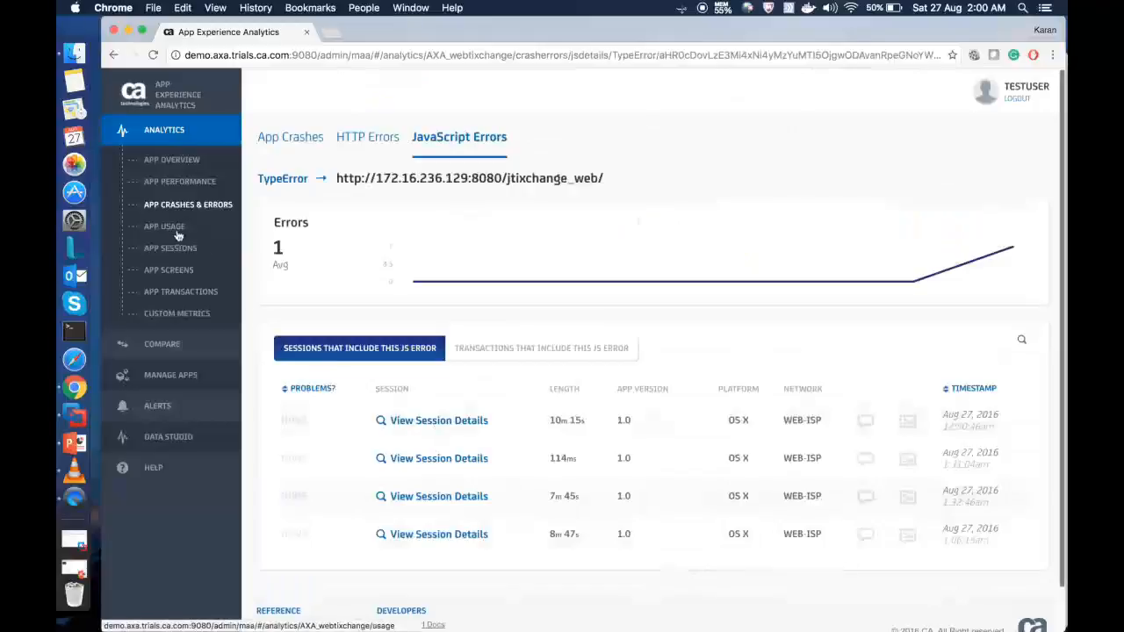
{"action": "left_click", "coordinate": [165, 226]}
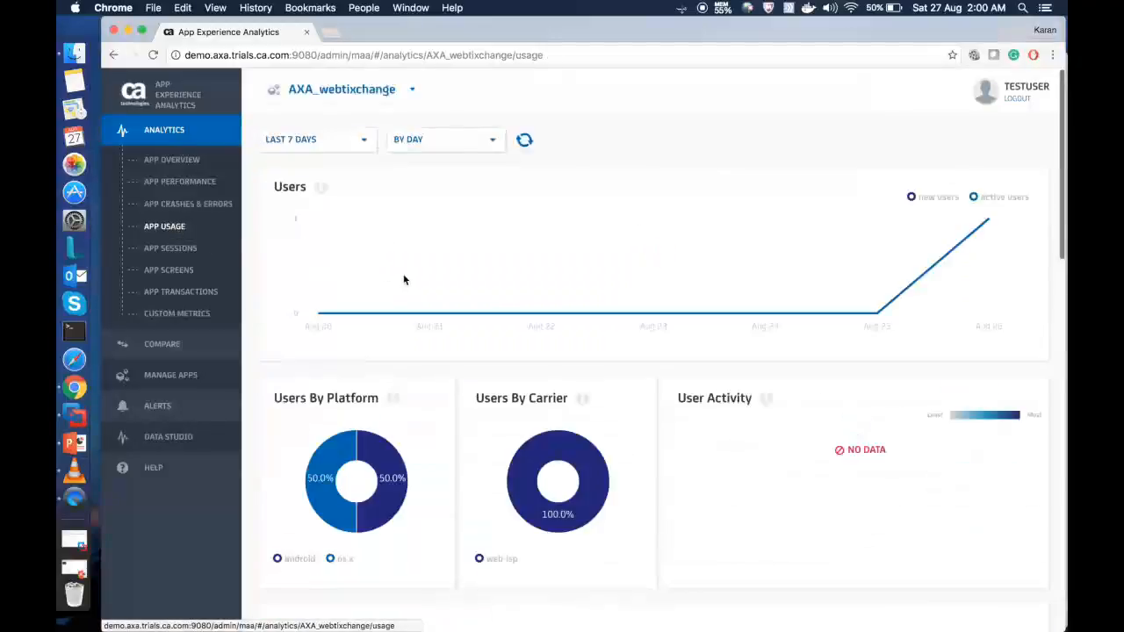
- Review the users-by-platform and carrier charts, then open the app's recorded sessions
{"action": "scroll", "scroll_direction": "down", "scroll_amount": 3}
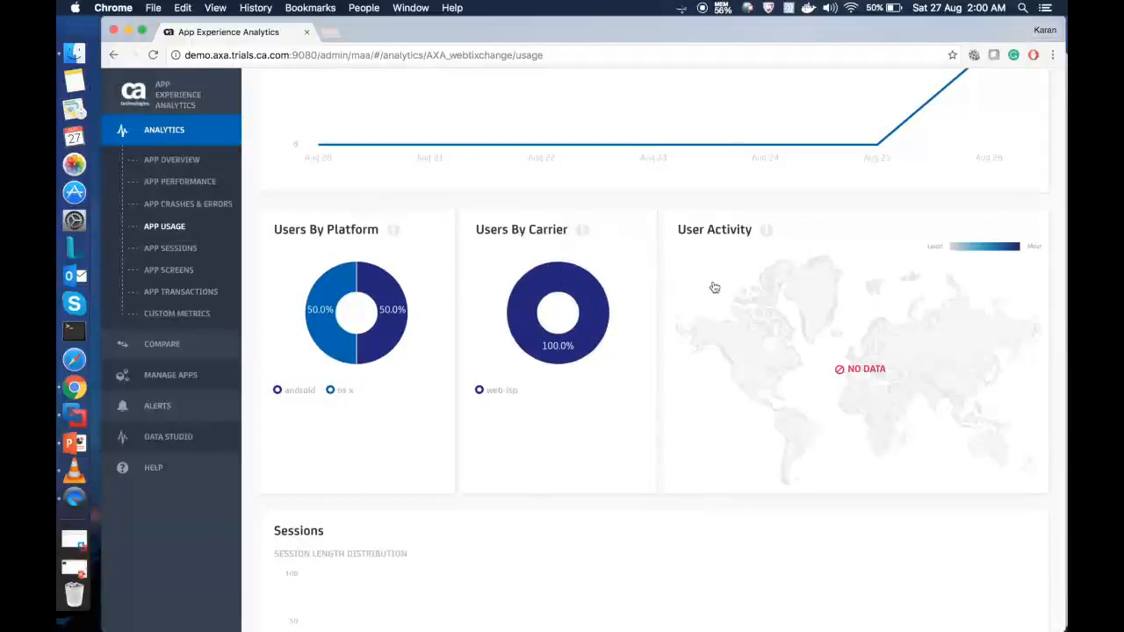
{"action": "scroll", "scroll_direction": "down", "scroll_amount": 3}
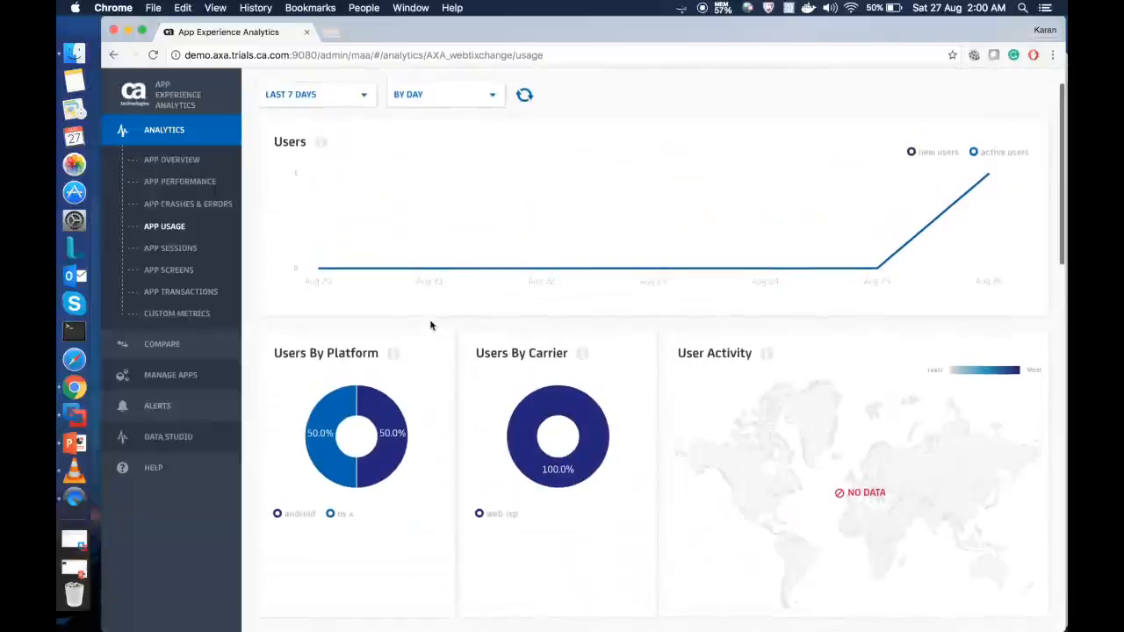
{"action": "mouse_move", "coordinate": [171, 249]}
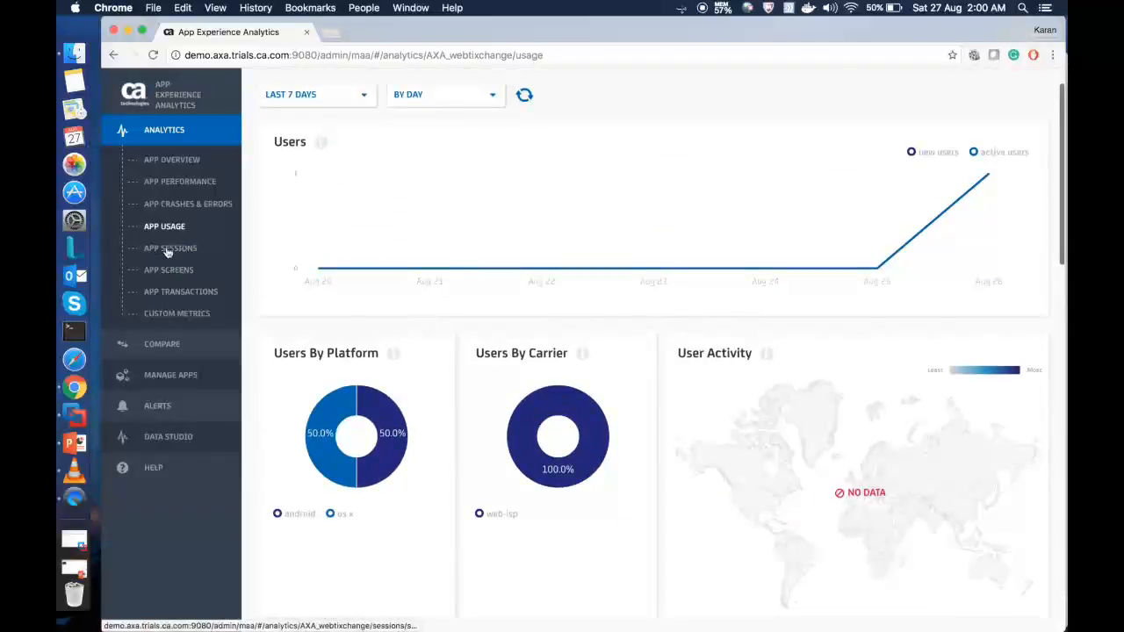
{"action": "left_click", "coordinate": [170, 248]}
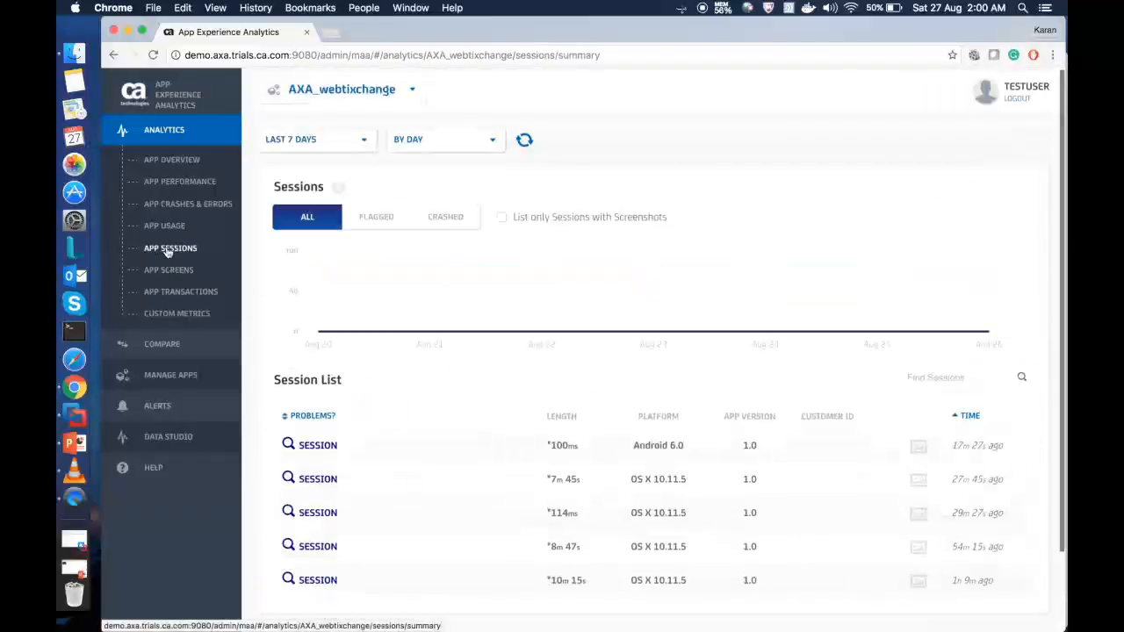
- Review the remaining sessions and go to App Screens, landing on the App Map page
{"action": "scroll", "scroll_direction": "down", "scroll_amount": 3}
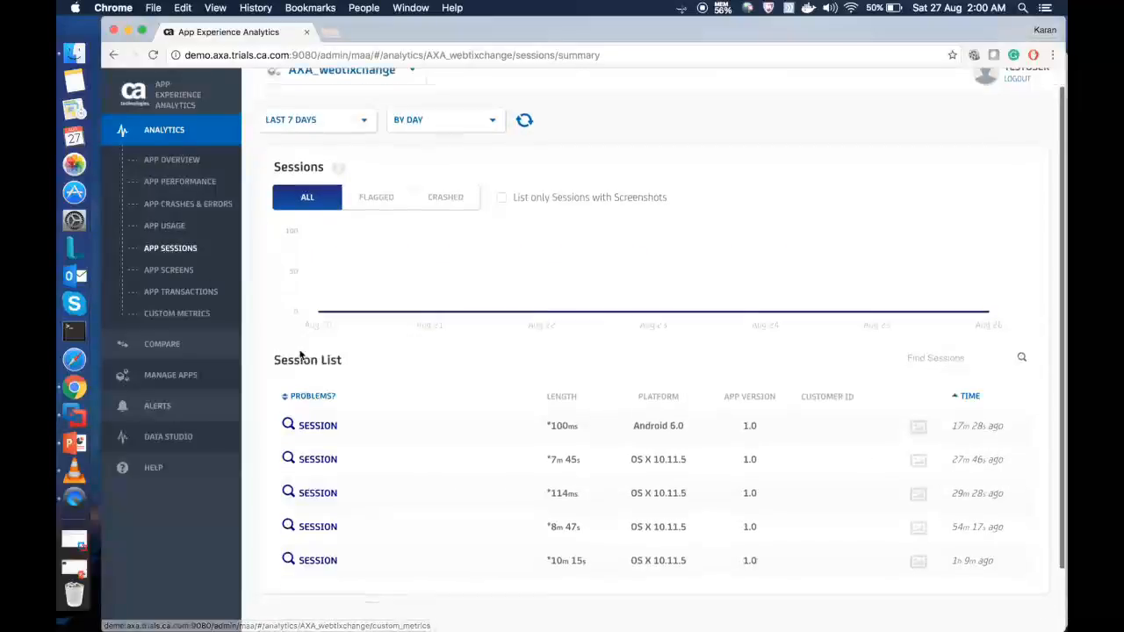
{"action": "scroll", "scroll_direction": "down", "scroll_amount": 3}
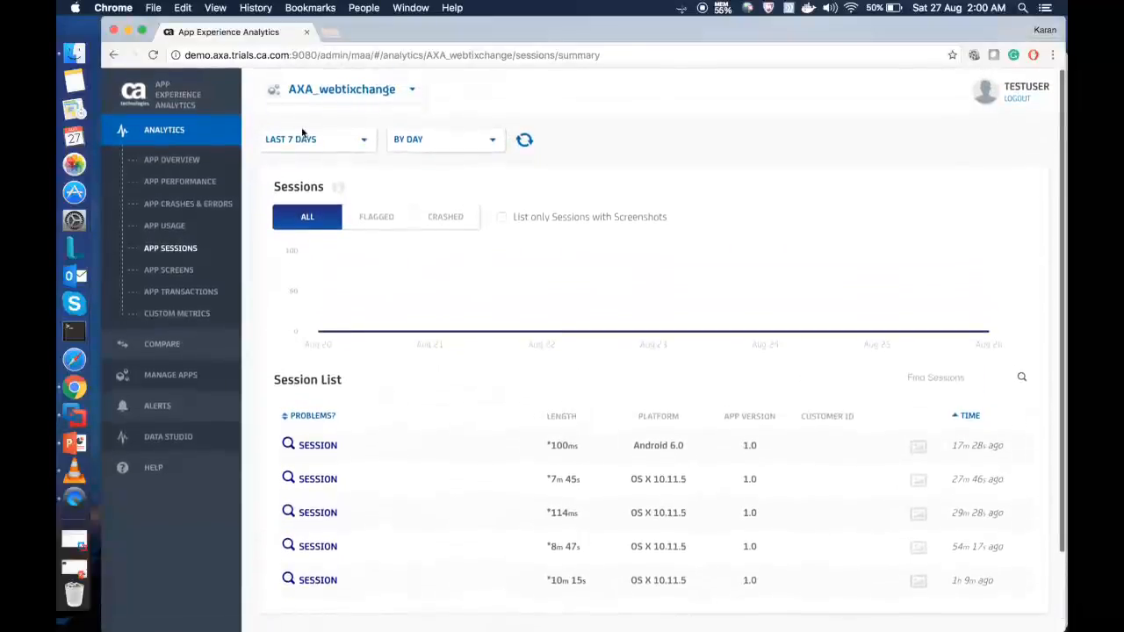
{"action": "mouse_move", "coordinate": [168, 270]}
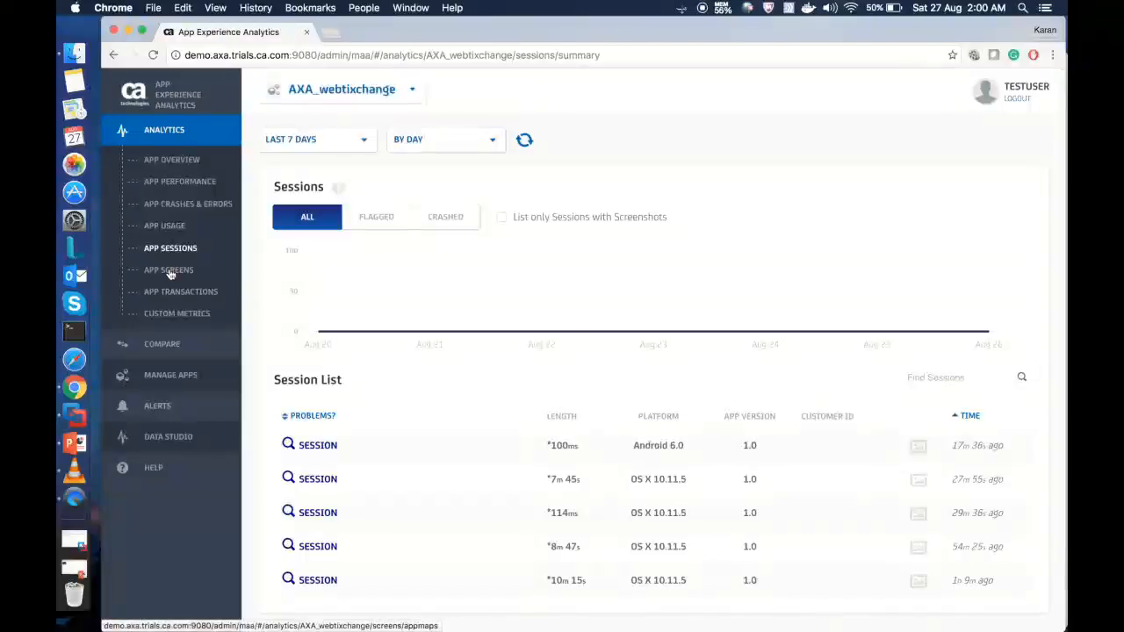
{"action": "left_click", "coordinate": [169, 271]}
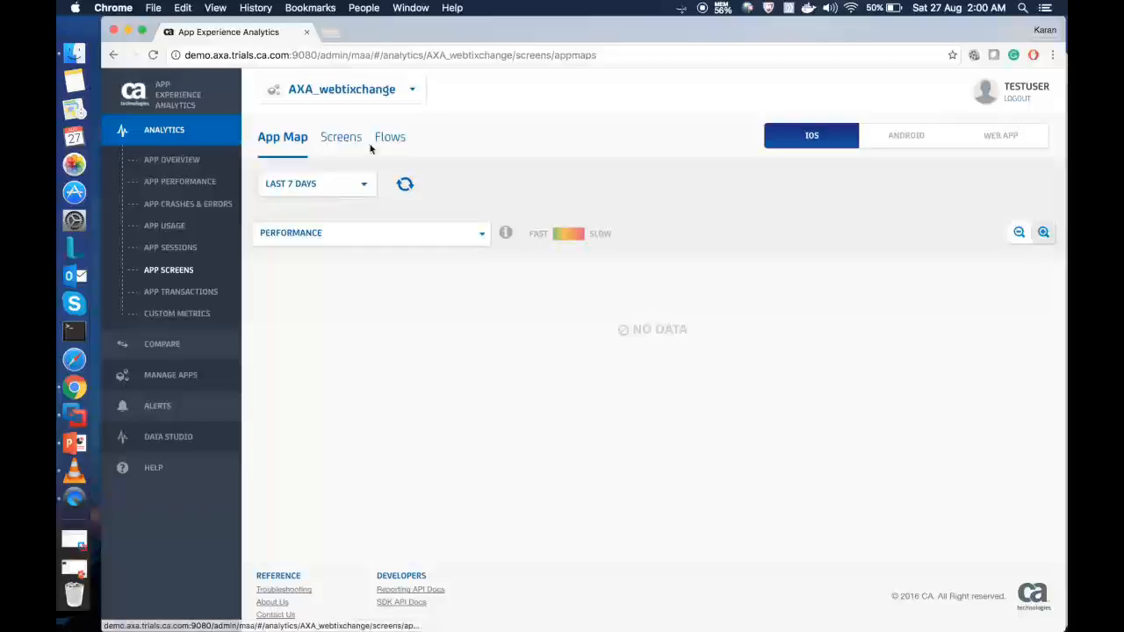
- View the web app's Screens list with durations, visits and crashes, then its Flows chart
{"action": "left_click", "coordinate": [340, 137]}
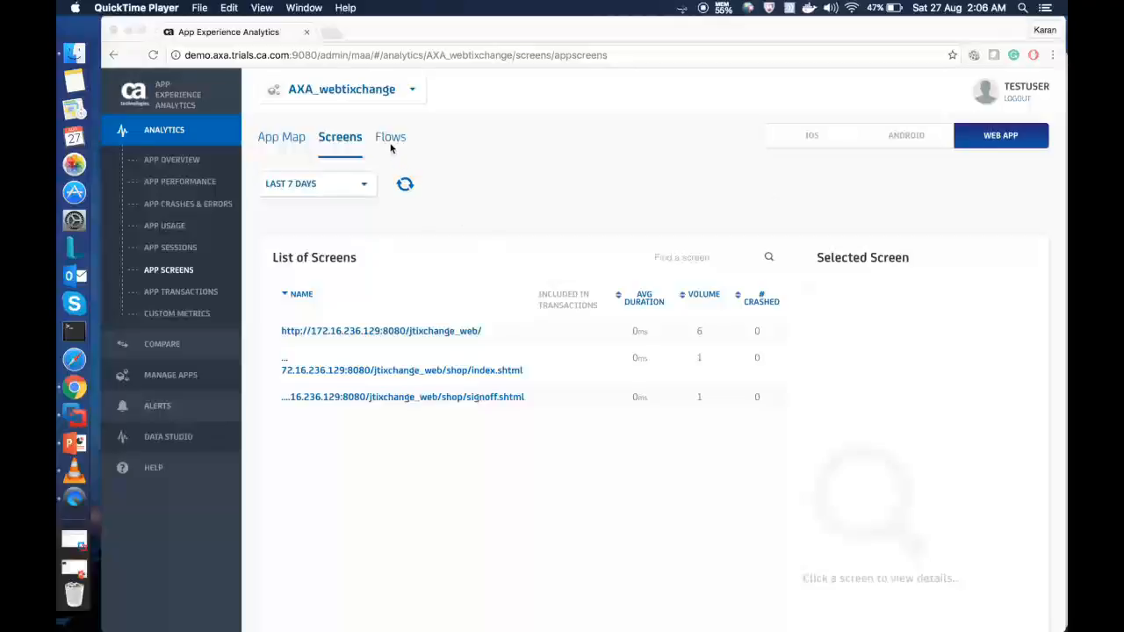
{"action": "left_click", "coordinate": [390, 137]}
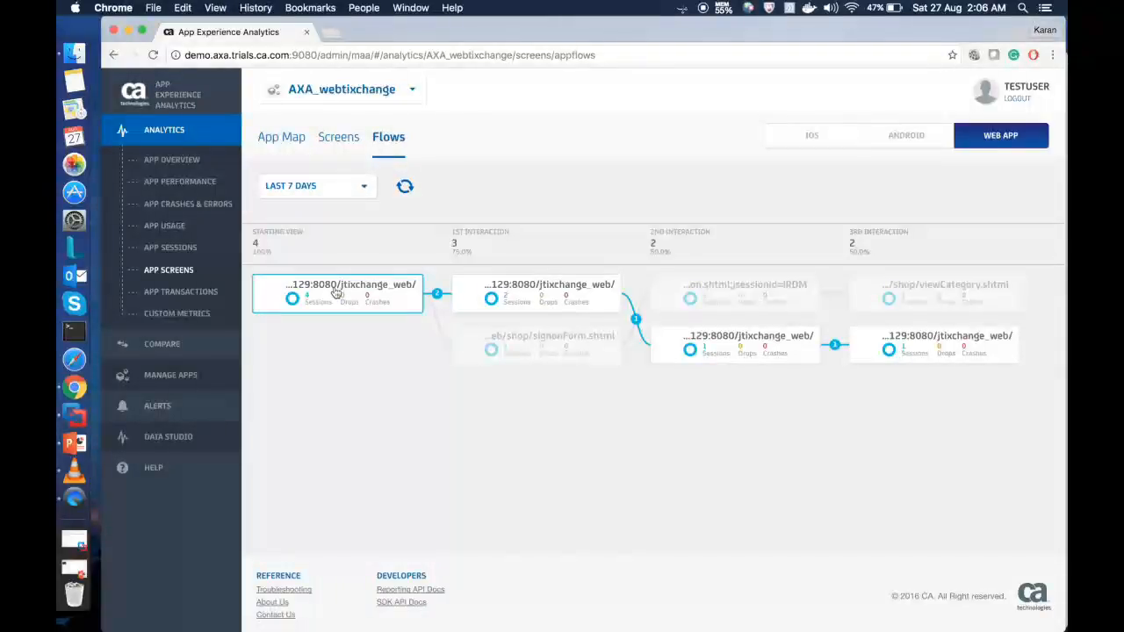
{"action": "mouse_move", "coordinate": [551, 292]}
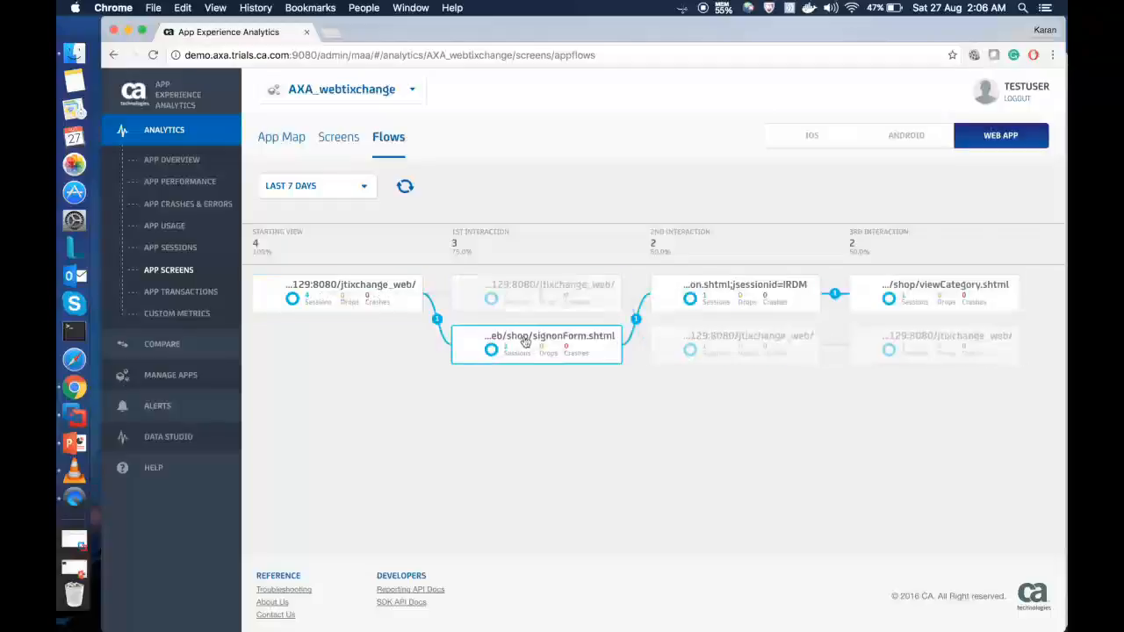
{"action": "mouse_move", "coordinate": [535, 348]}
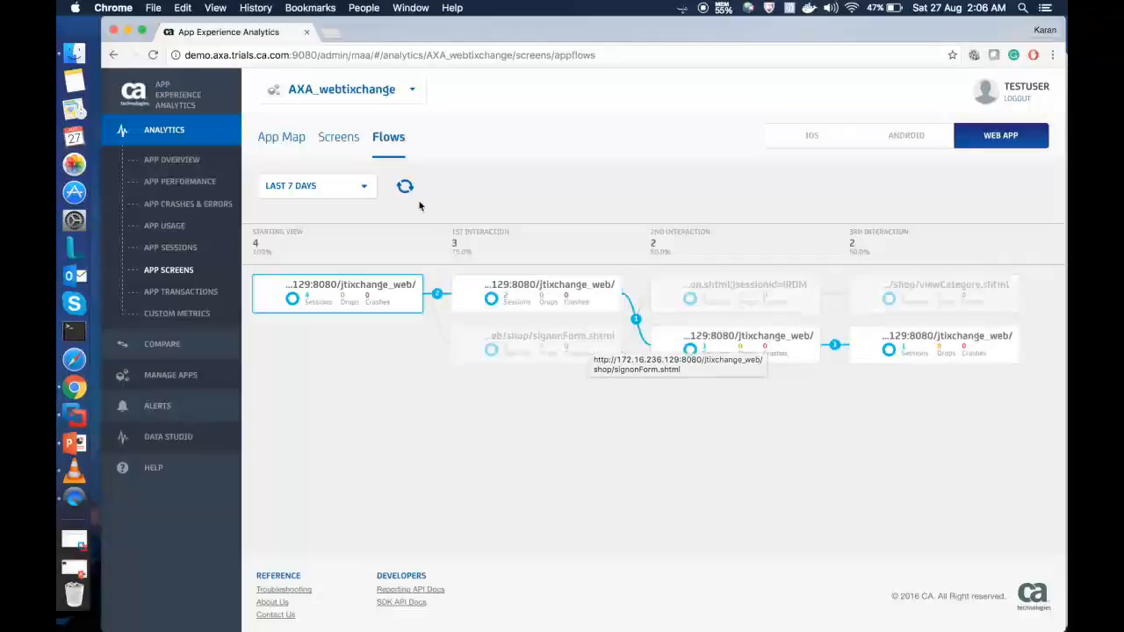
- Return from the jtixchange_web page Flows to the AXA_webtixchange App Overview
{"action": "left_click", "coordinate": [172, 159]}
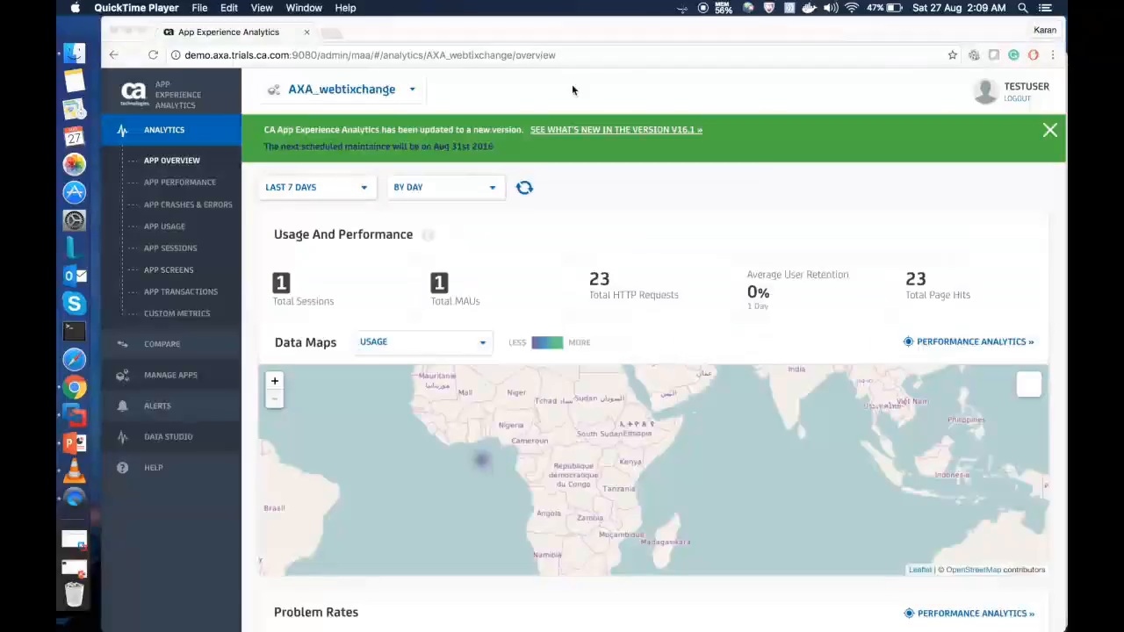